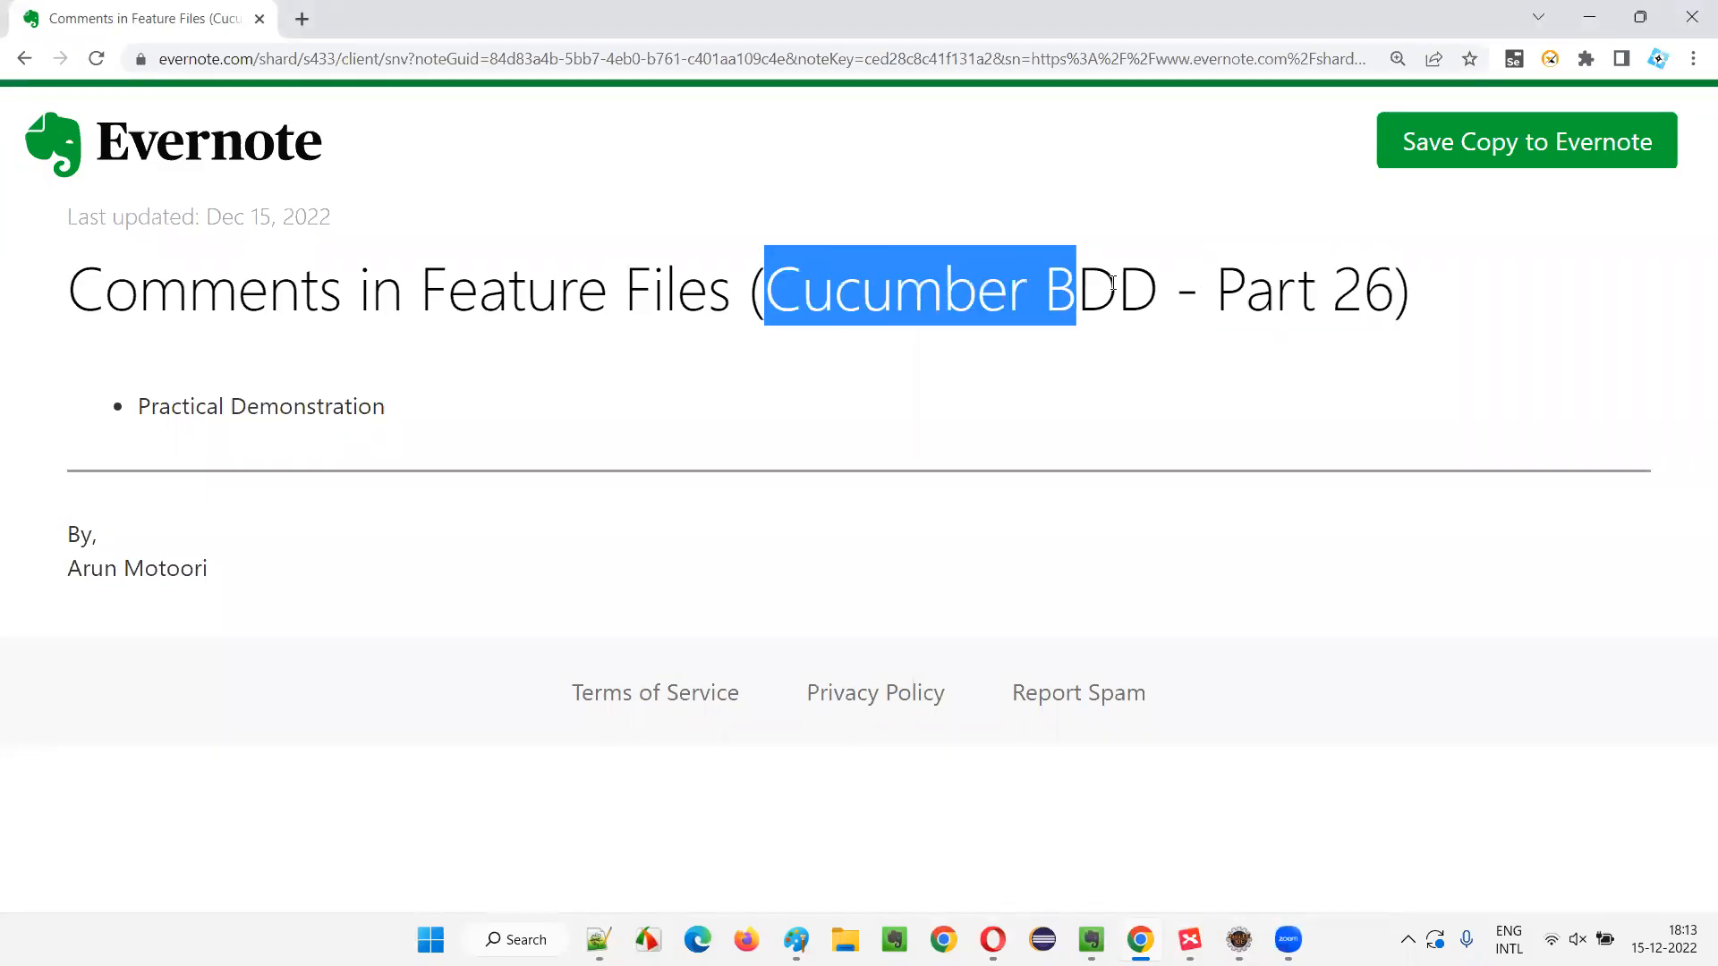
# Step: Review the Evernote note's Comments in Cucumber Feature file topic, then switch to the Eclipse workspace
pyautogui.click(918, 365)
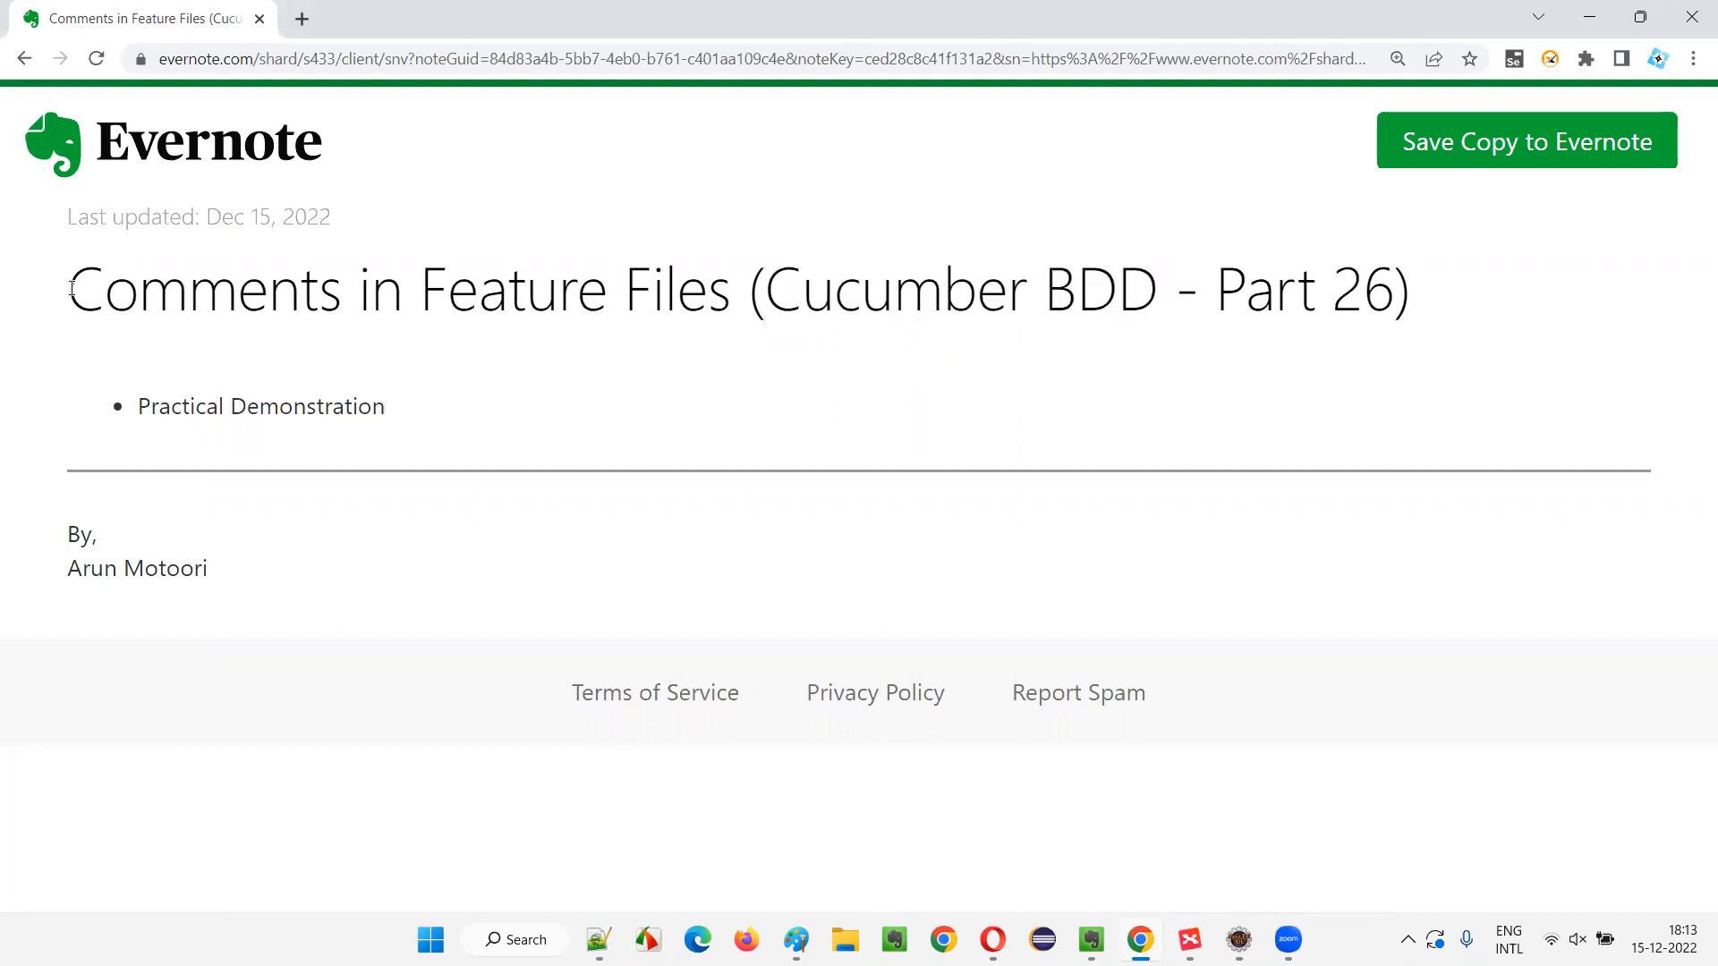
pyautogui.moveTo(418, 288); pyautogui.dragTo(710, 288)
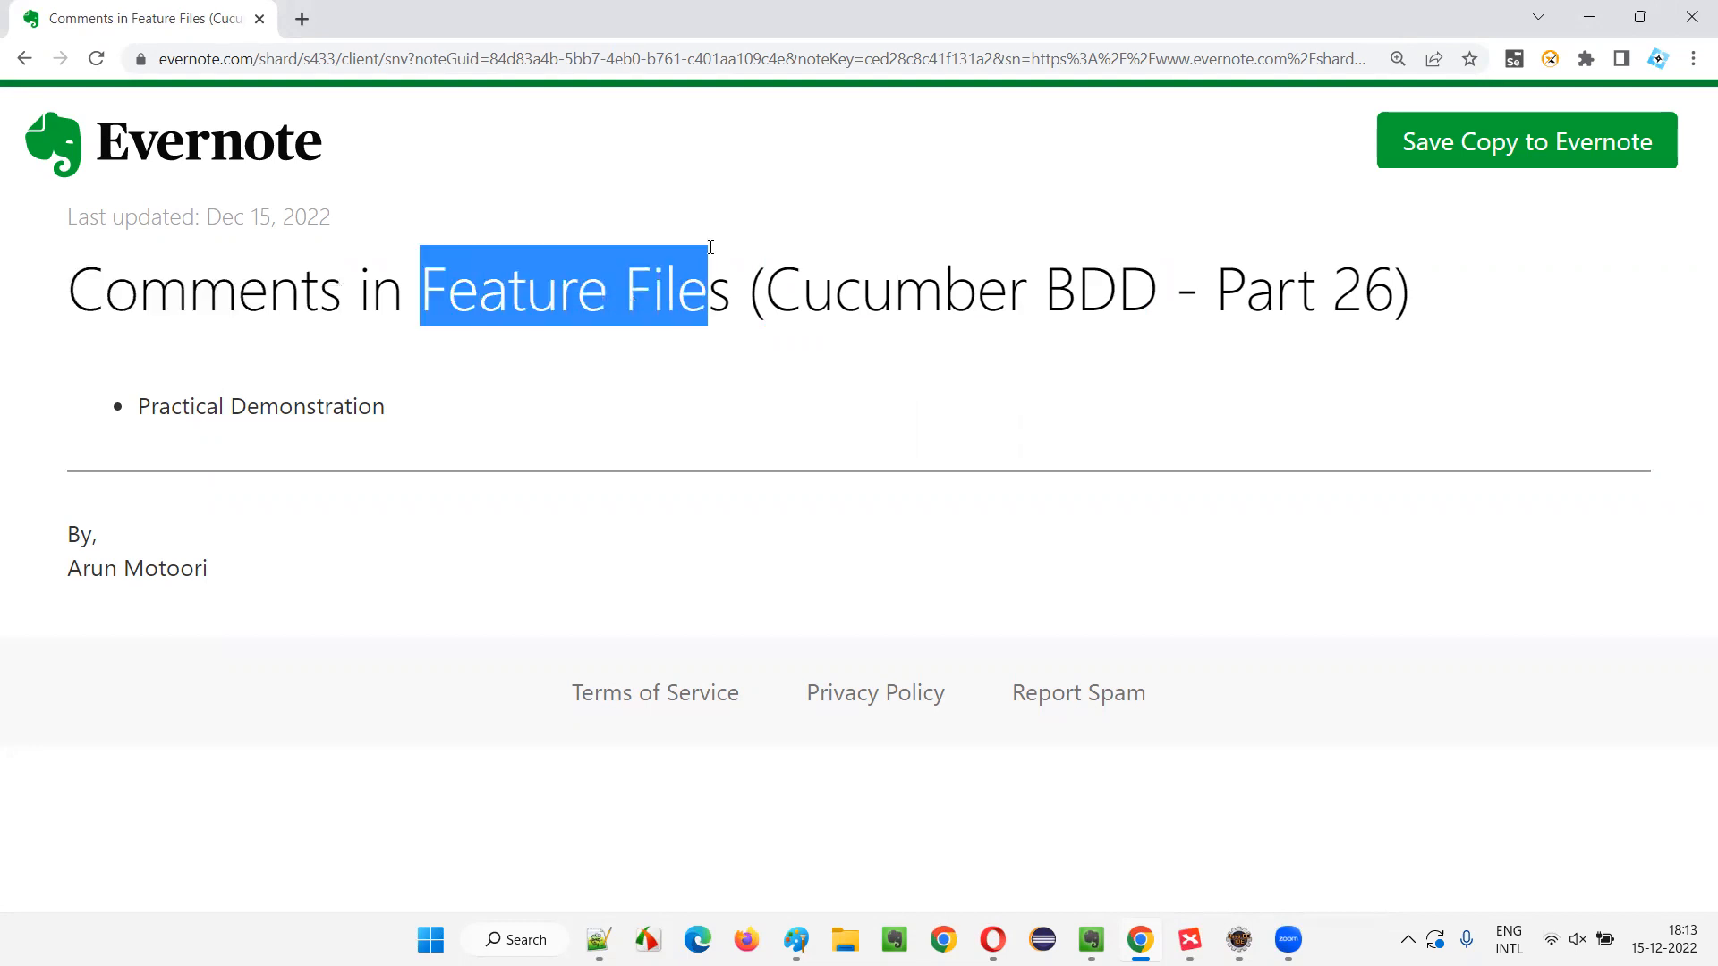
pyautogui.click(720, 238)
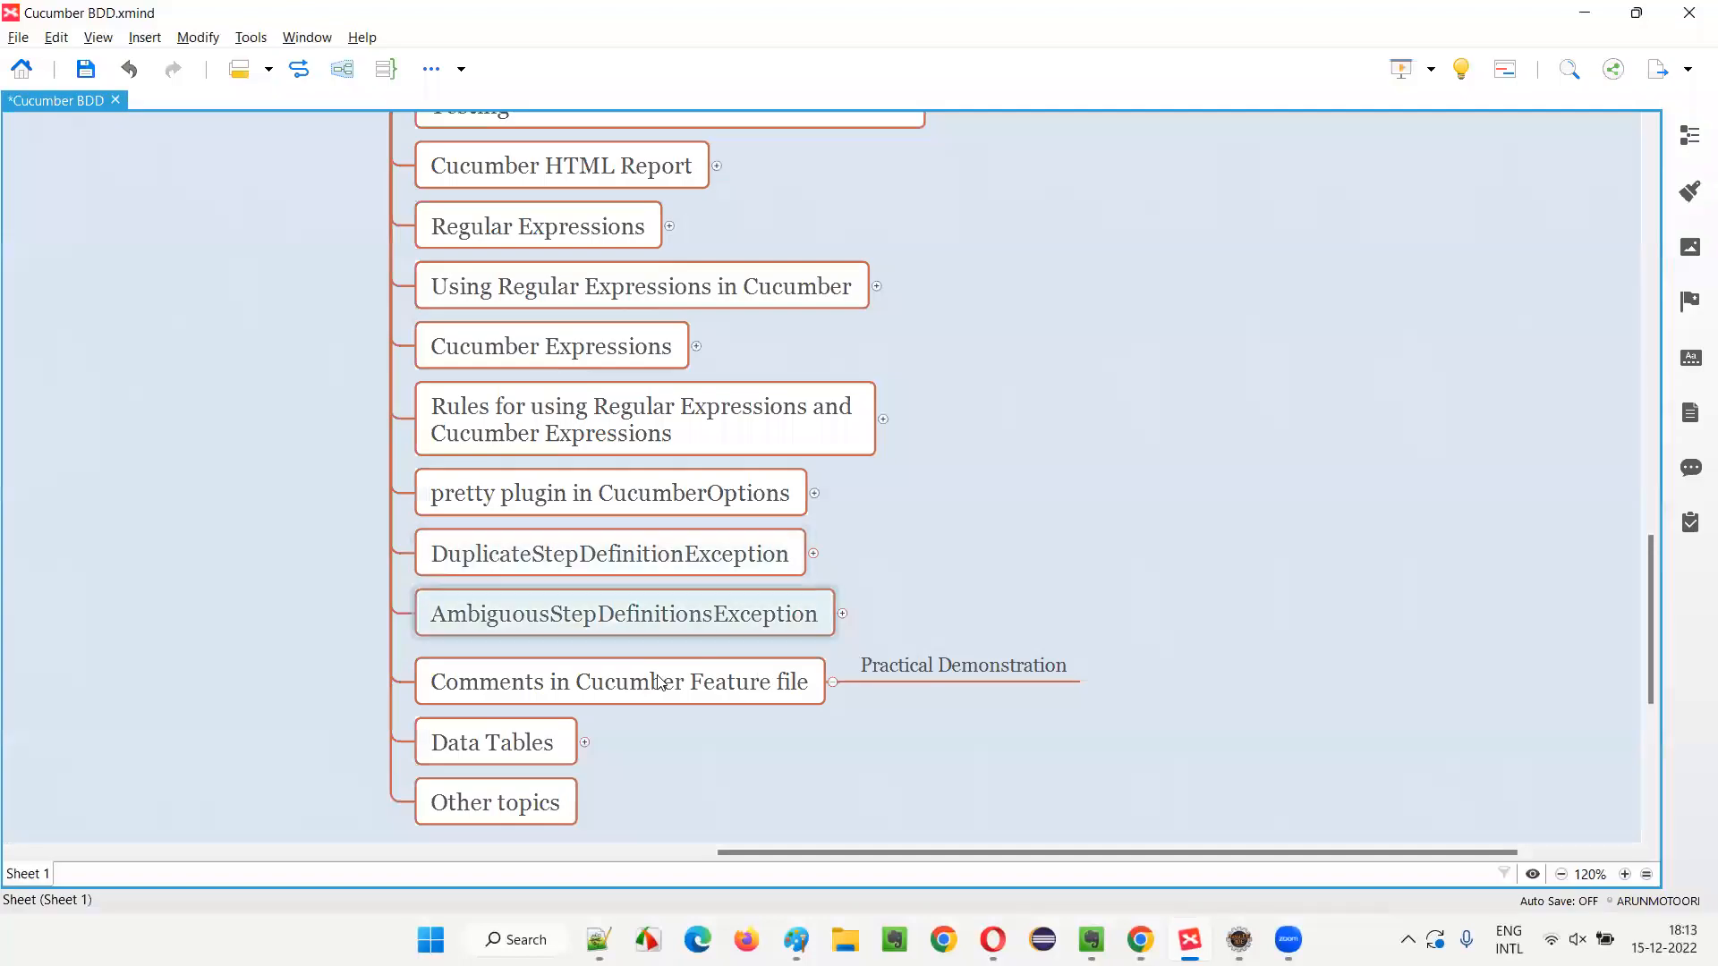
pyautogui.click(618, 682)
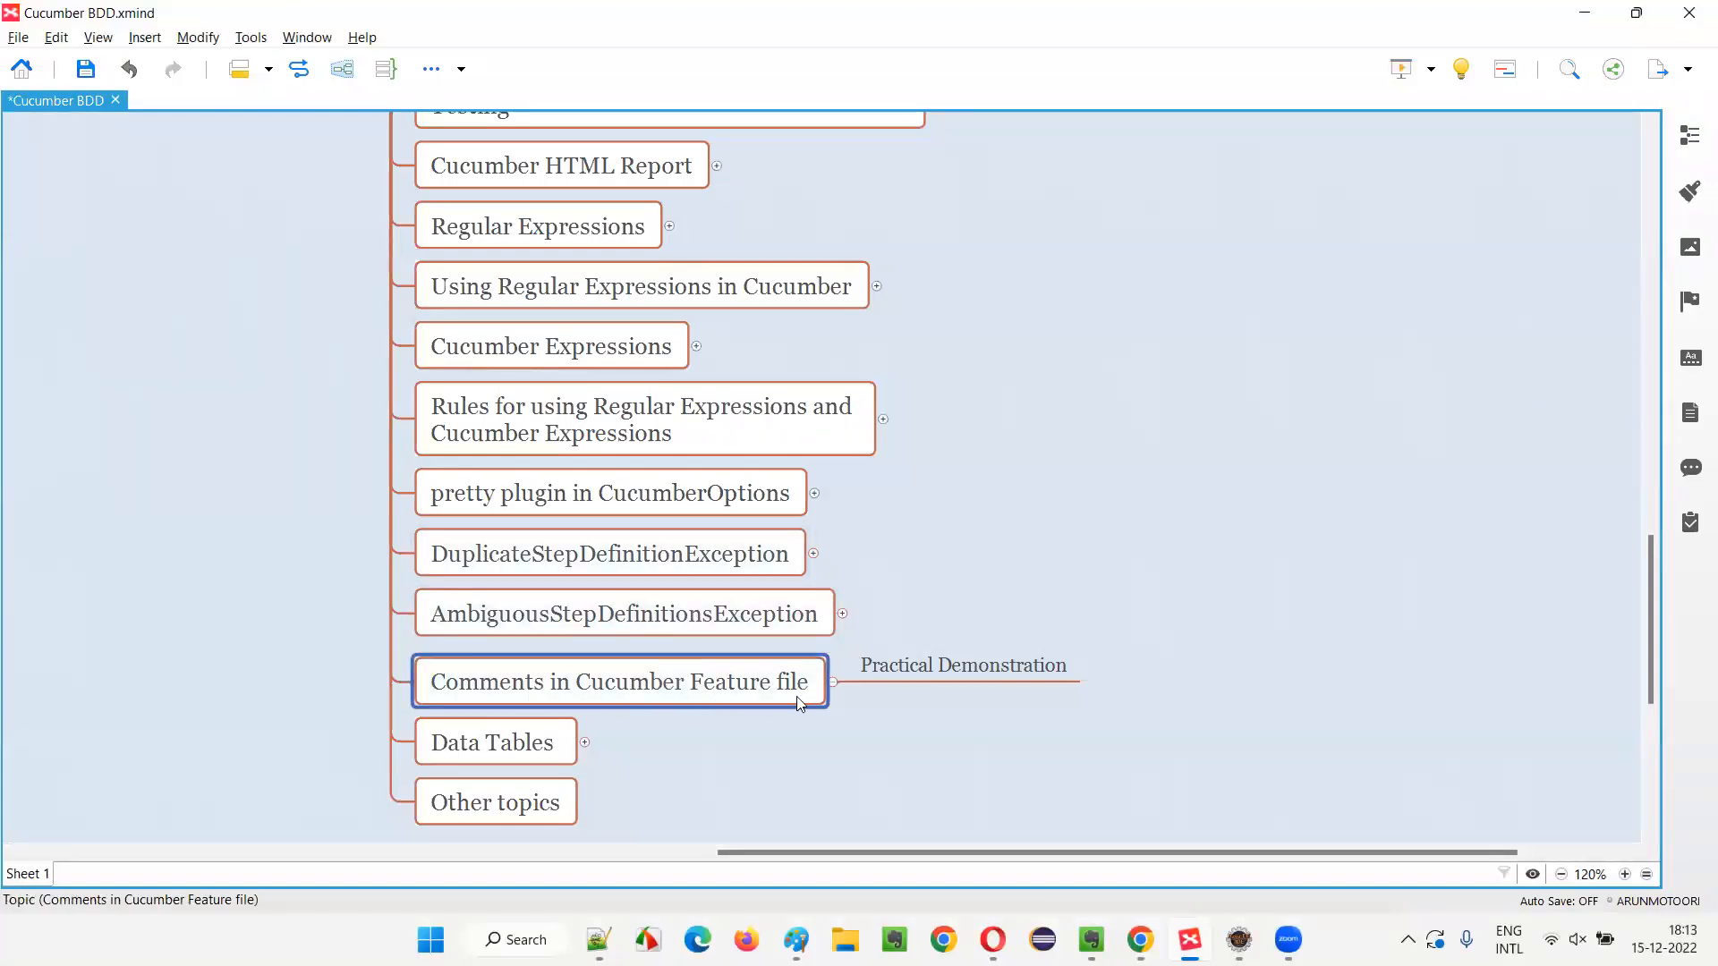
pyautogui.click(963, 666)
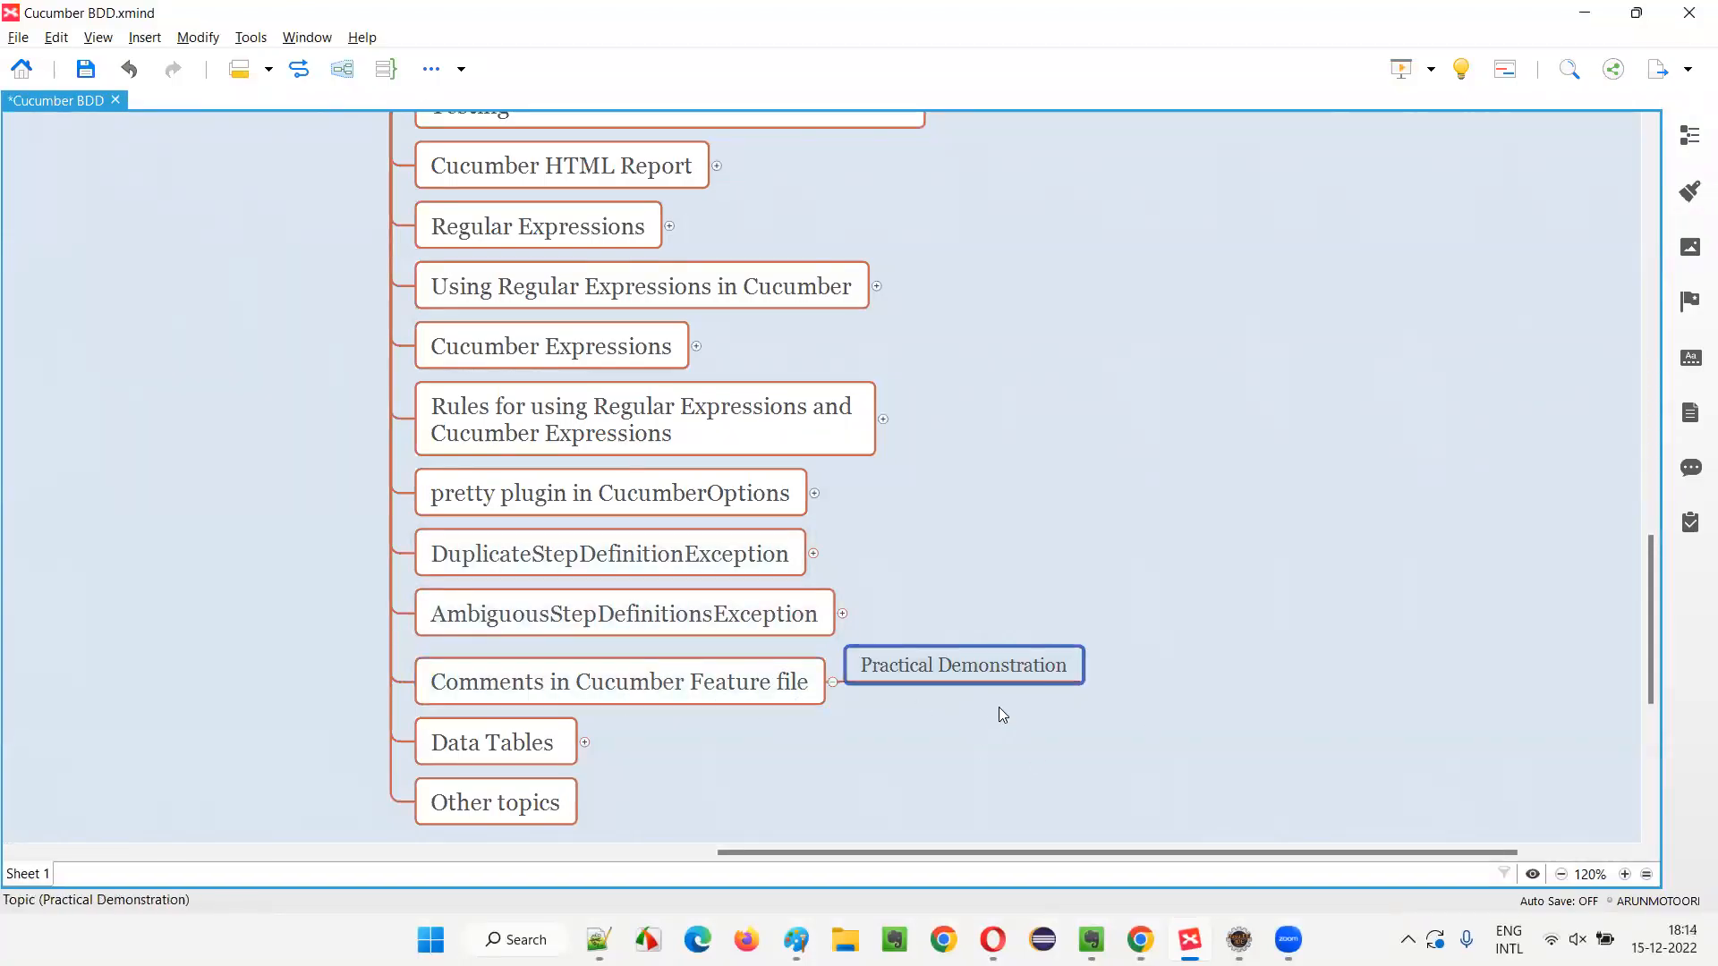
pyautogui.moveTo(1158, 885)
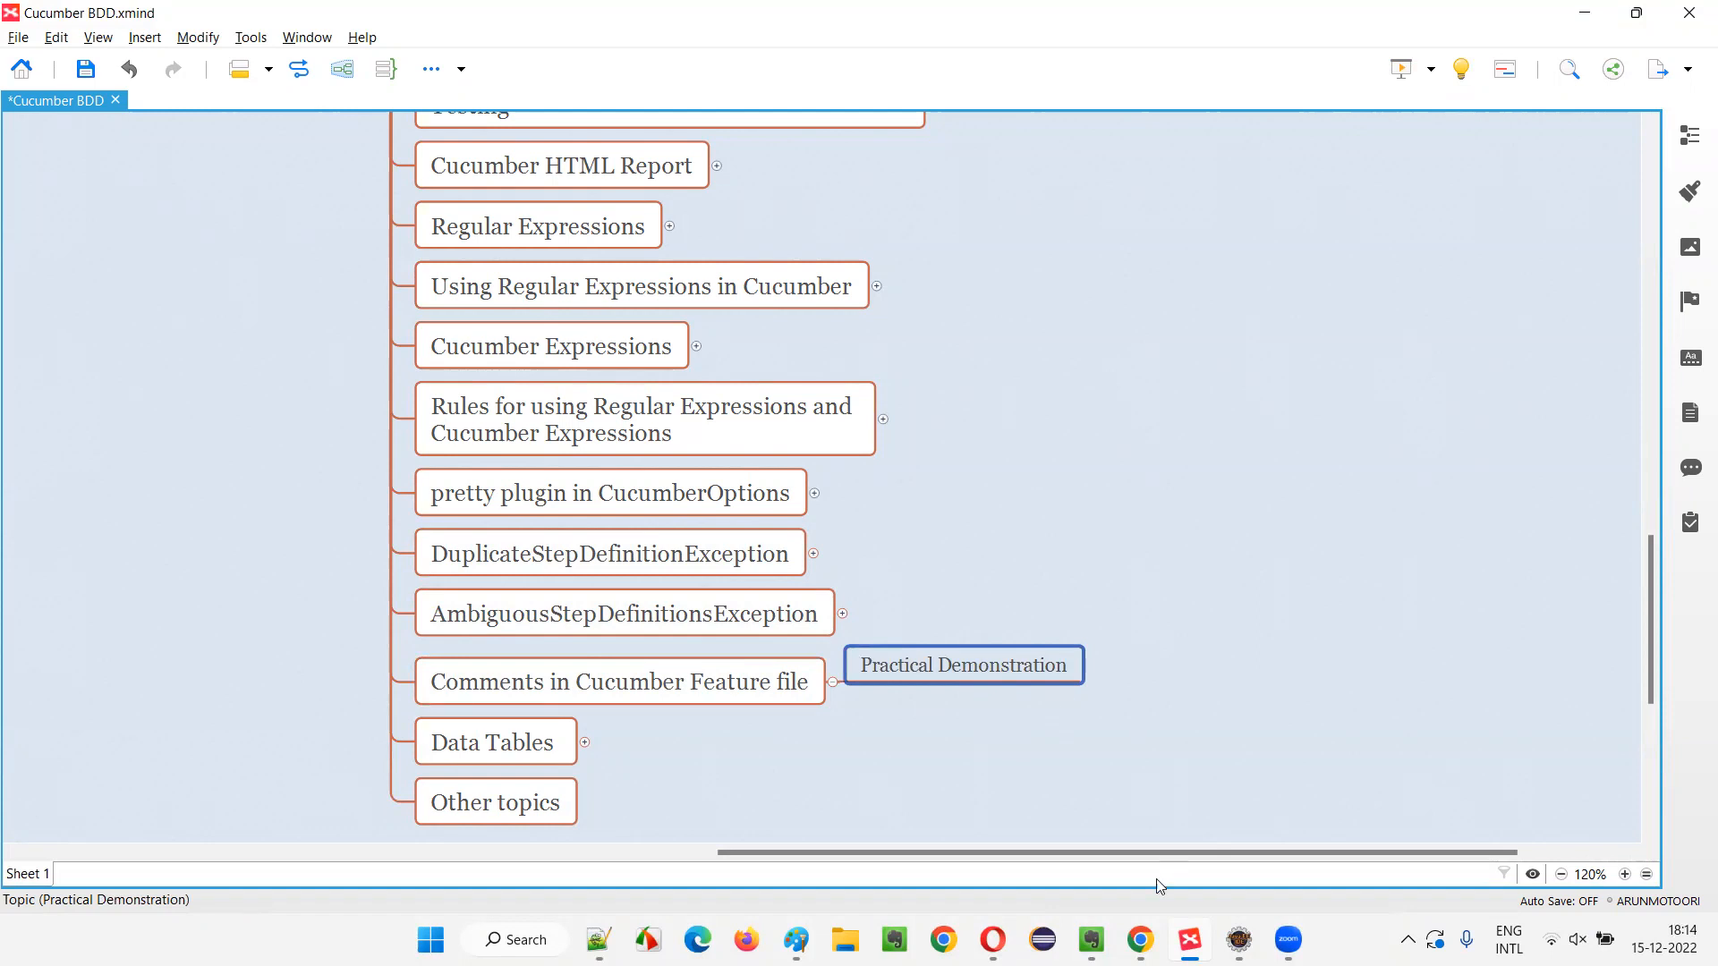
pyautogui.click(1236, 940)
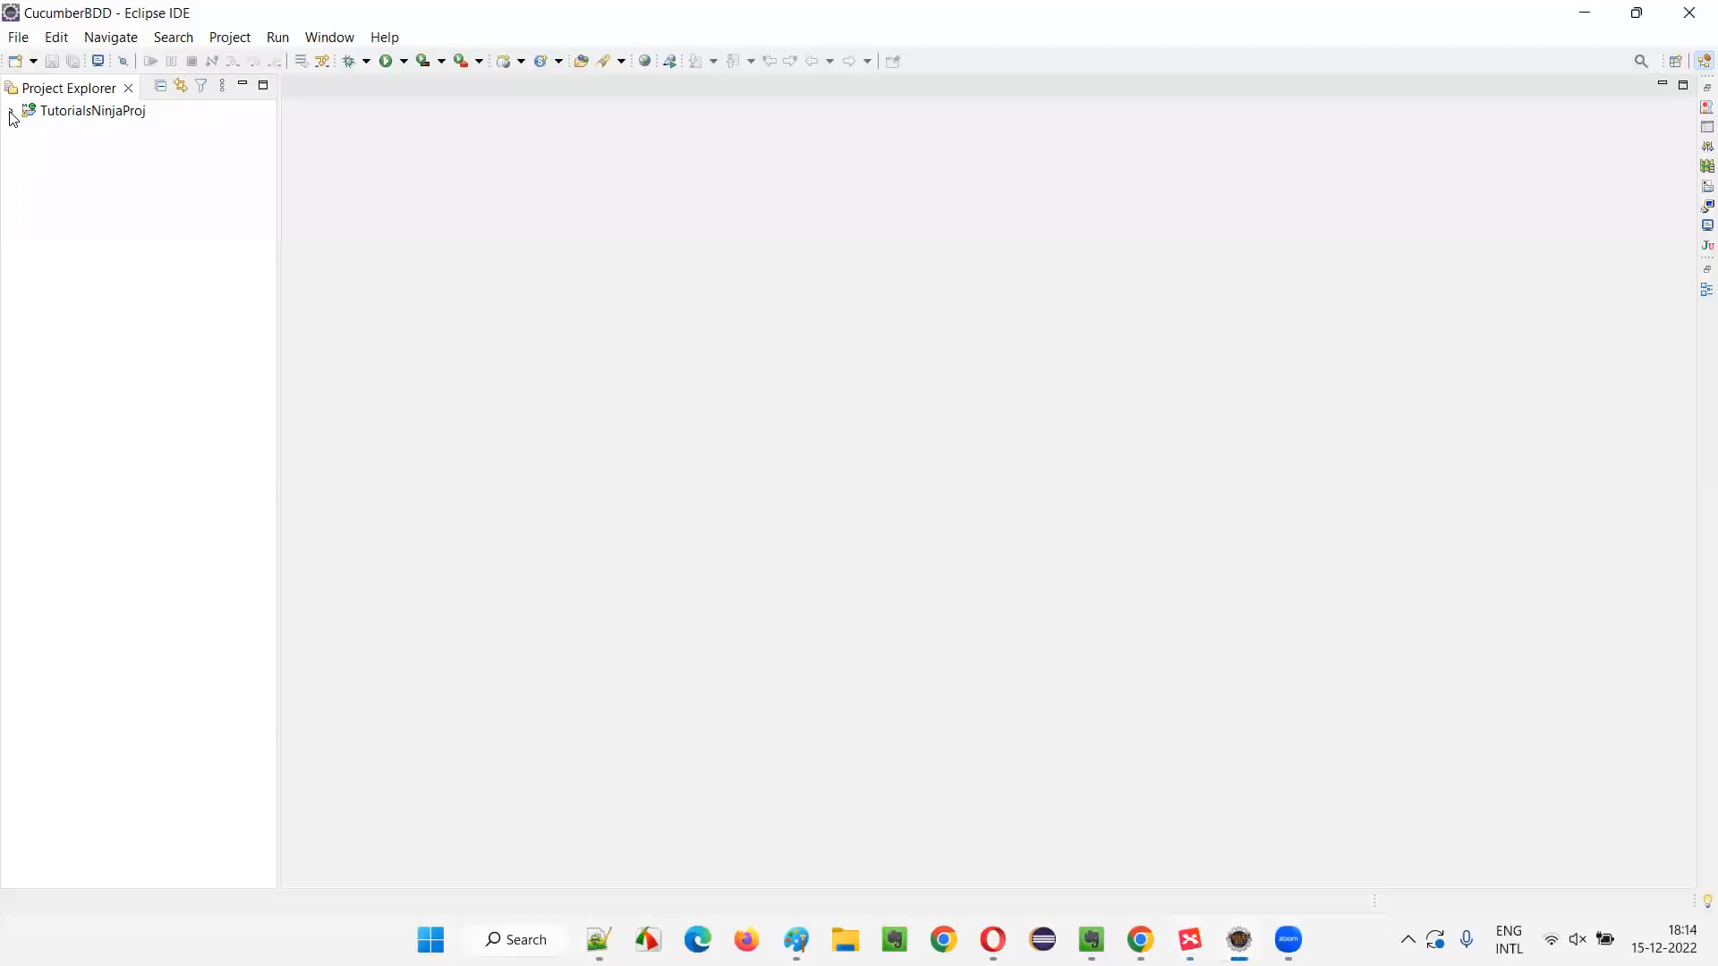
# Step: Open Search.feature from TutorialsNinjaProj > src/test/java > tests in the editor
pyautogui.click(11, 111)
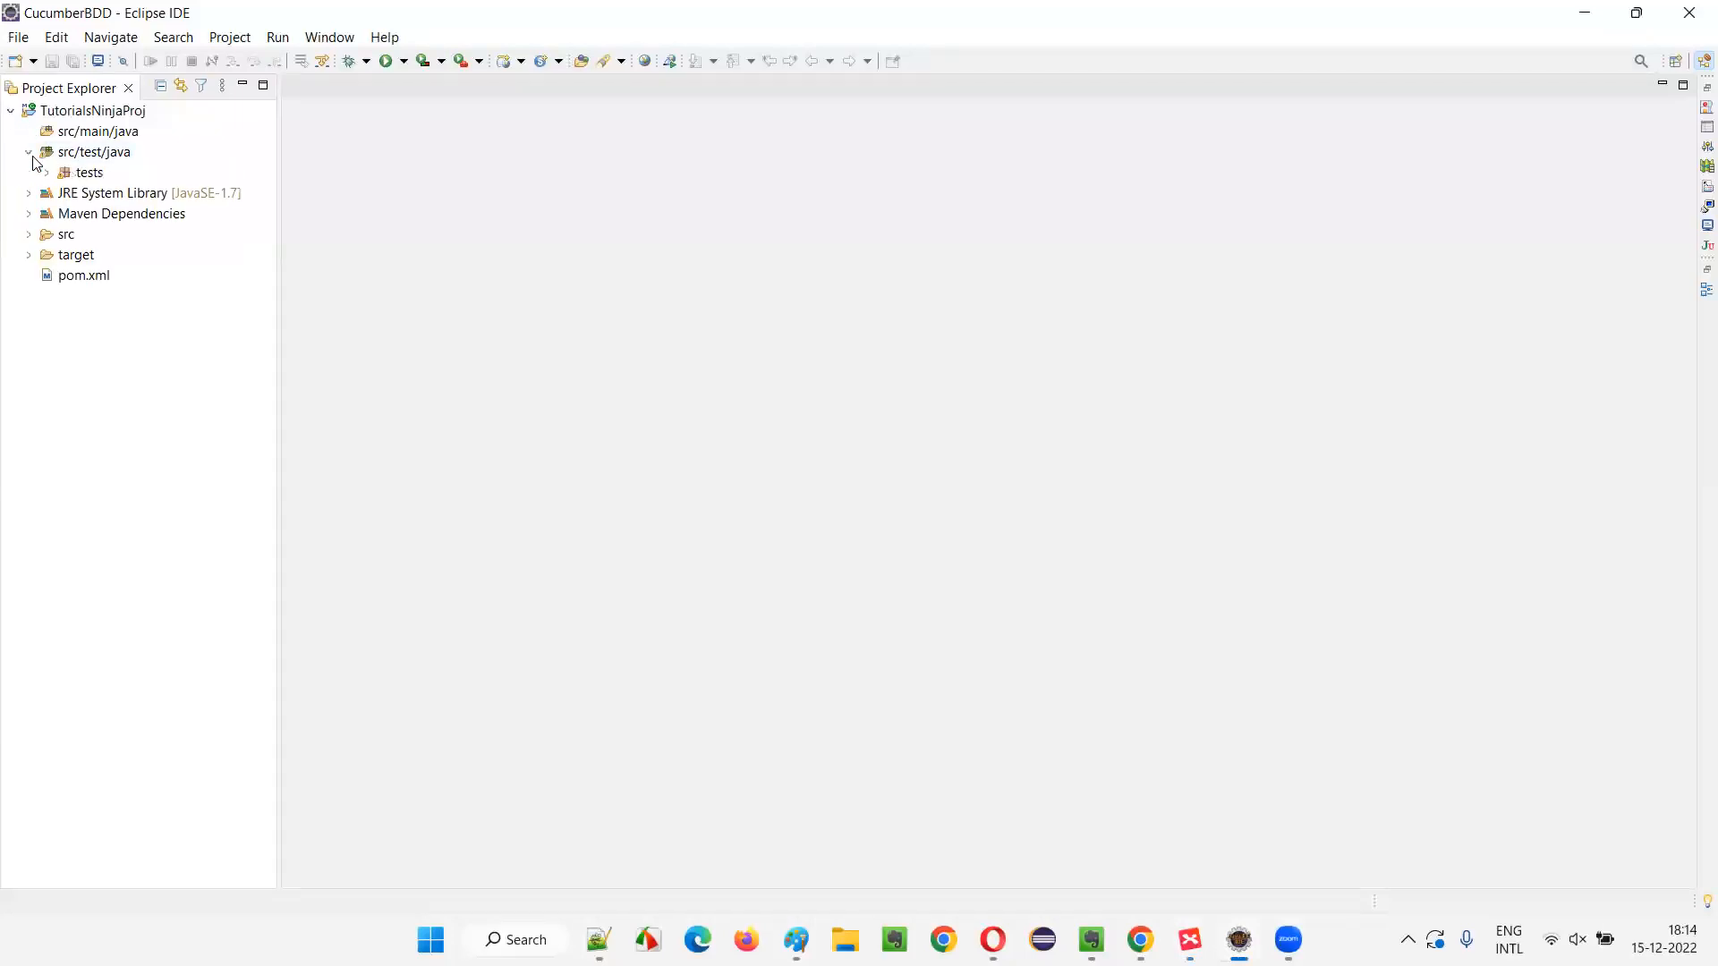
pyautogui.click(65, 172)
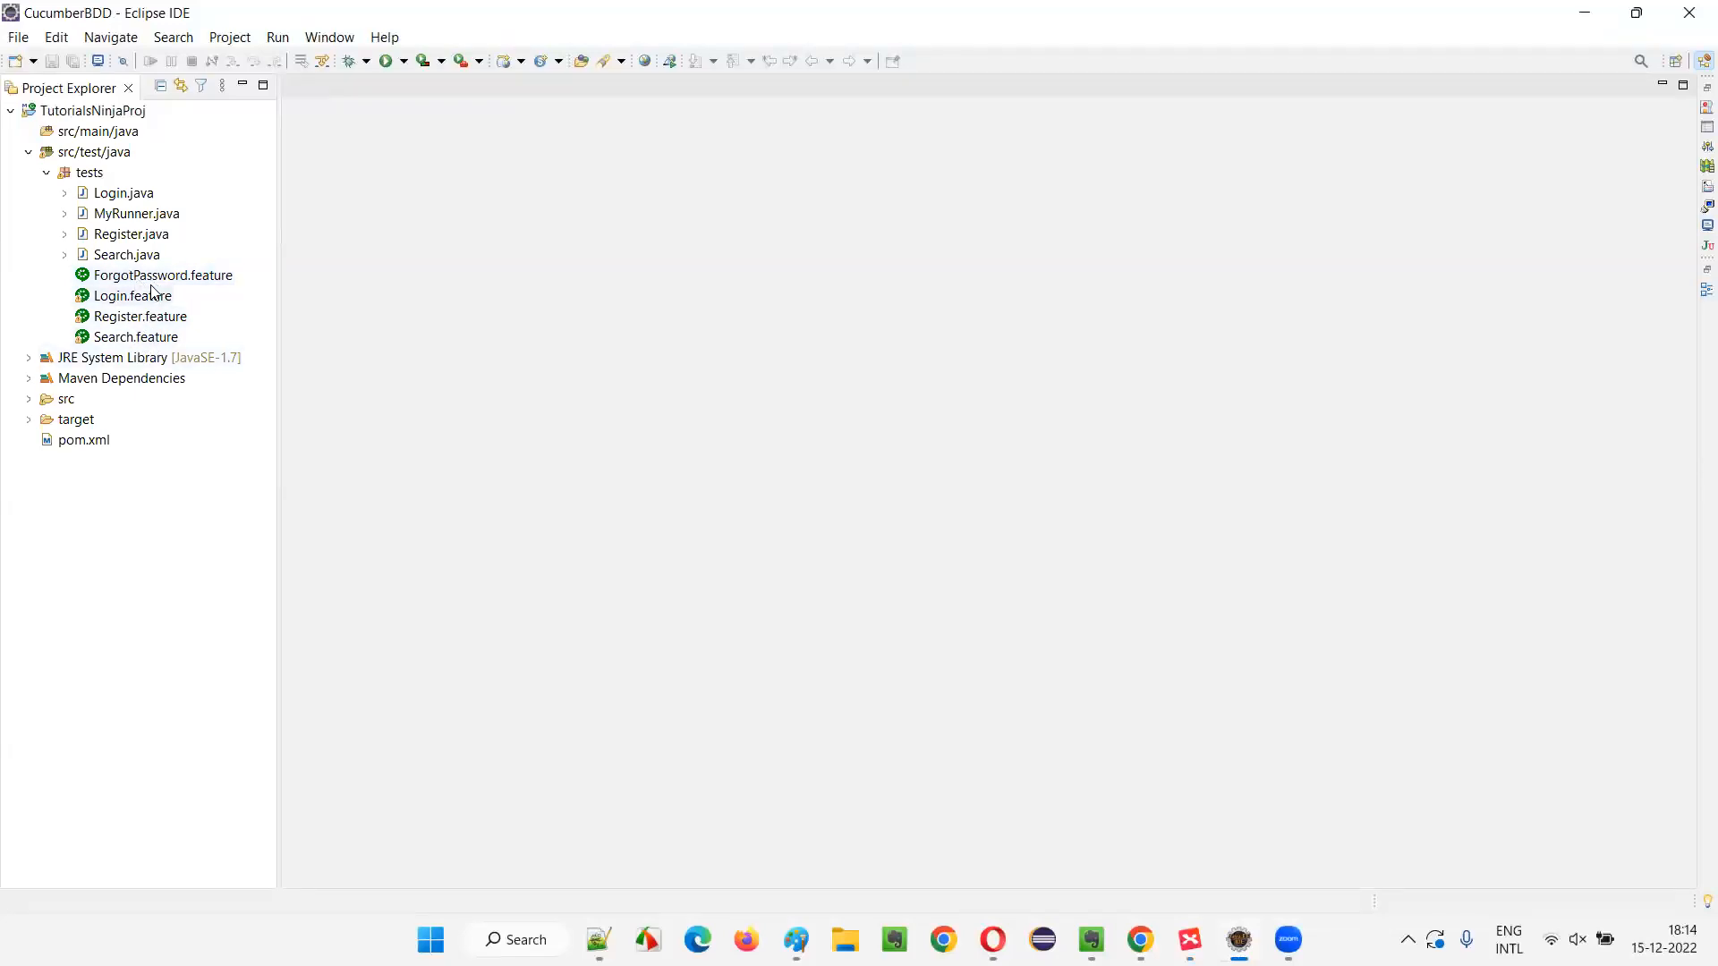
pyautogui.click(135, 337)
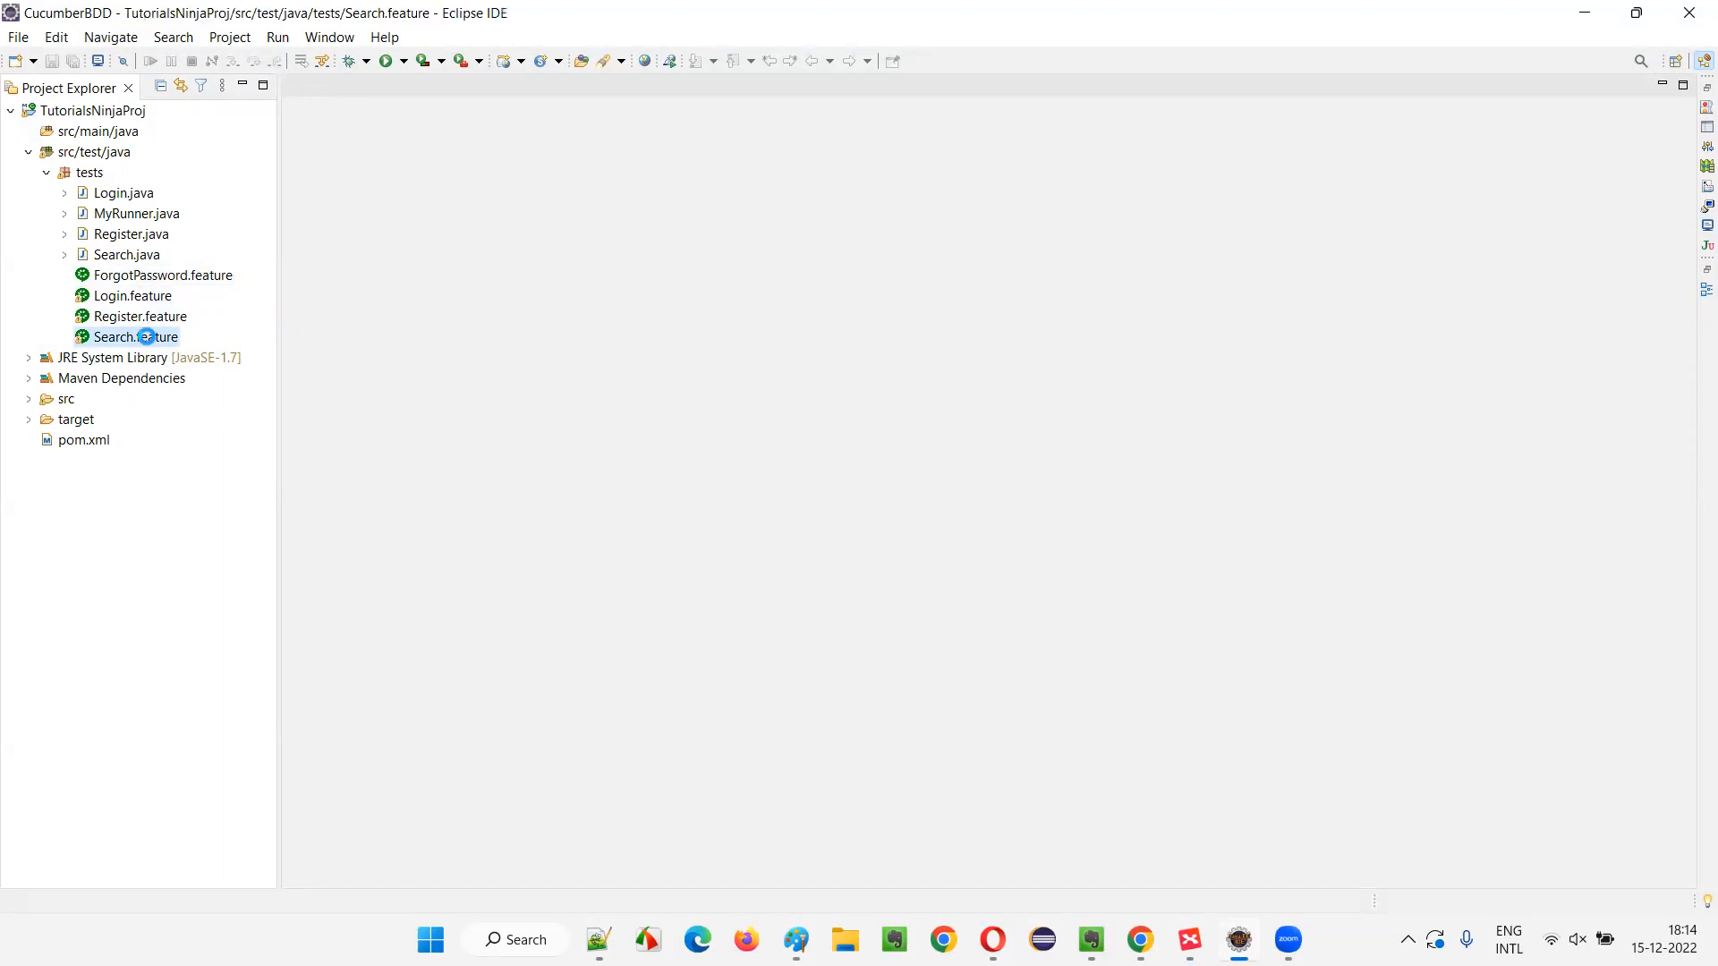
pyautogui.doubleClick(136, 337)
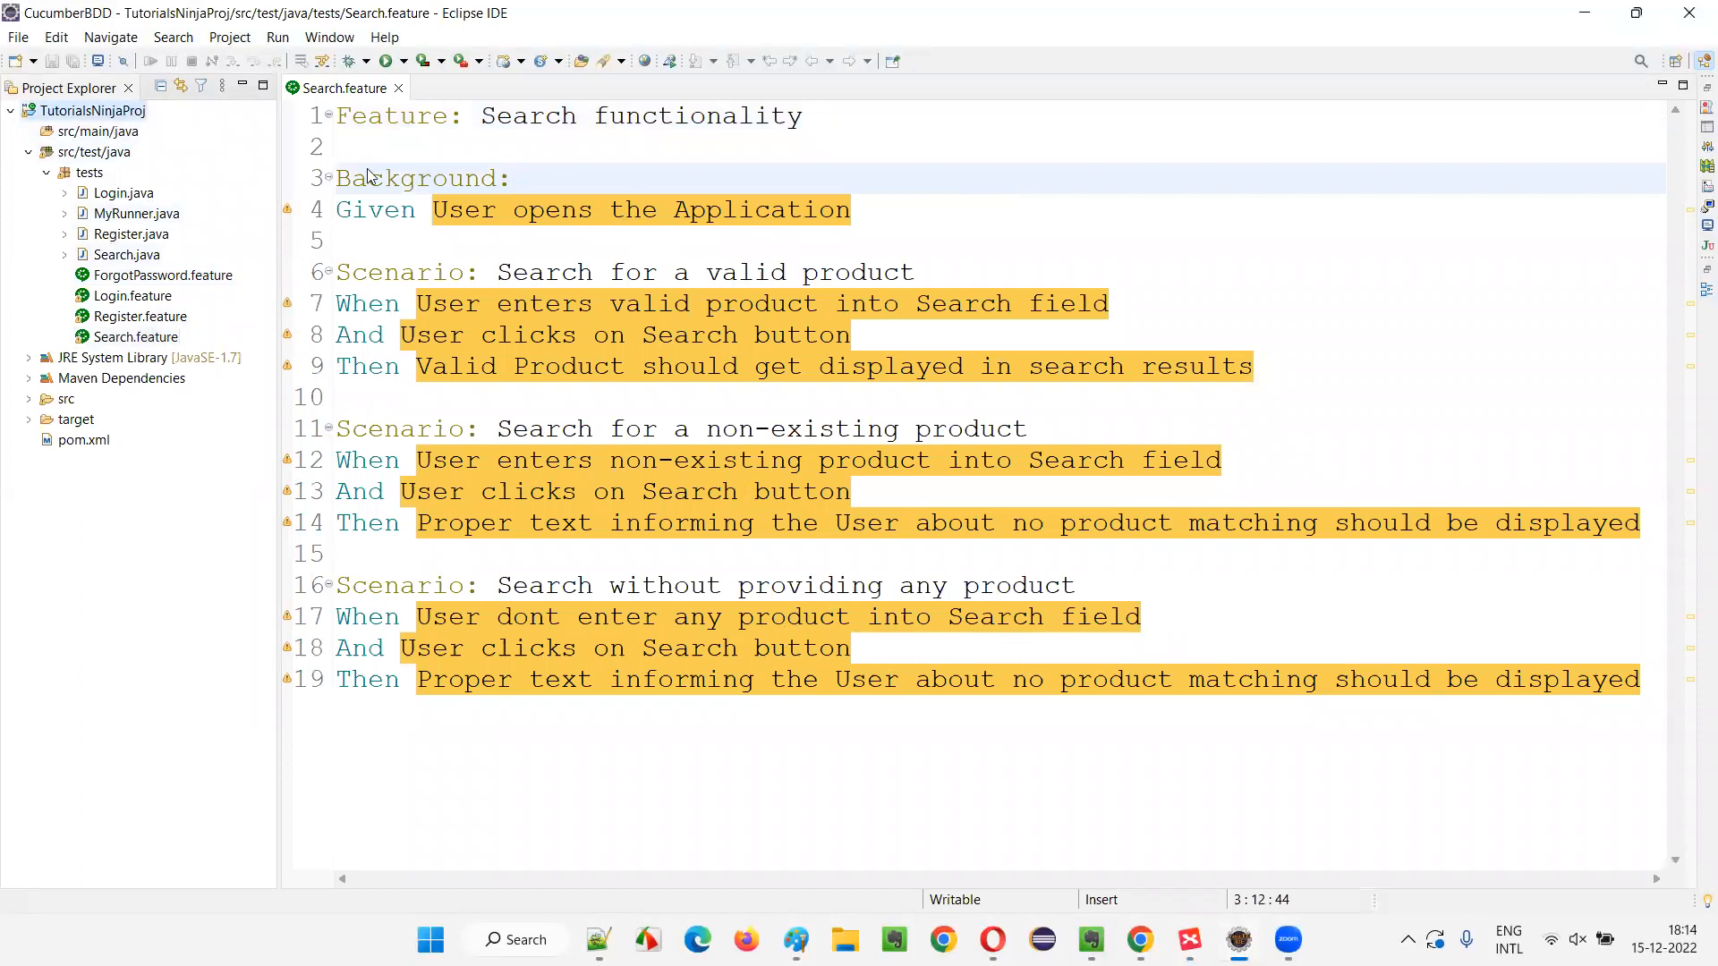
# Step: Run Maven > Update Project on TutorialsNinjaProj and confirm the update
pyautogui.rightClick(93, 109)
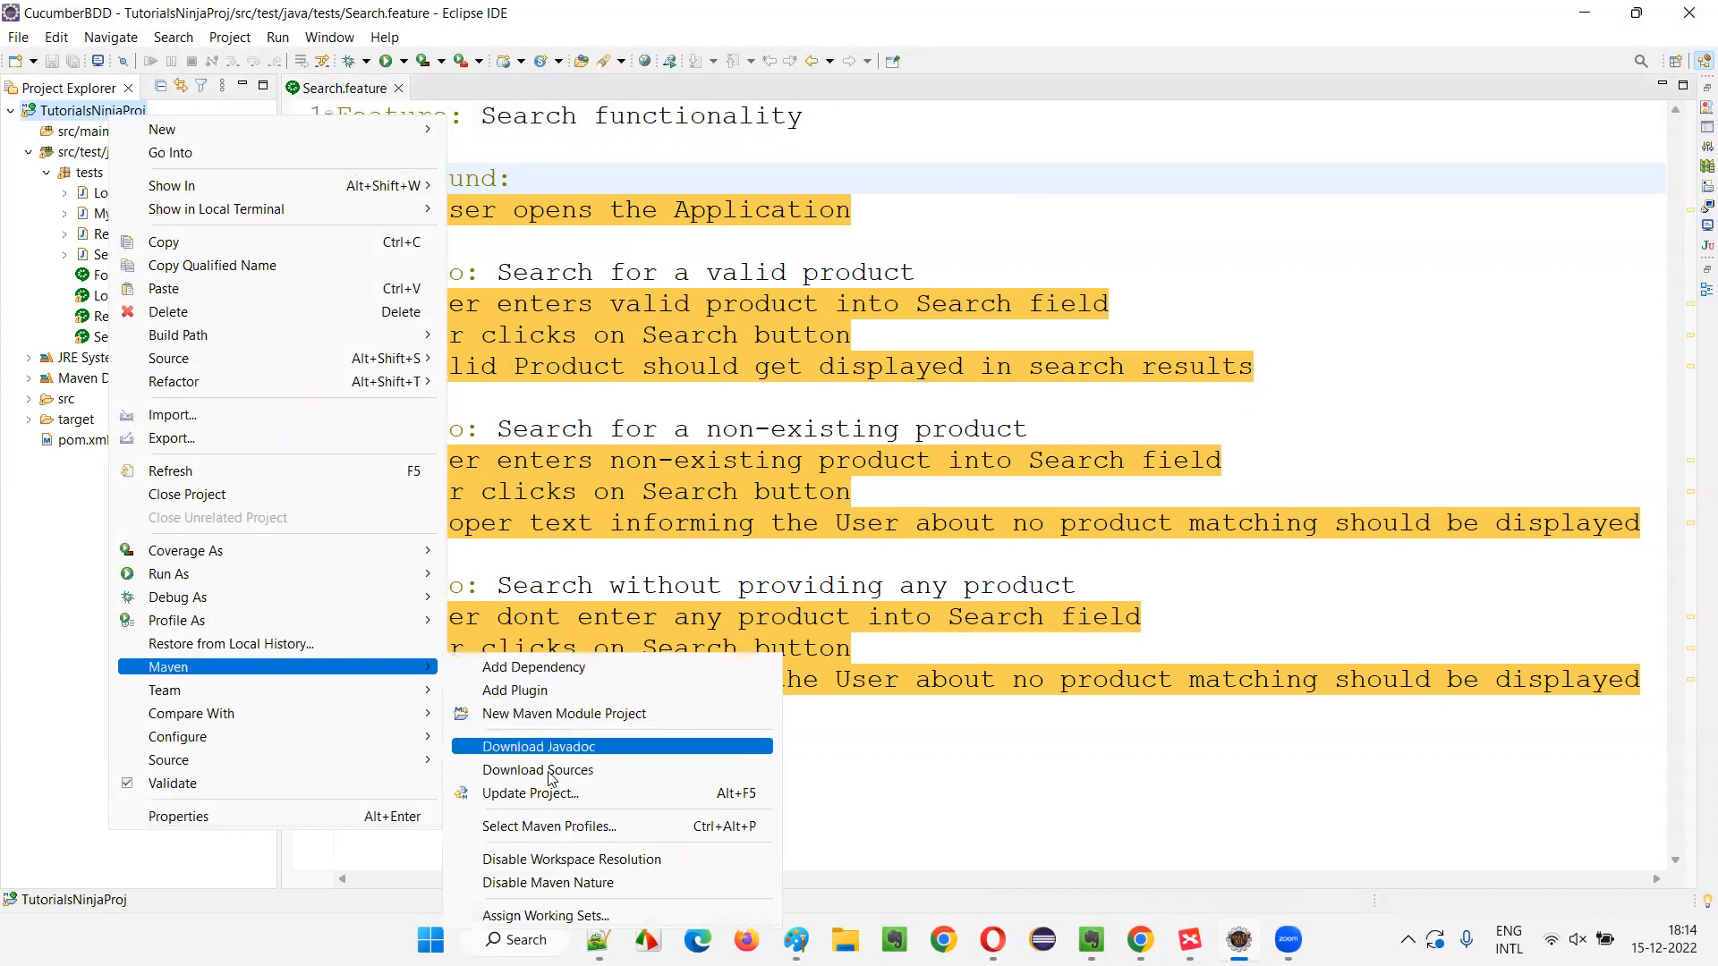
pyautogui.click(530, 793)
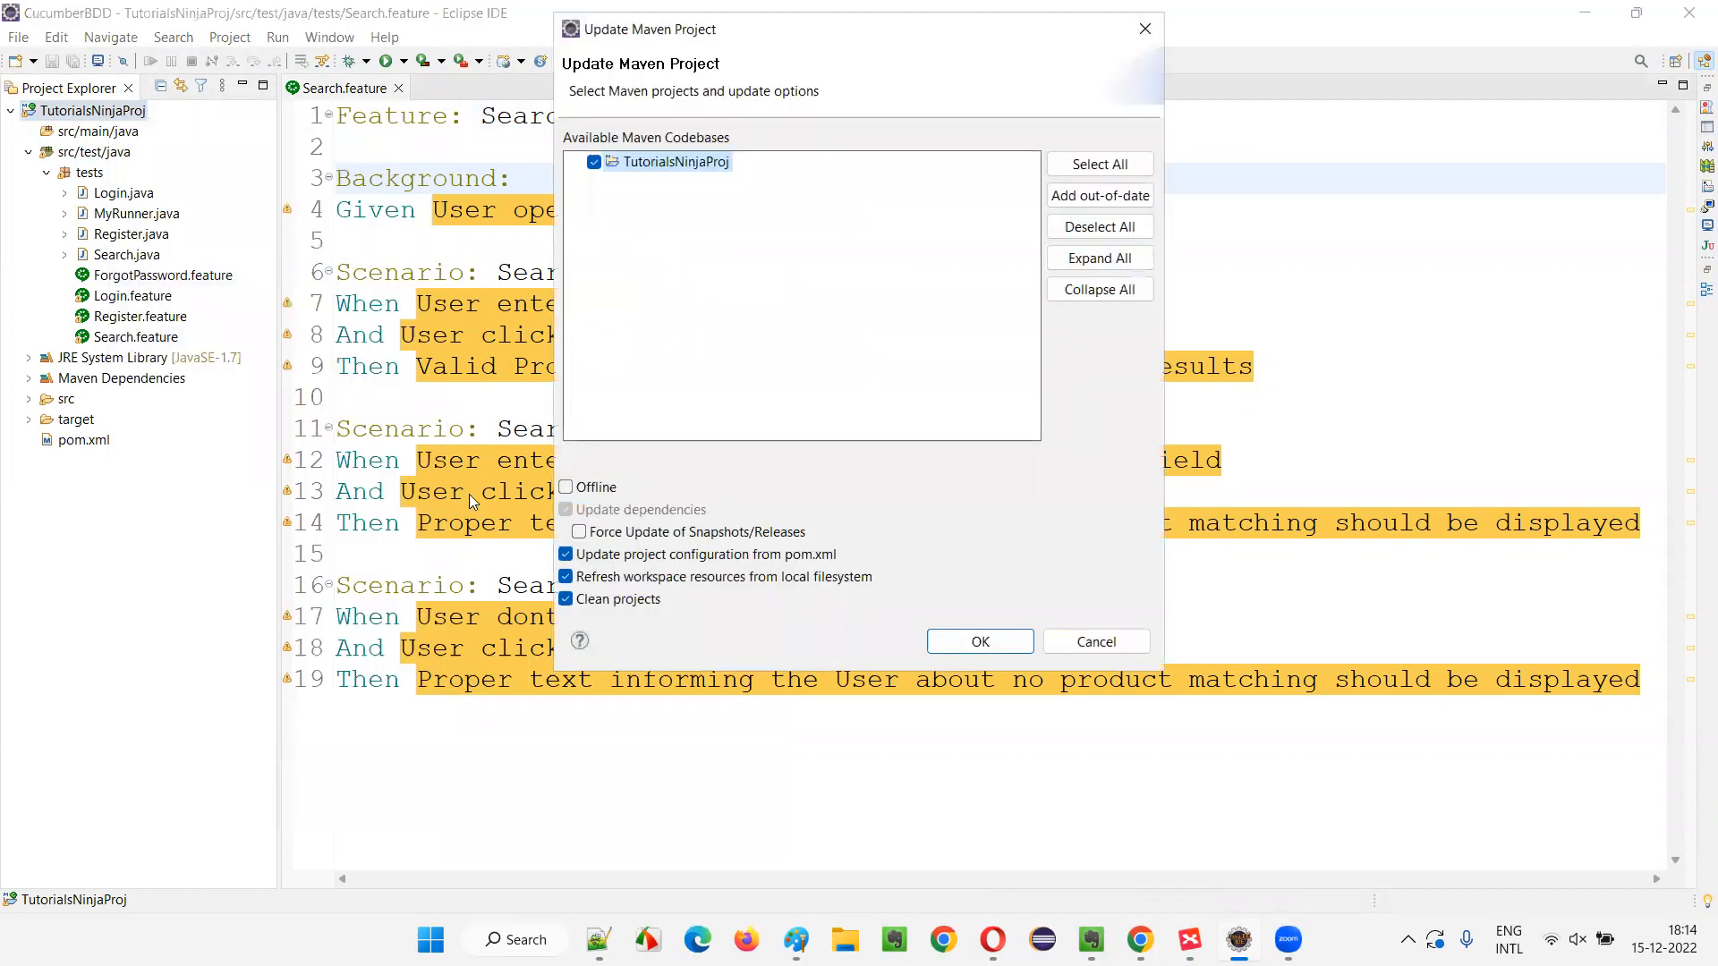
pyautogui.click(978, 641)
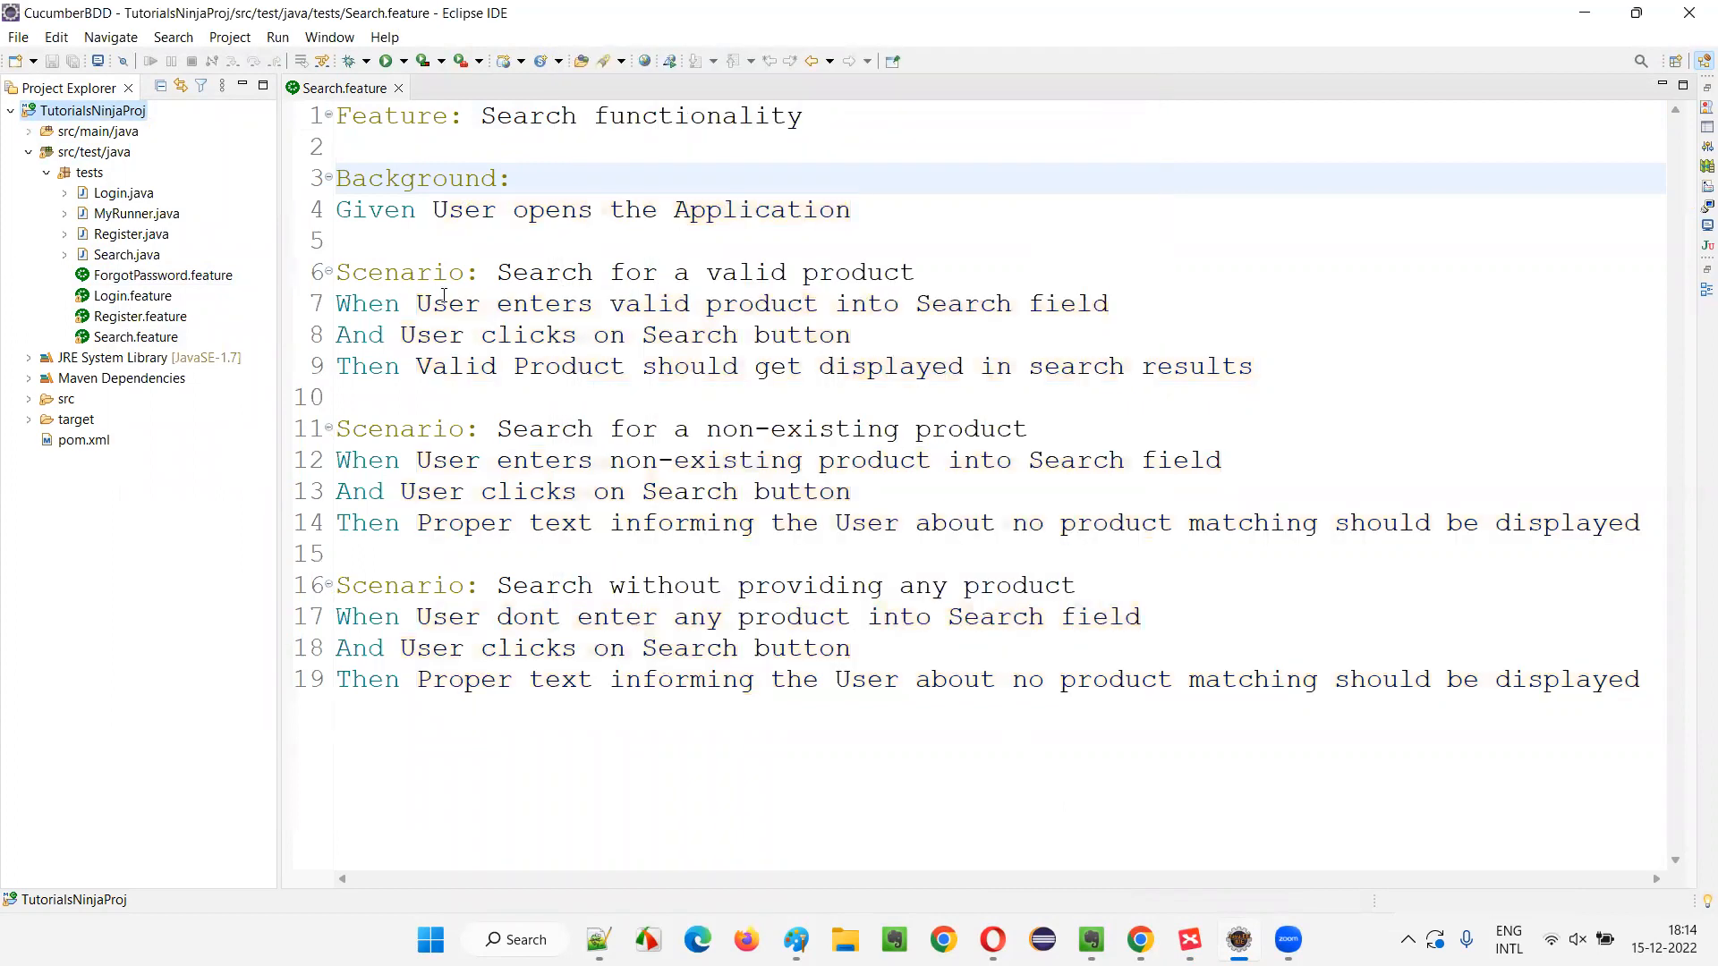
# Step: Highlight the Background and first two scenarios' lines in Search.feature, then clear the selection
pyautogui.moveTo(438, 209); pyautogui.dragTo(913, 522)
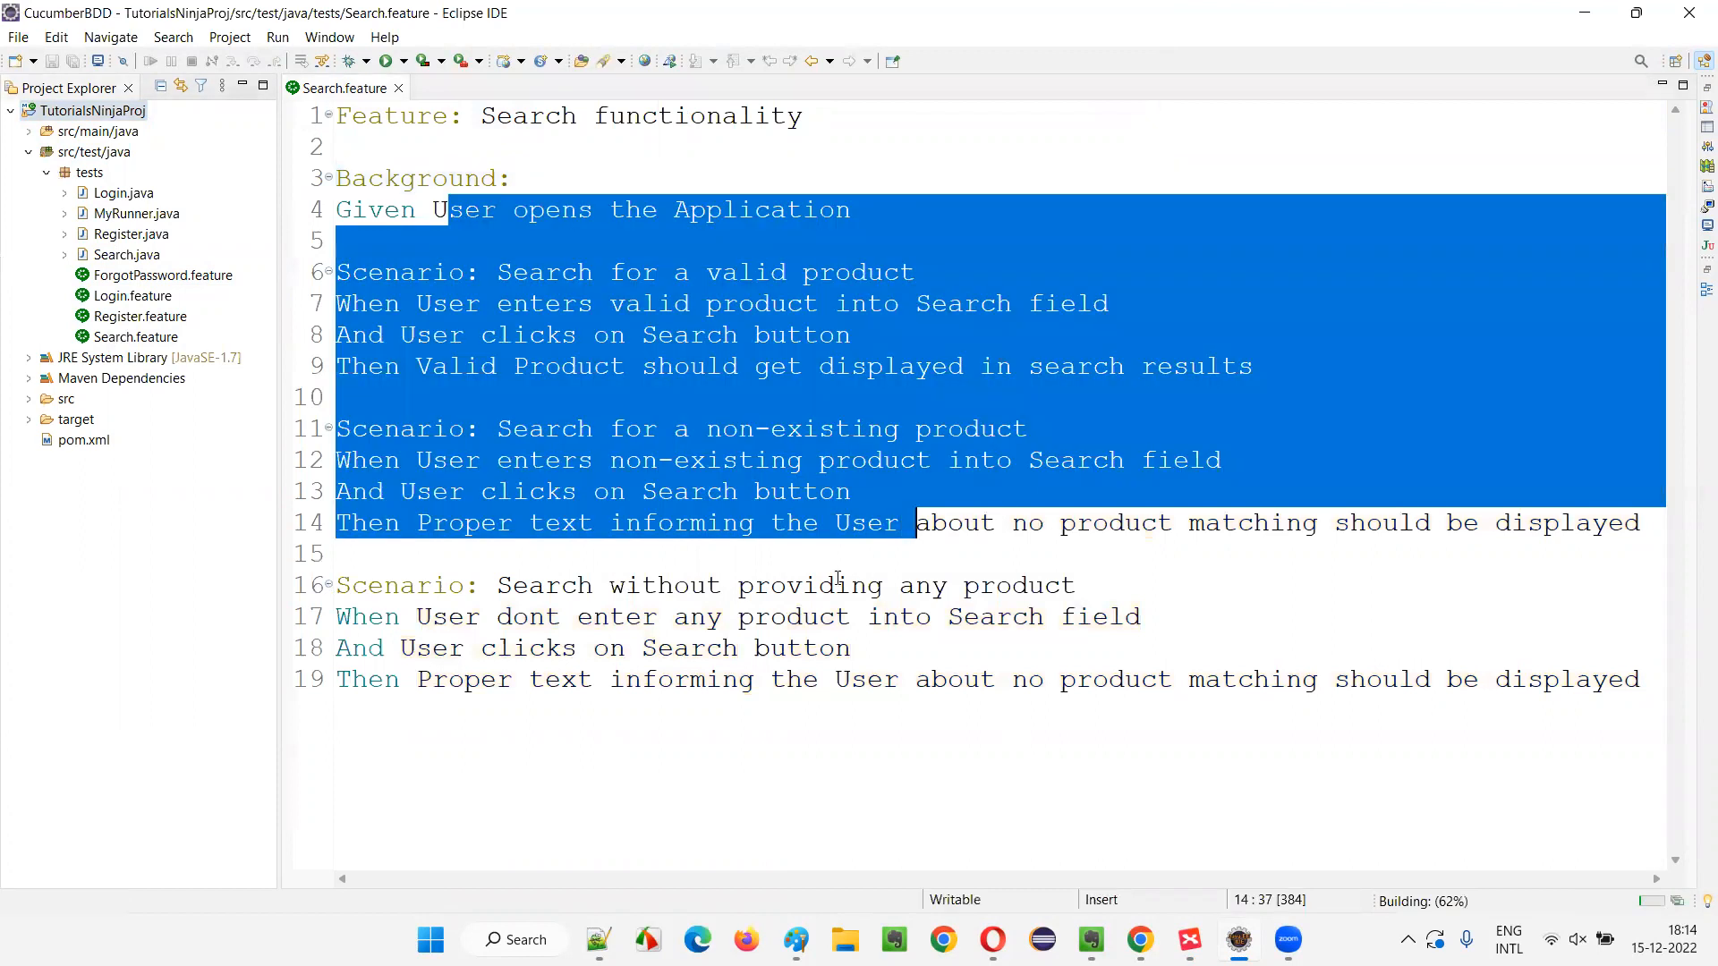
pyautogui.click(836, 584)
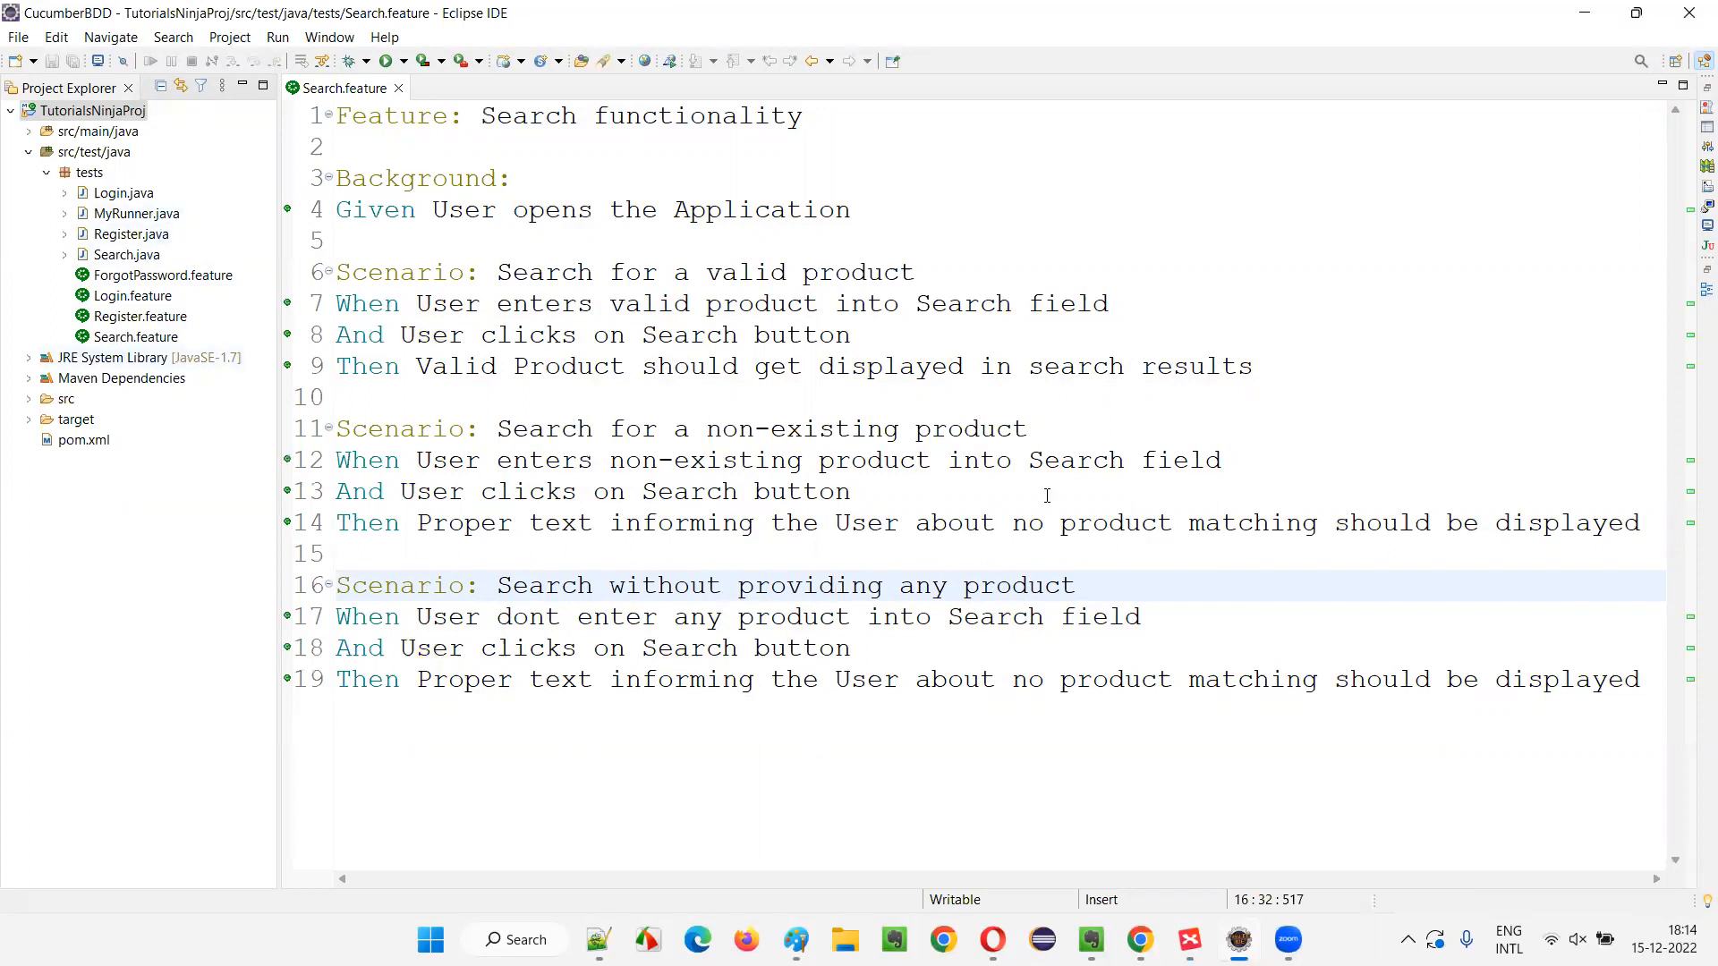
pyautogui.click(373, 397)
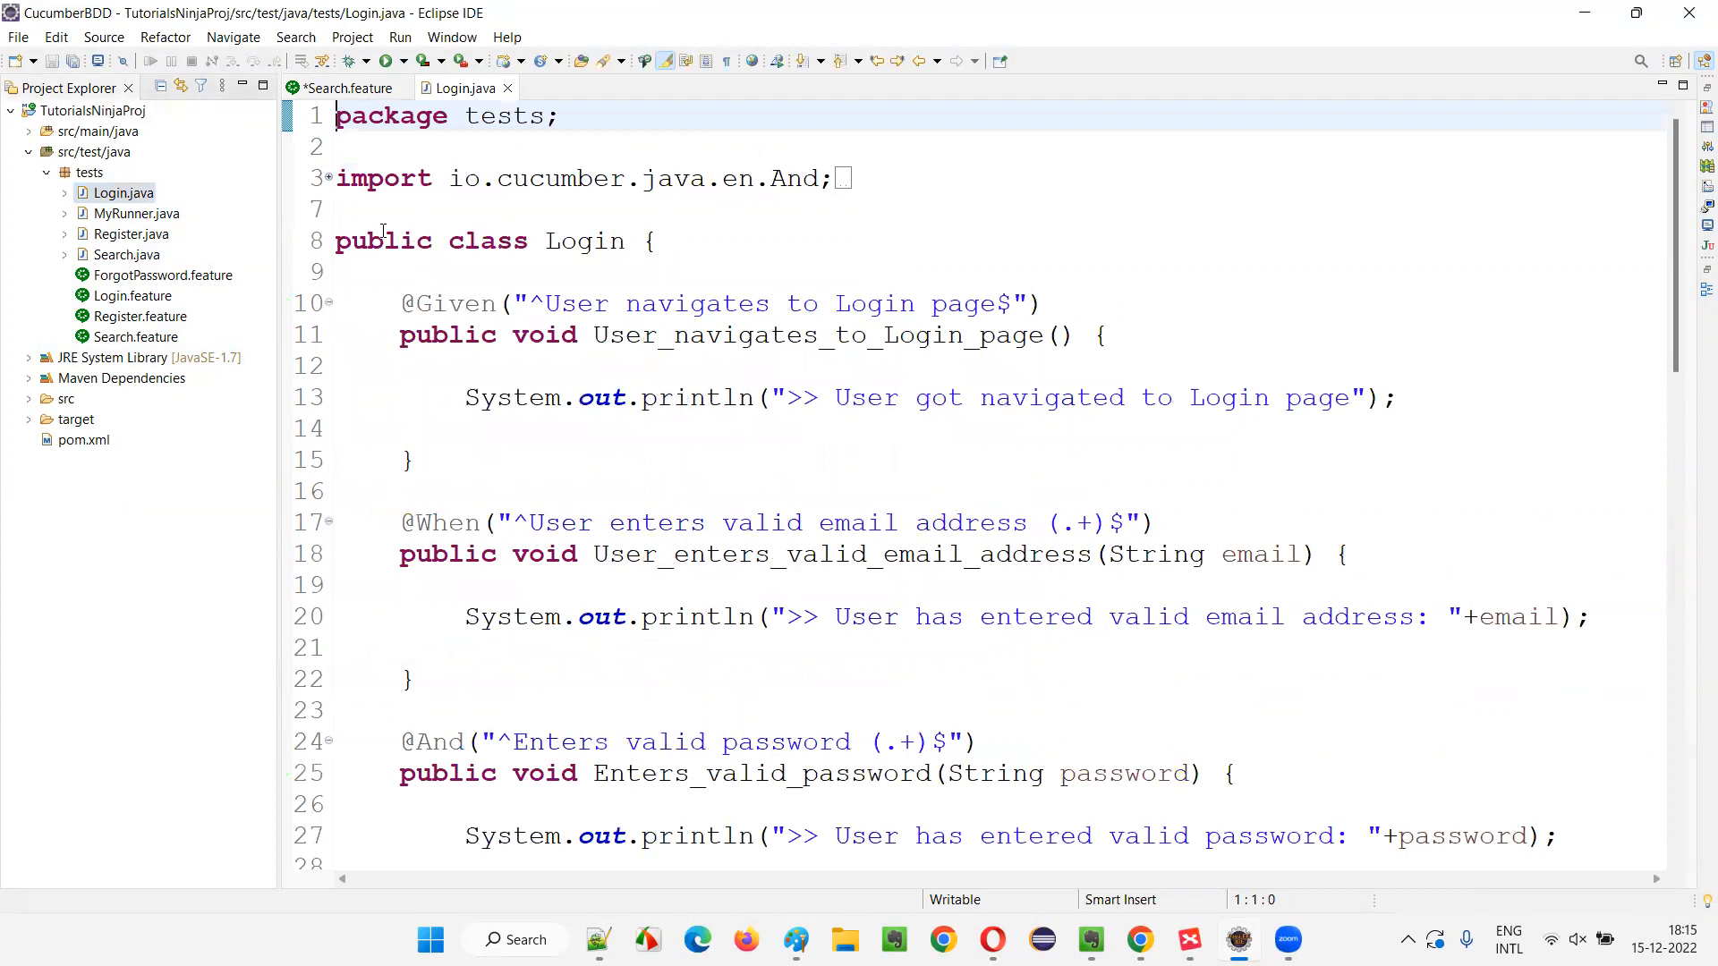
# Step: Try the // and /* Java comment markers in Login.java, then save all edited files
pyautogui.write('/')
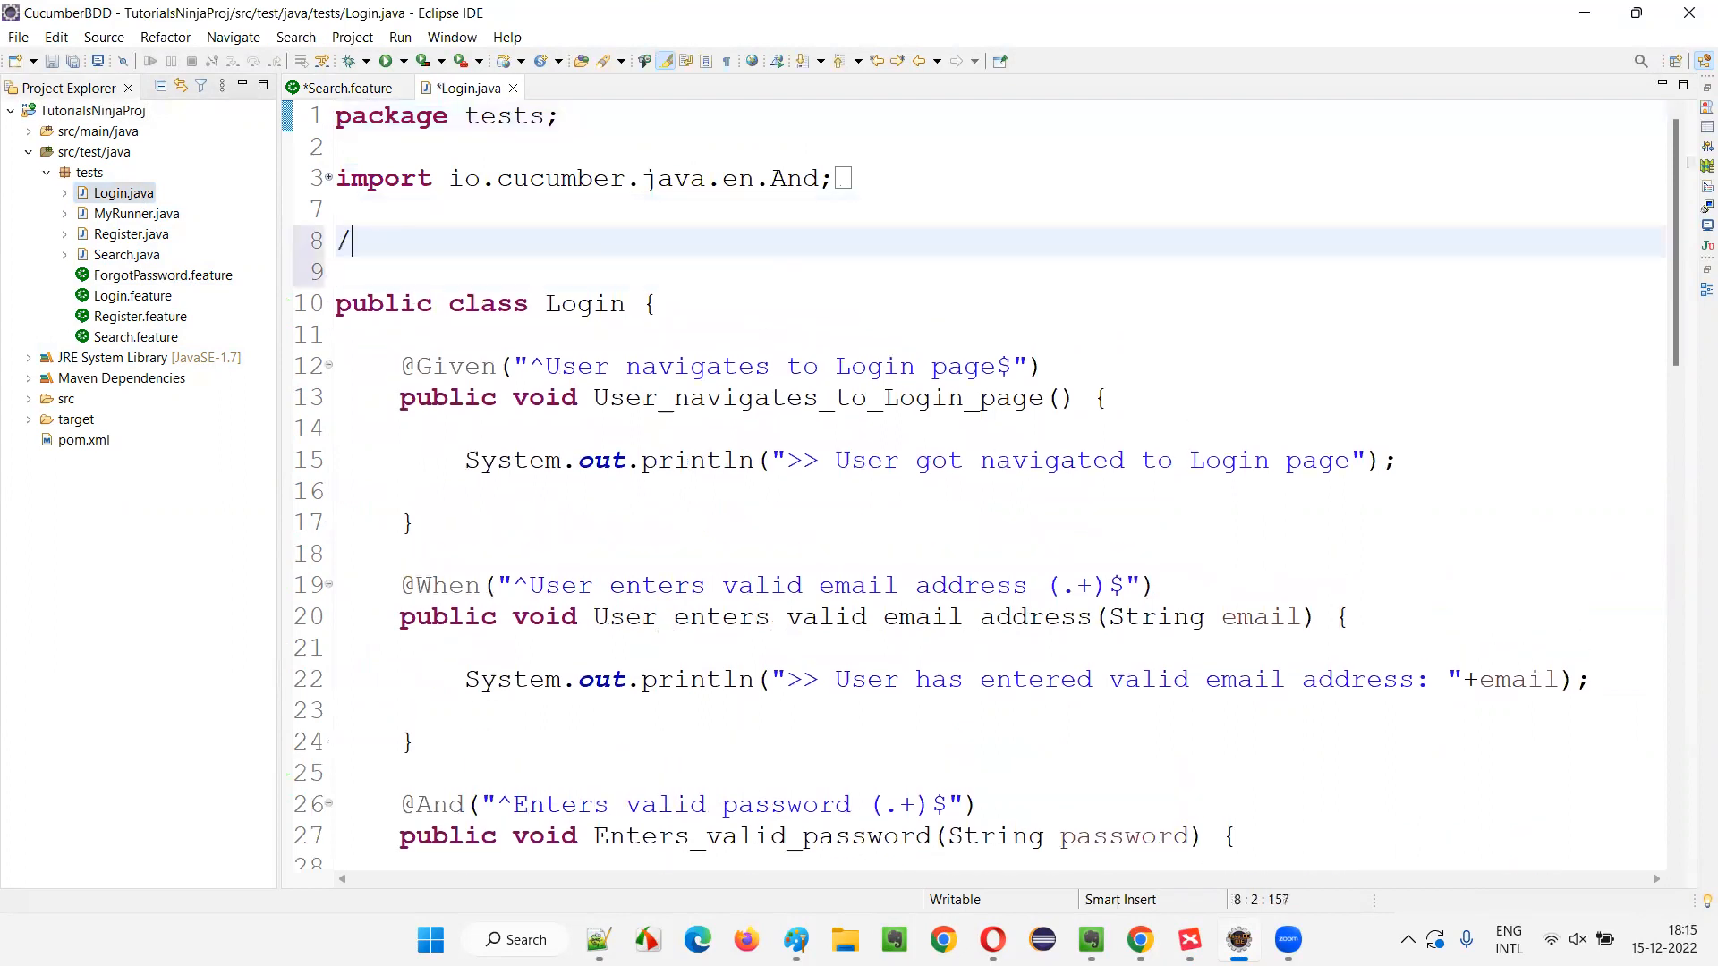
pyautogui.write('/')
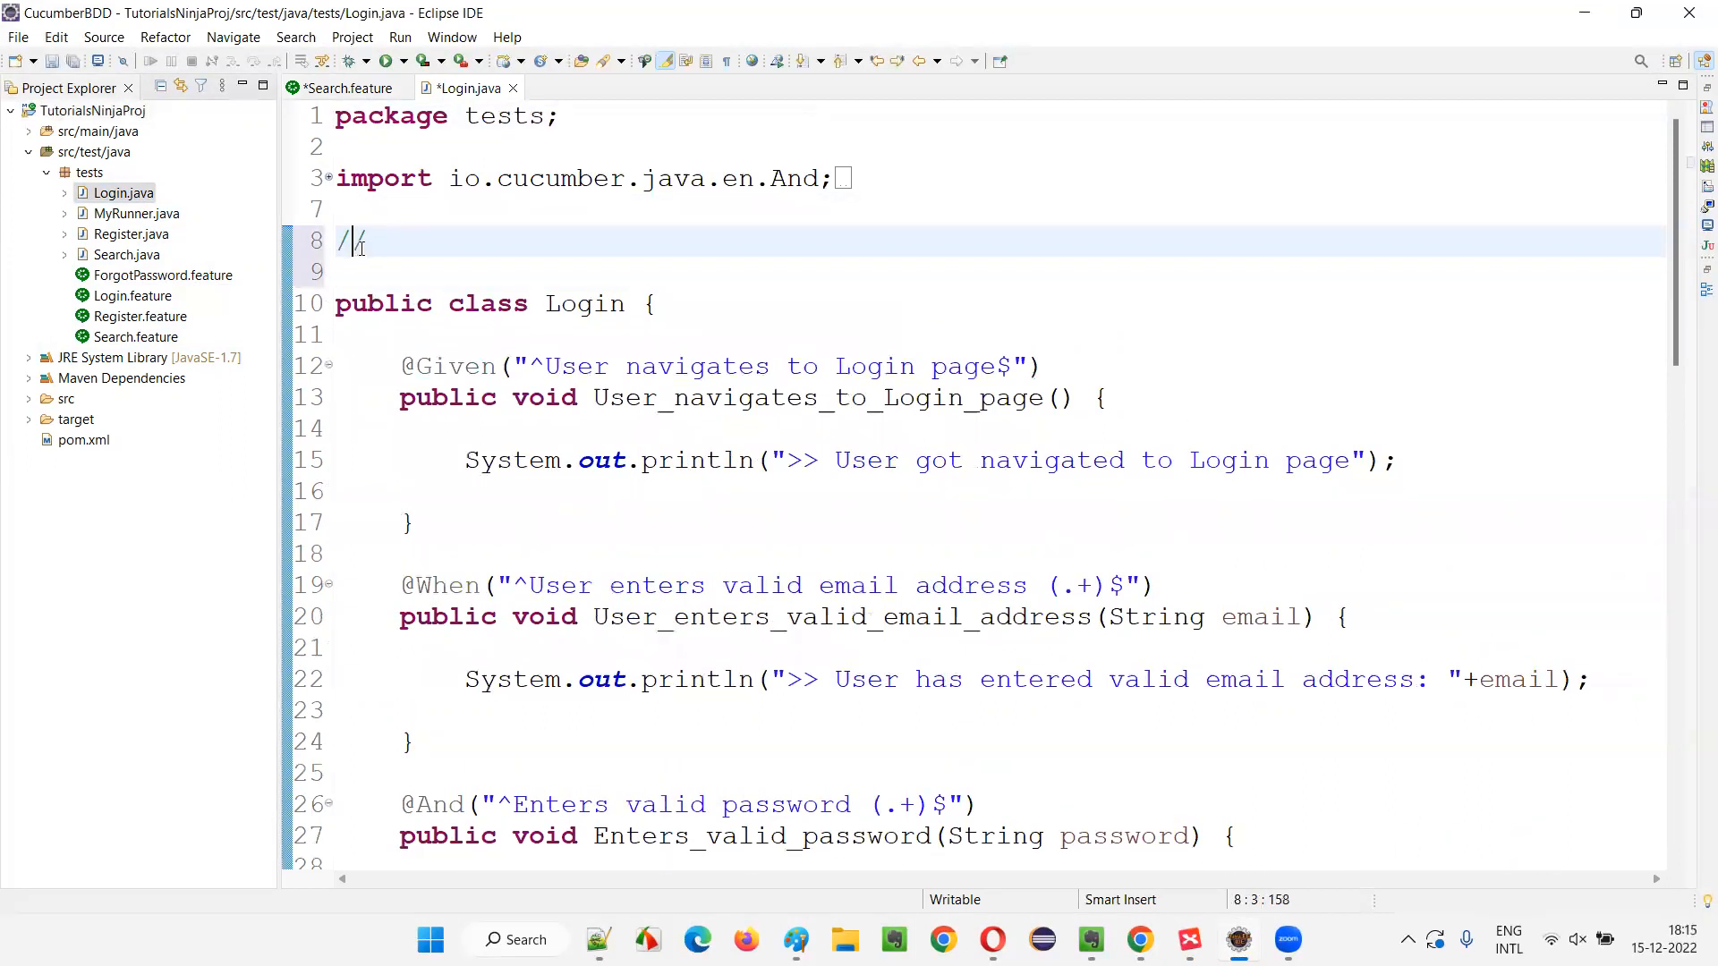
pyautogui.write('*')
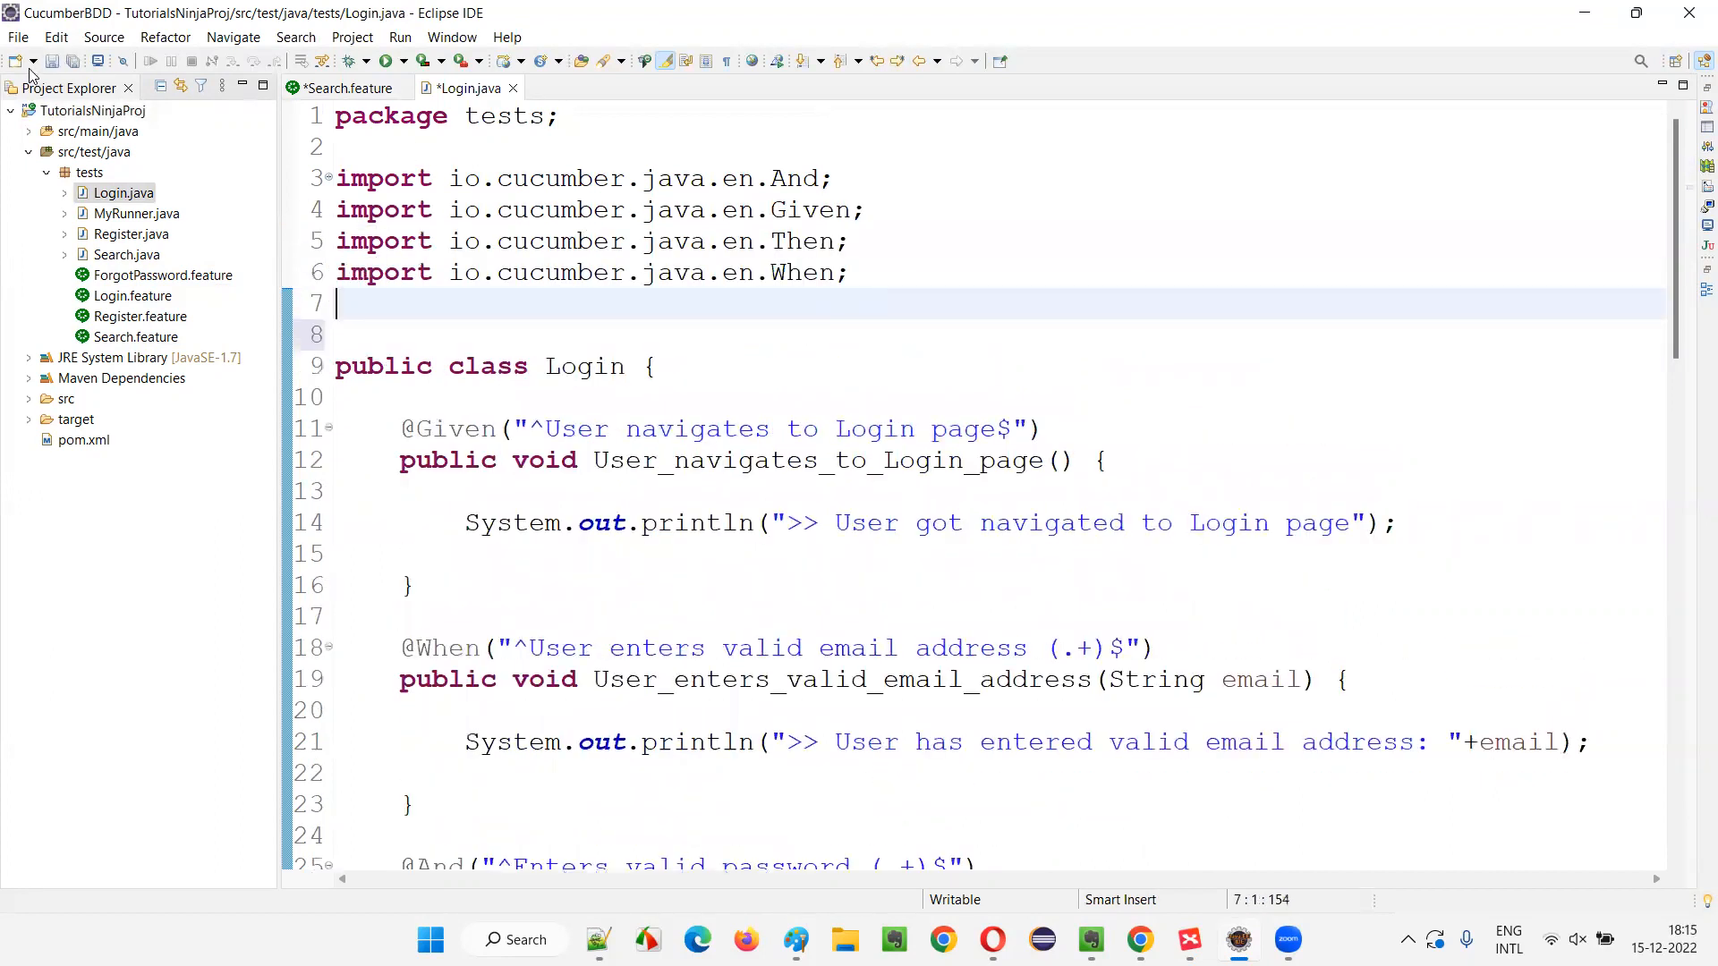
pyautogui.click(346, 88)
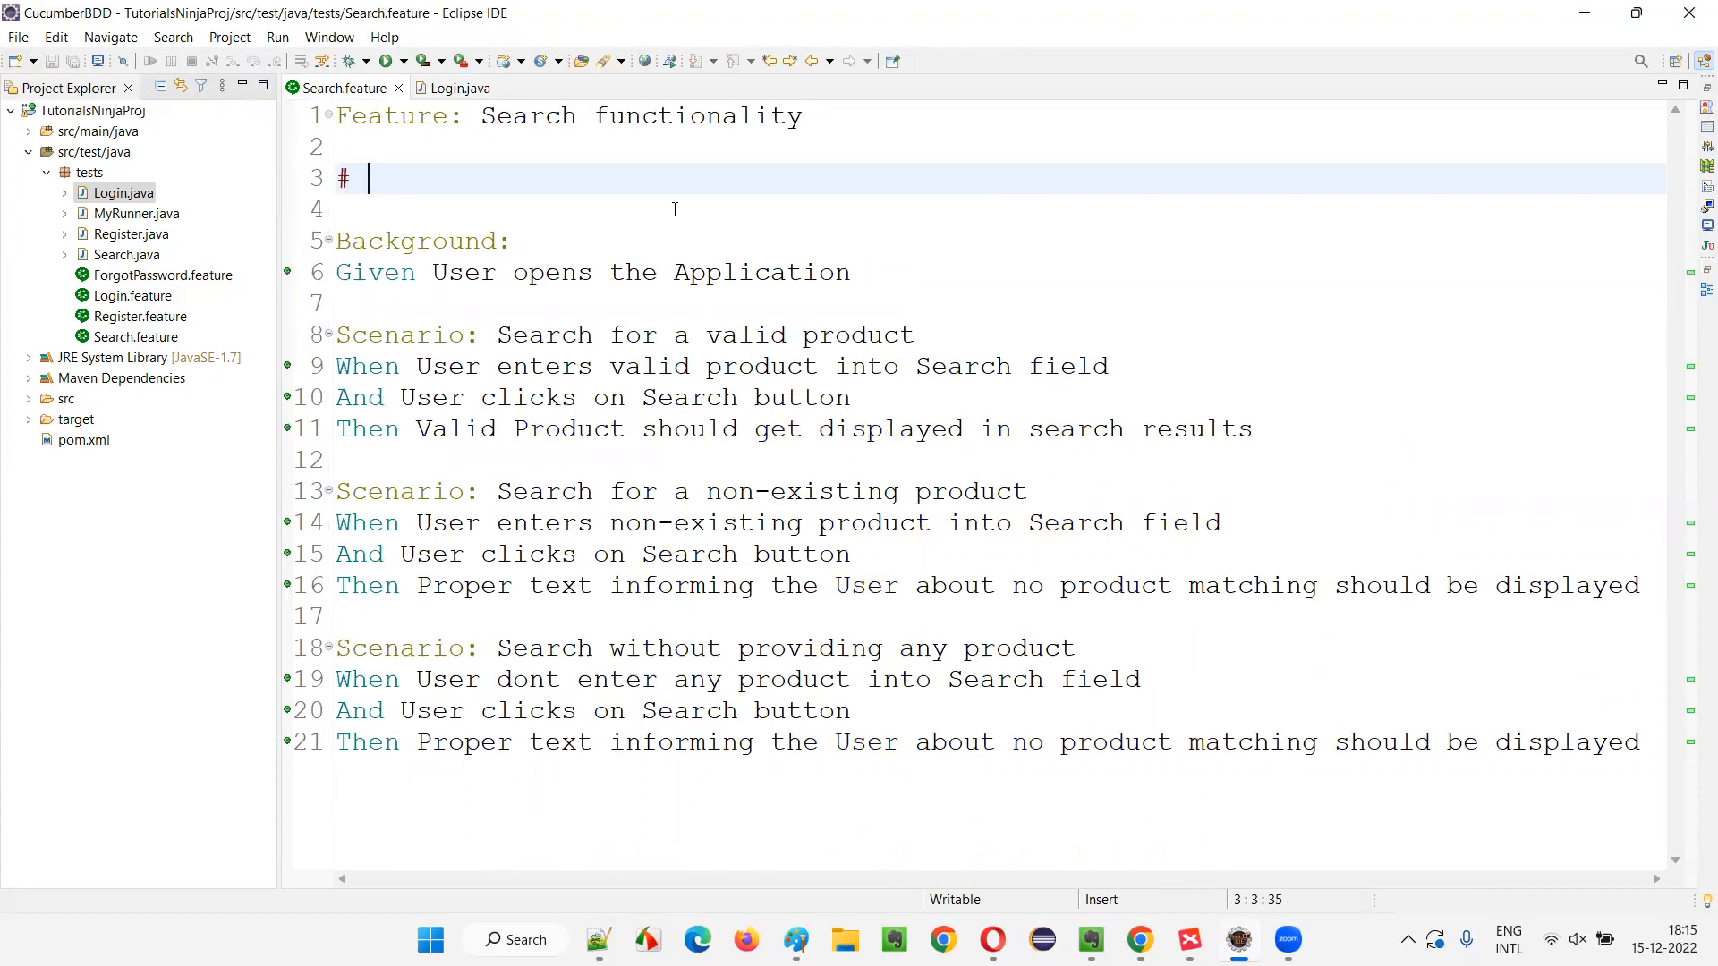
# Step: Write the comment 'The below statement demonstrates the use of Background Gherkin keyword' after # on line 3
pyautogui.write('The below stam')
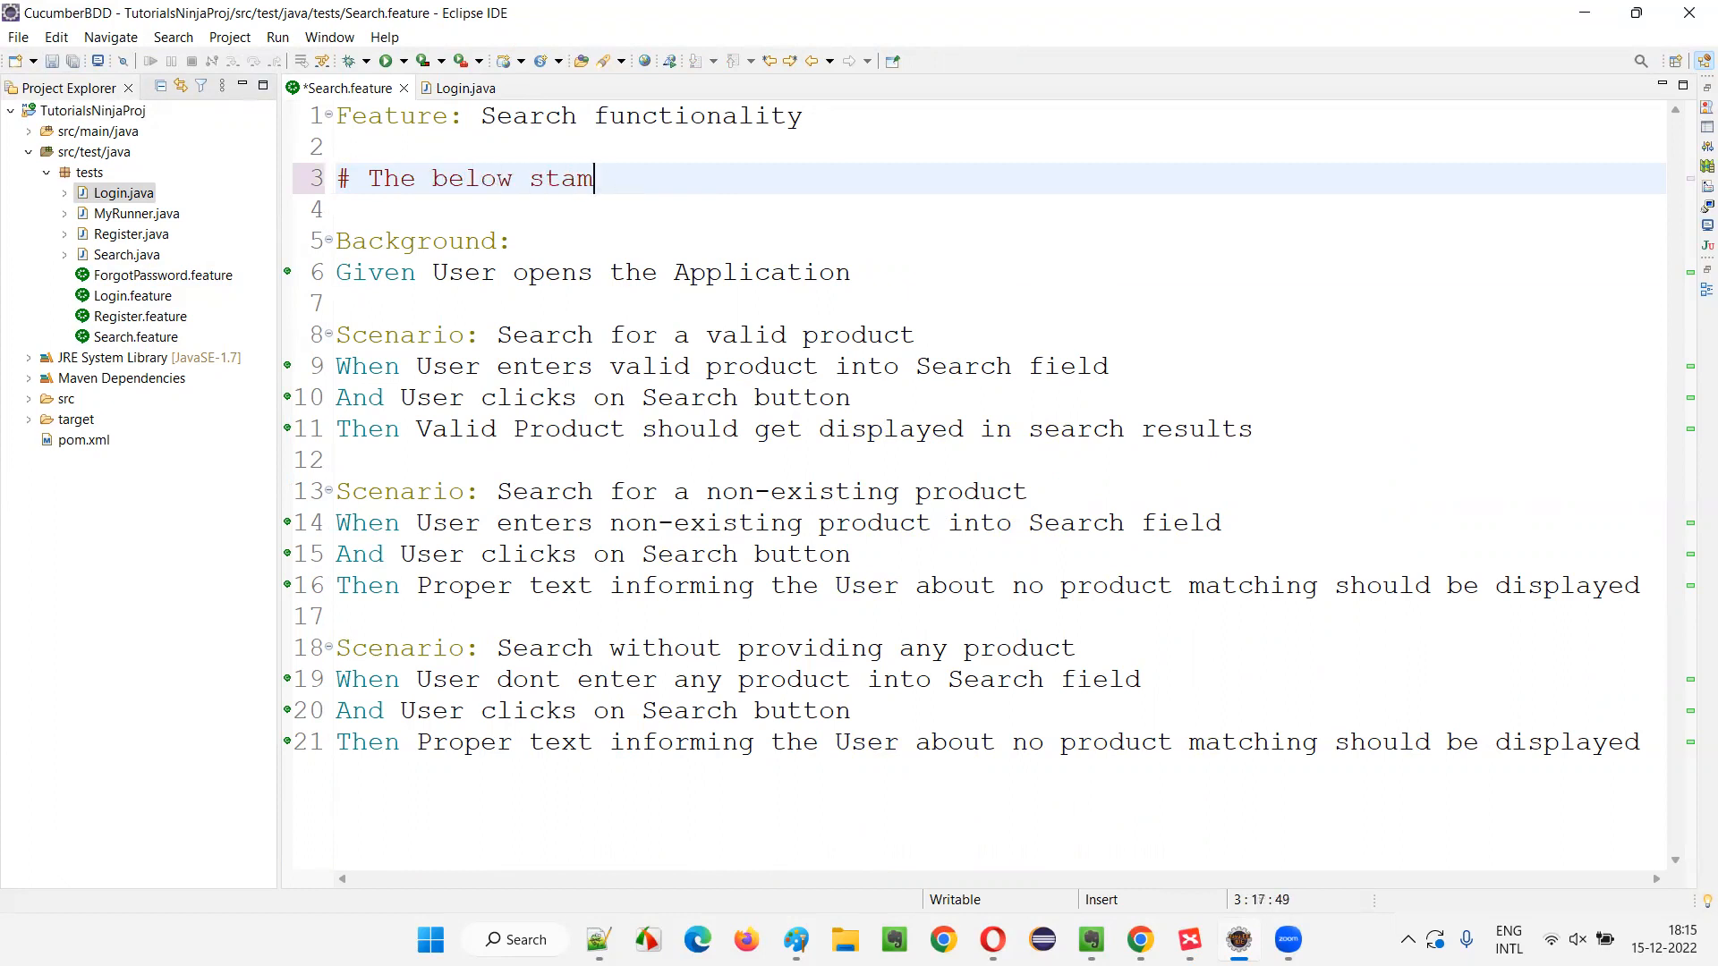
pyautogui.write('ement d')
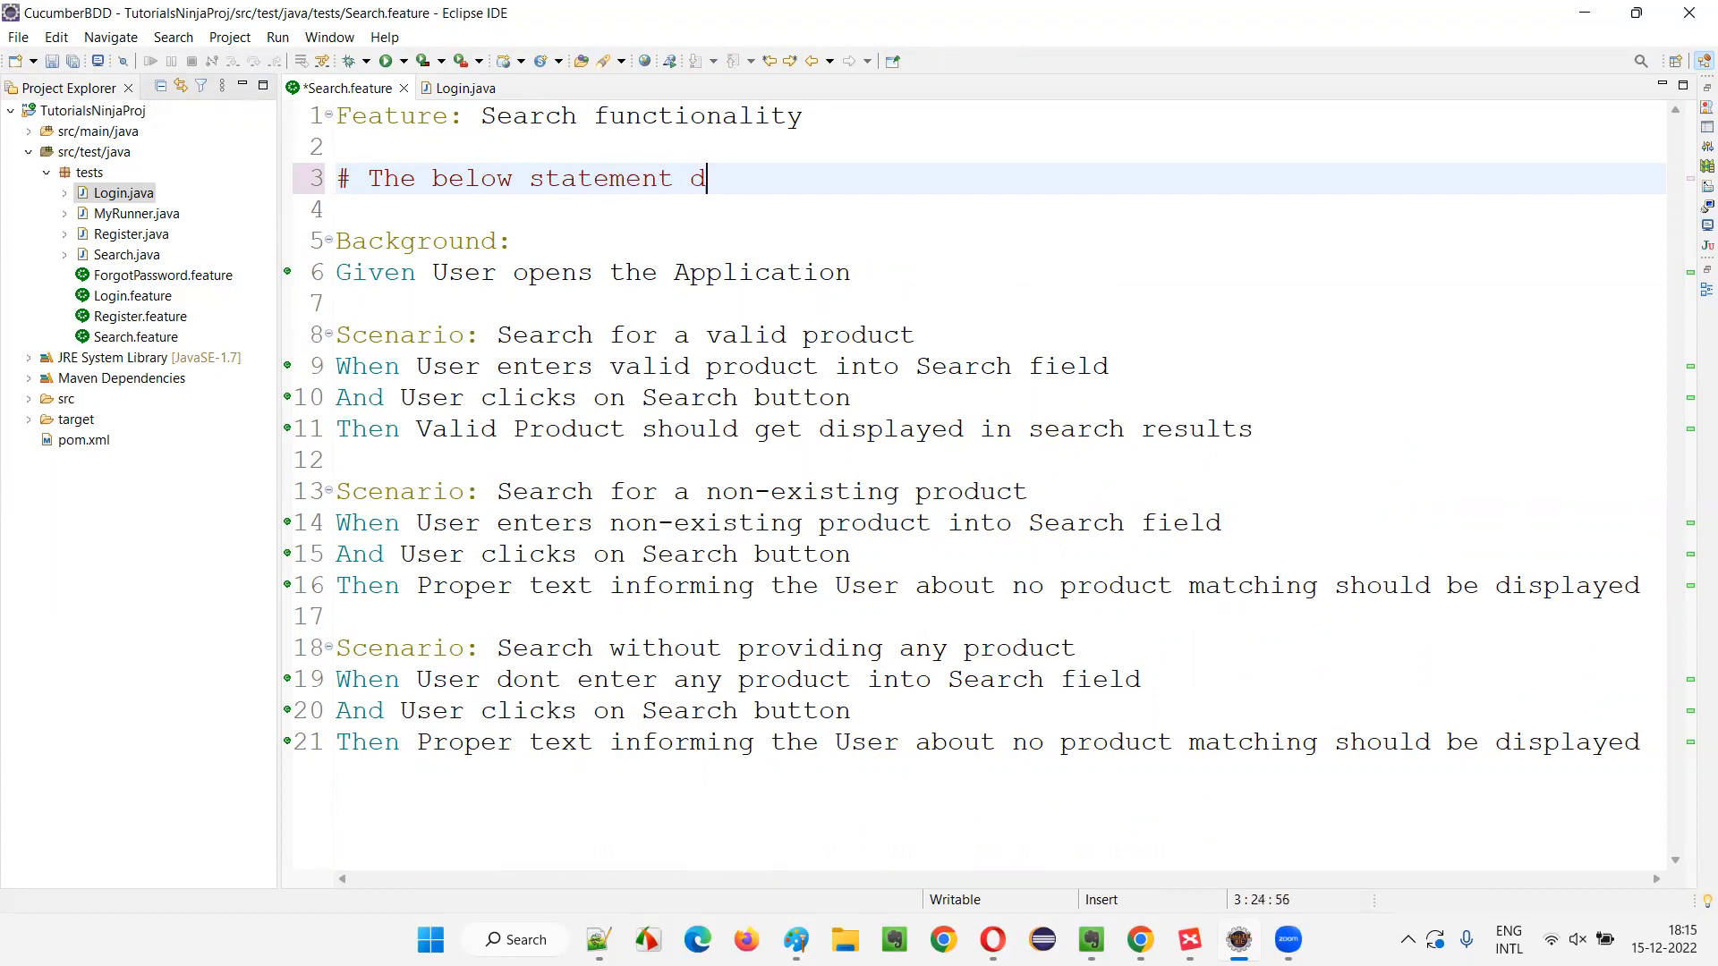
pyautogui.write('emonstrates the')
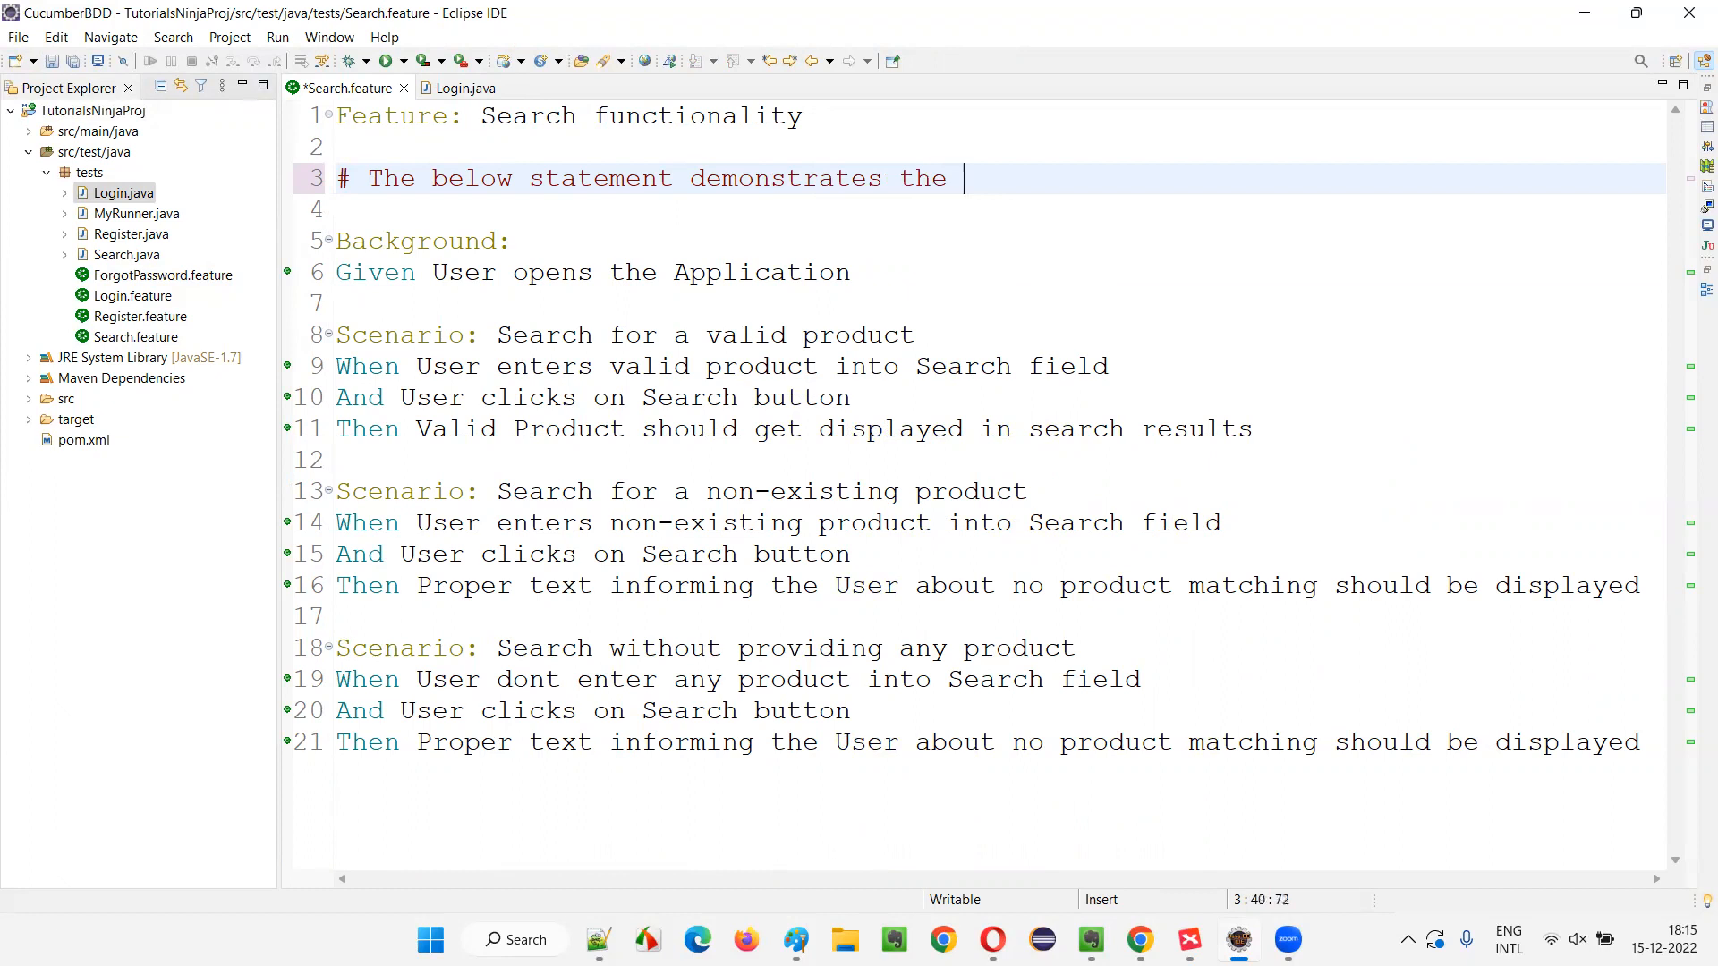
pyautogui.write('use of')
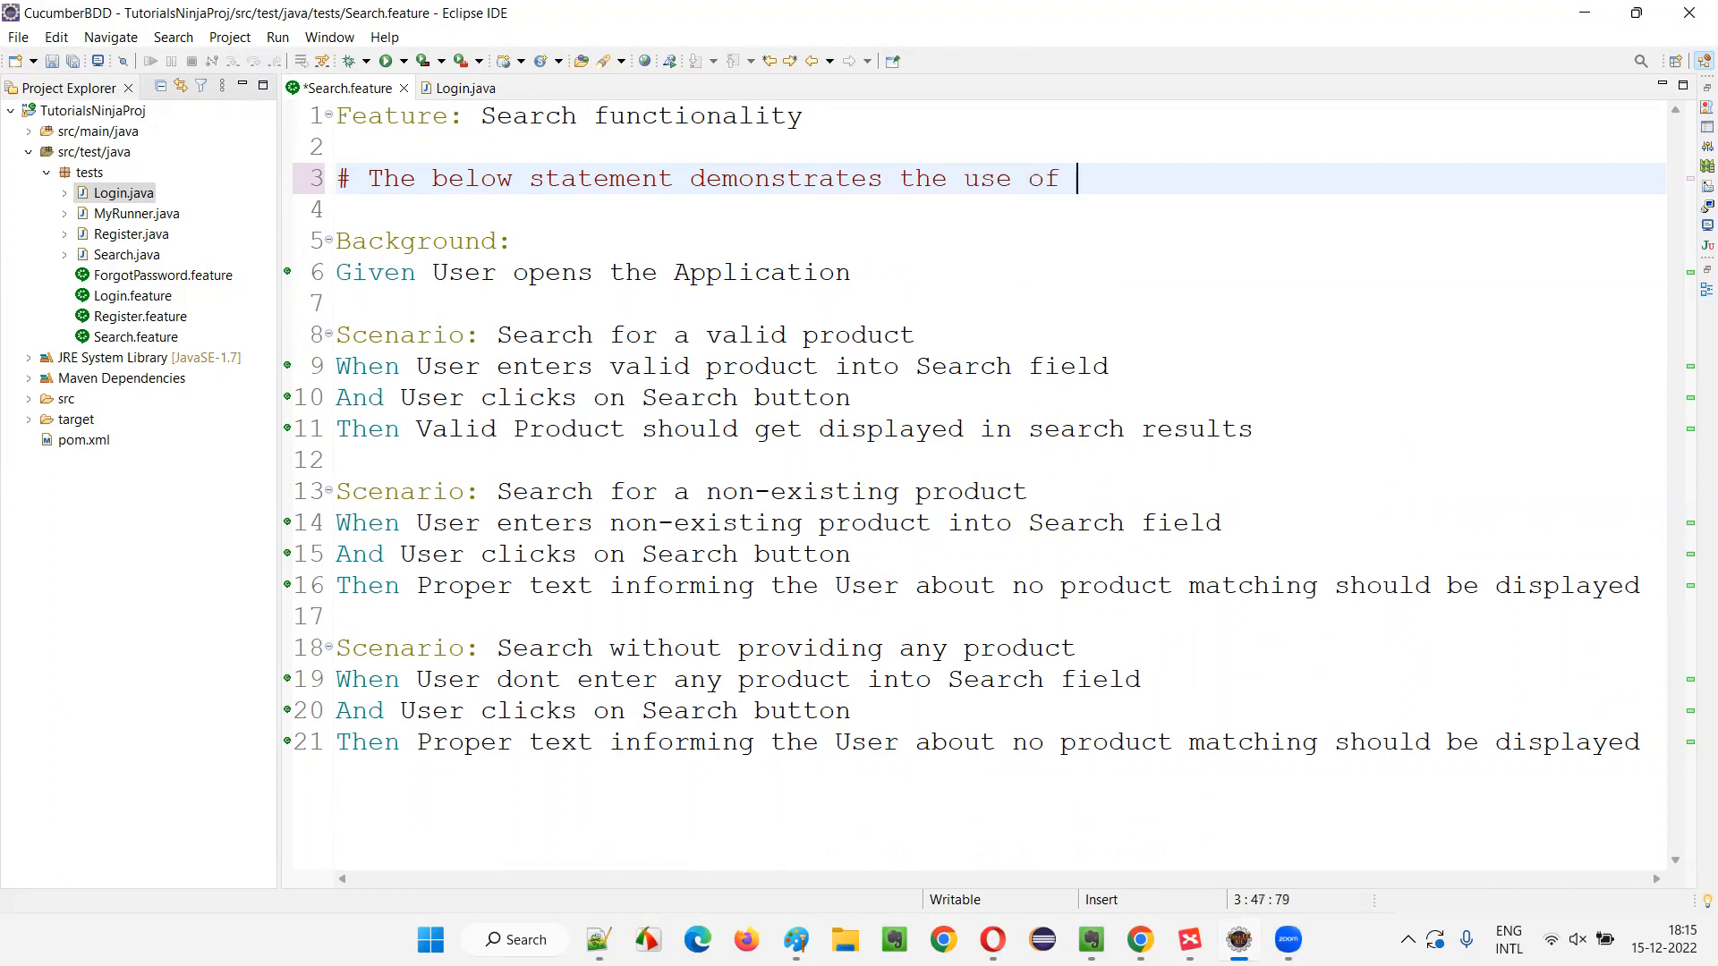
pyautogui.write('Backgrou')
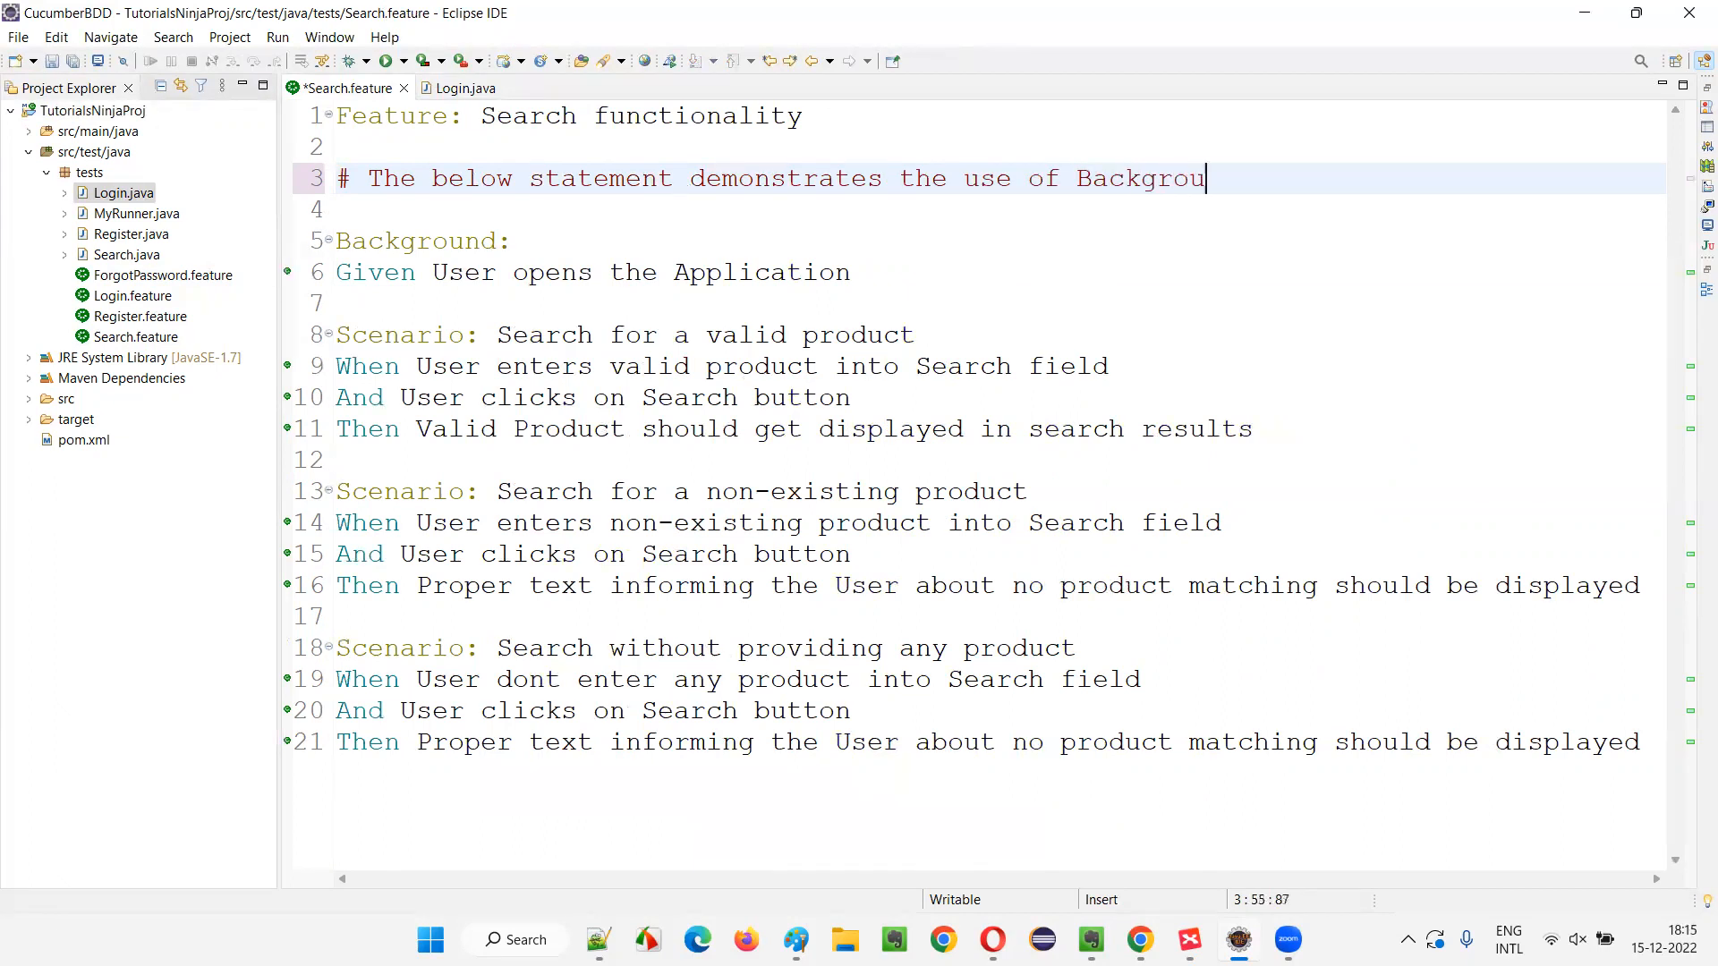
pyautogui.write('nd keyword')
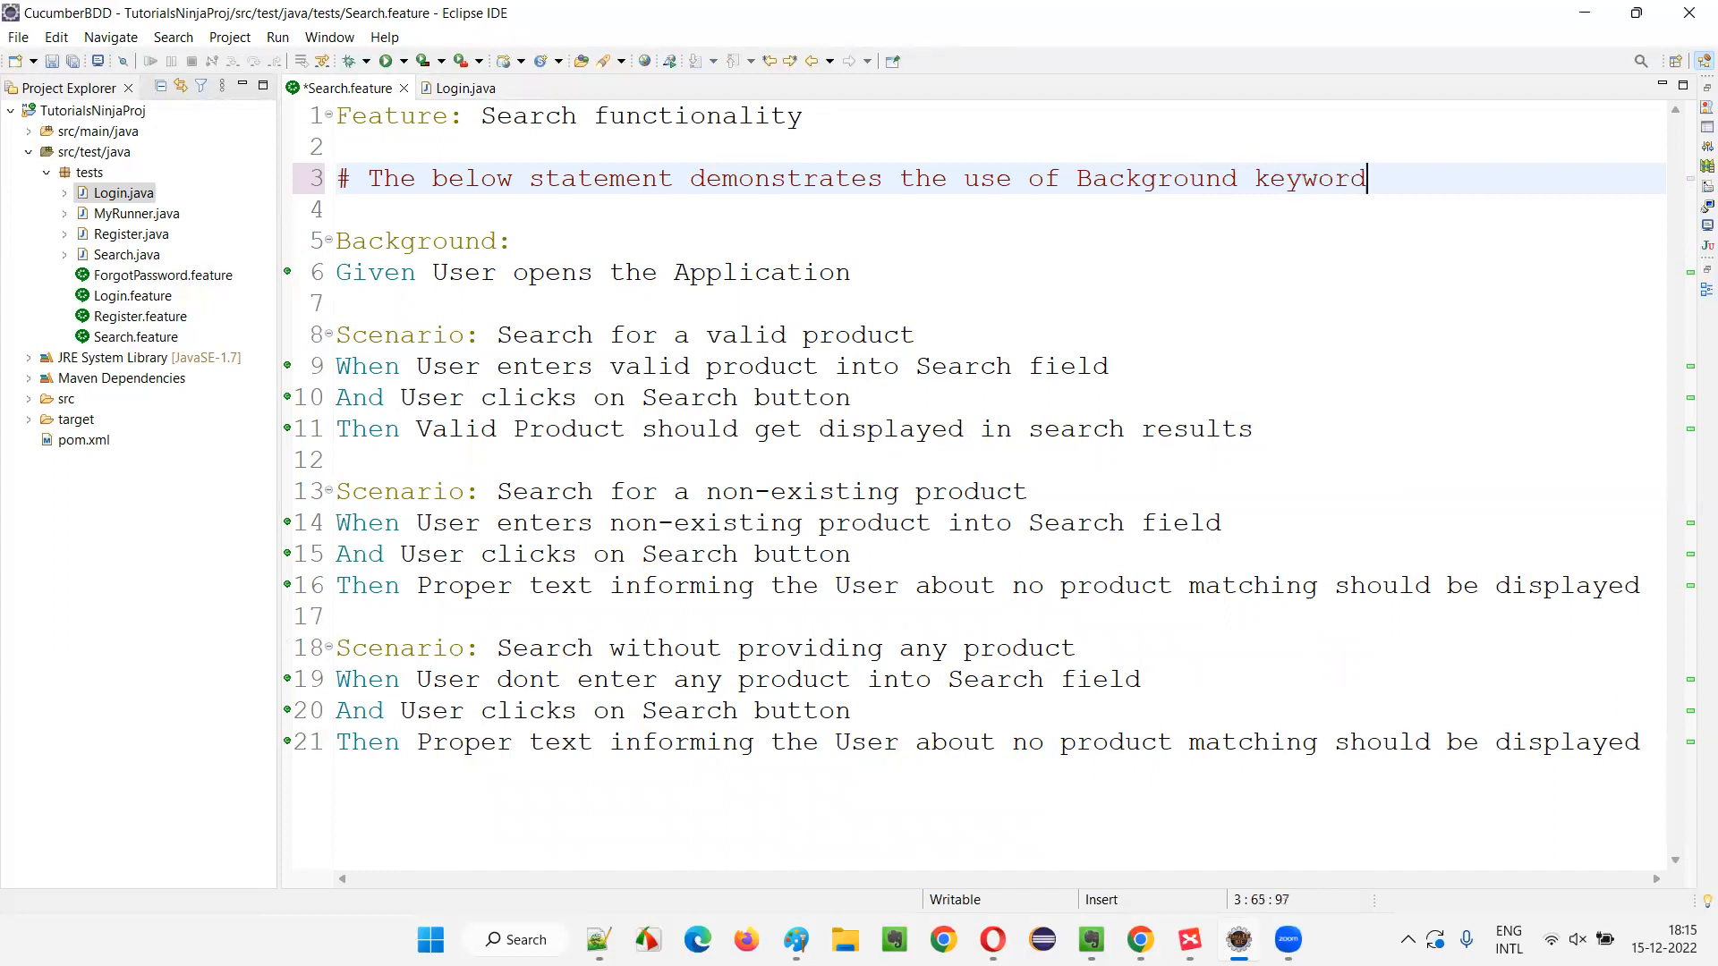
pyautogui.write('Gherki')
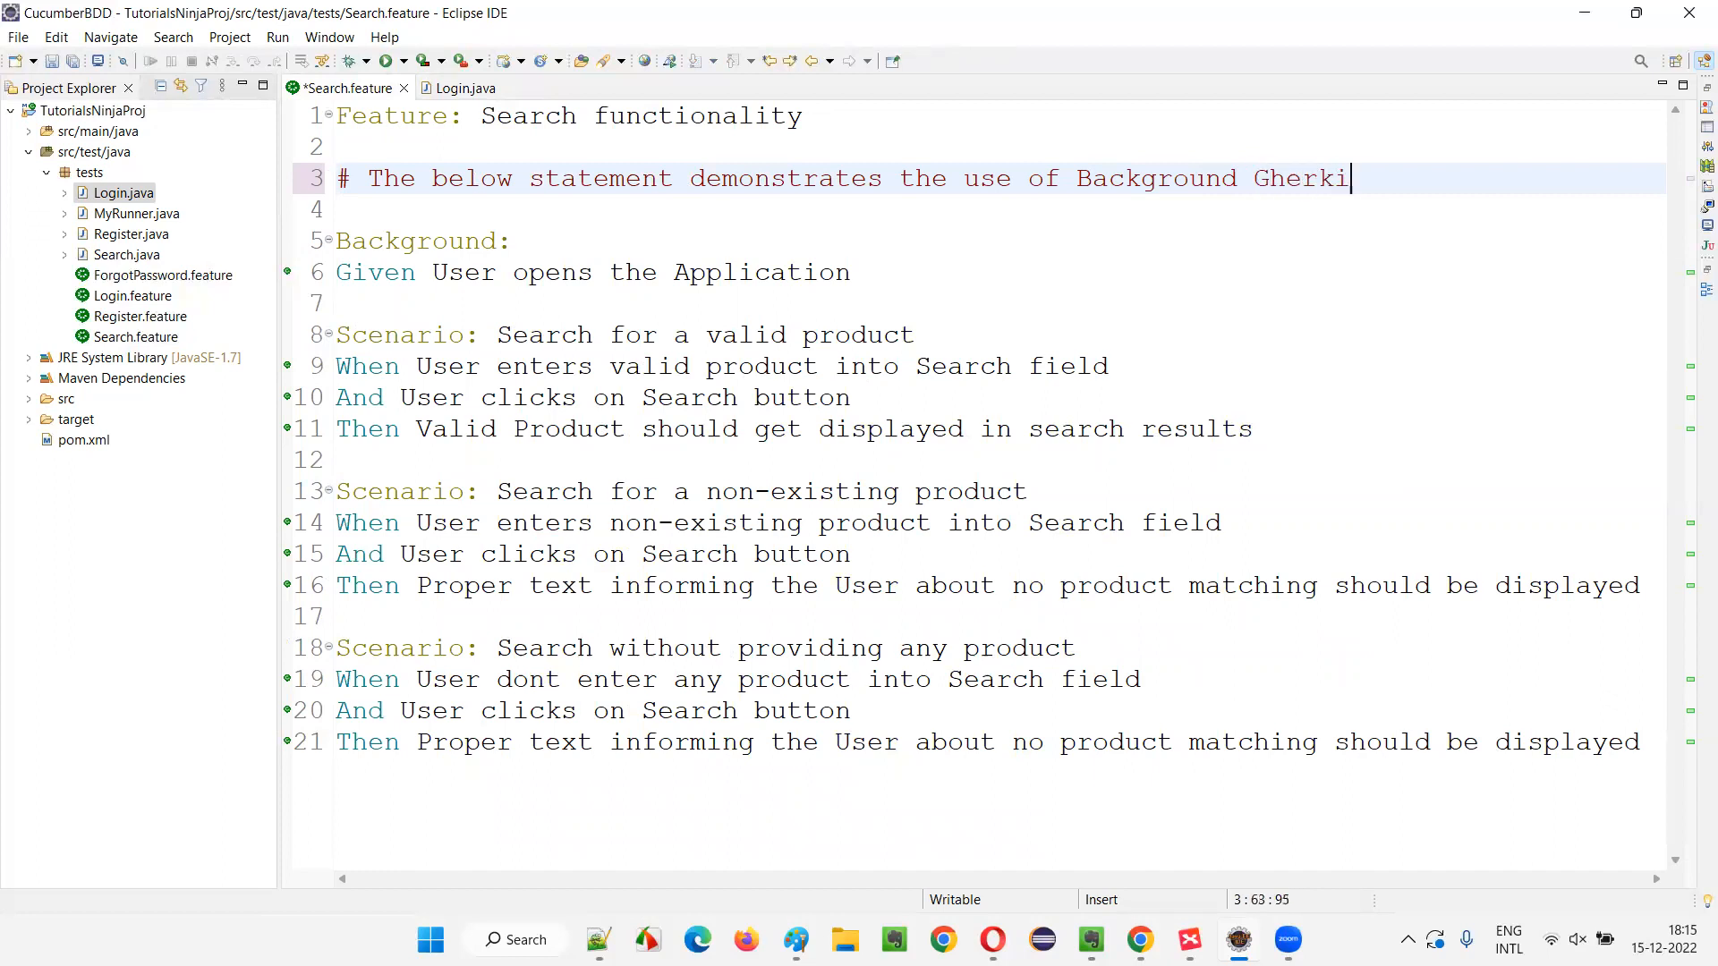
pyautogui.write('n keyword')
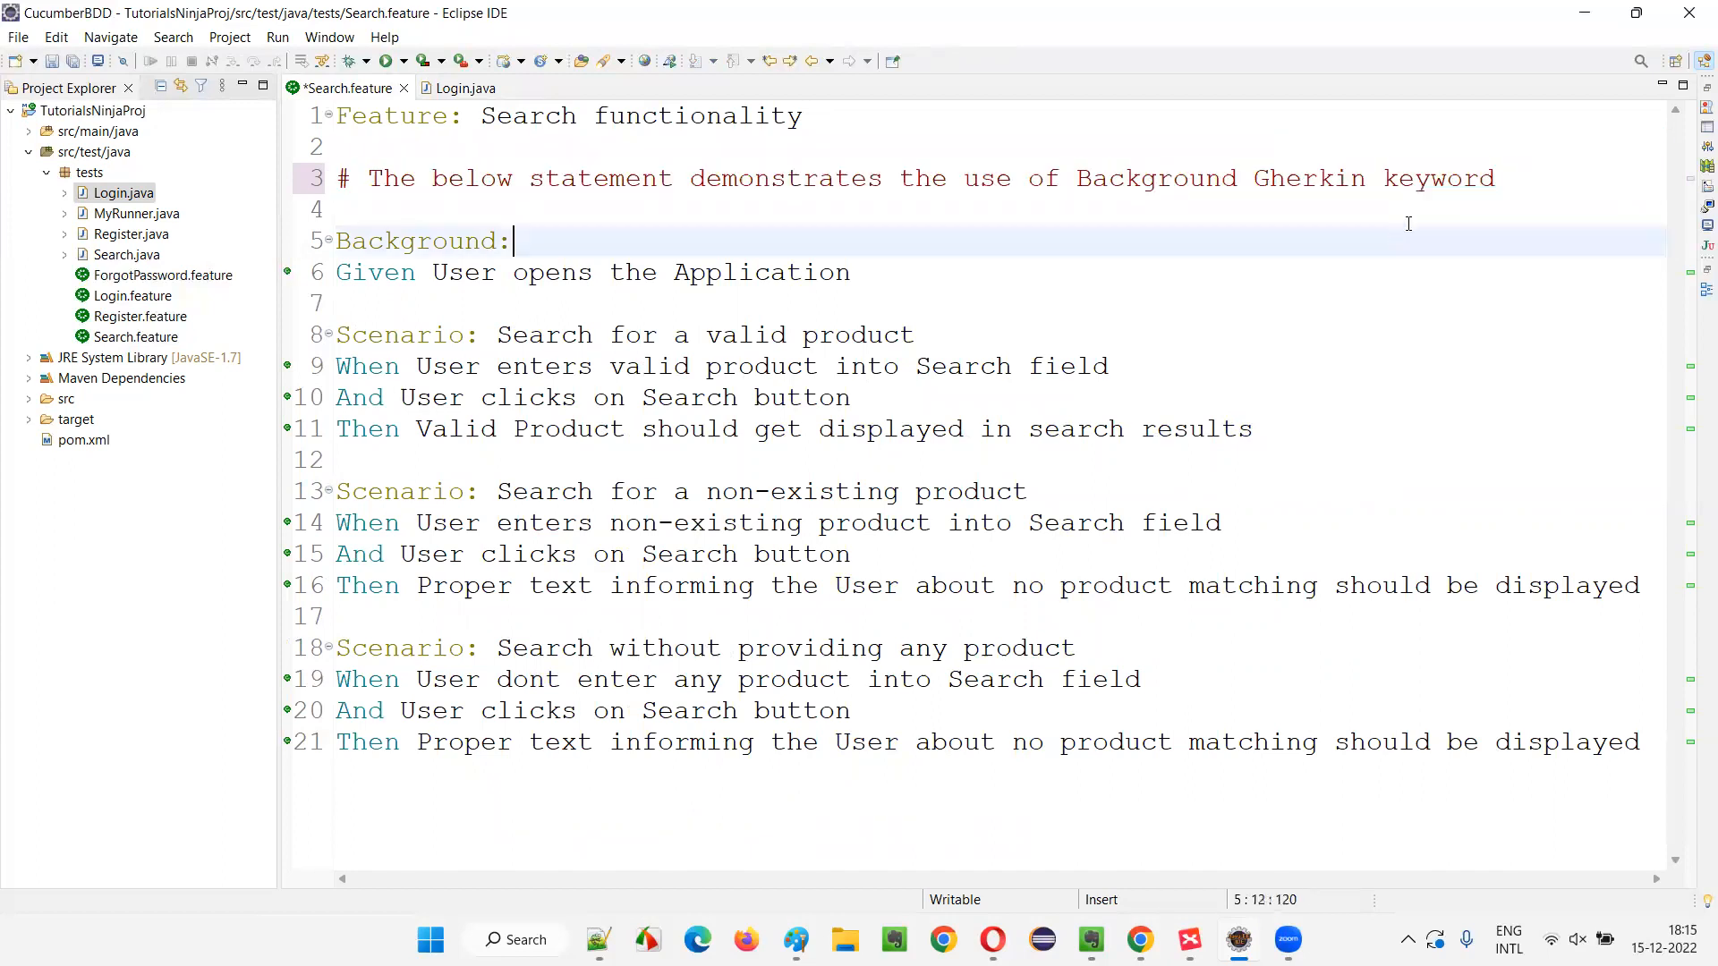
pyautogui.click(340, 179)
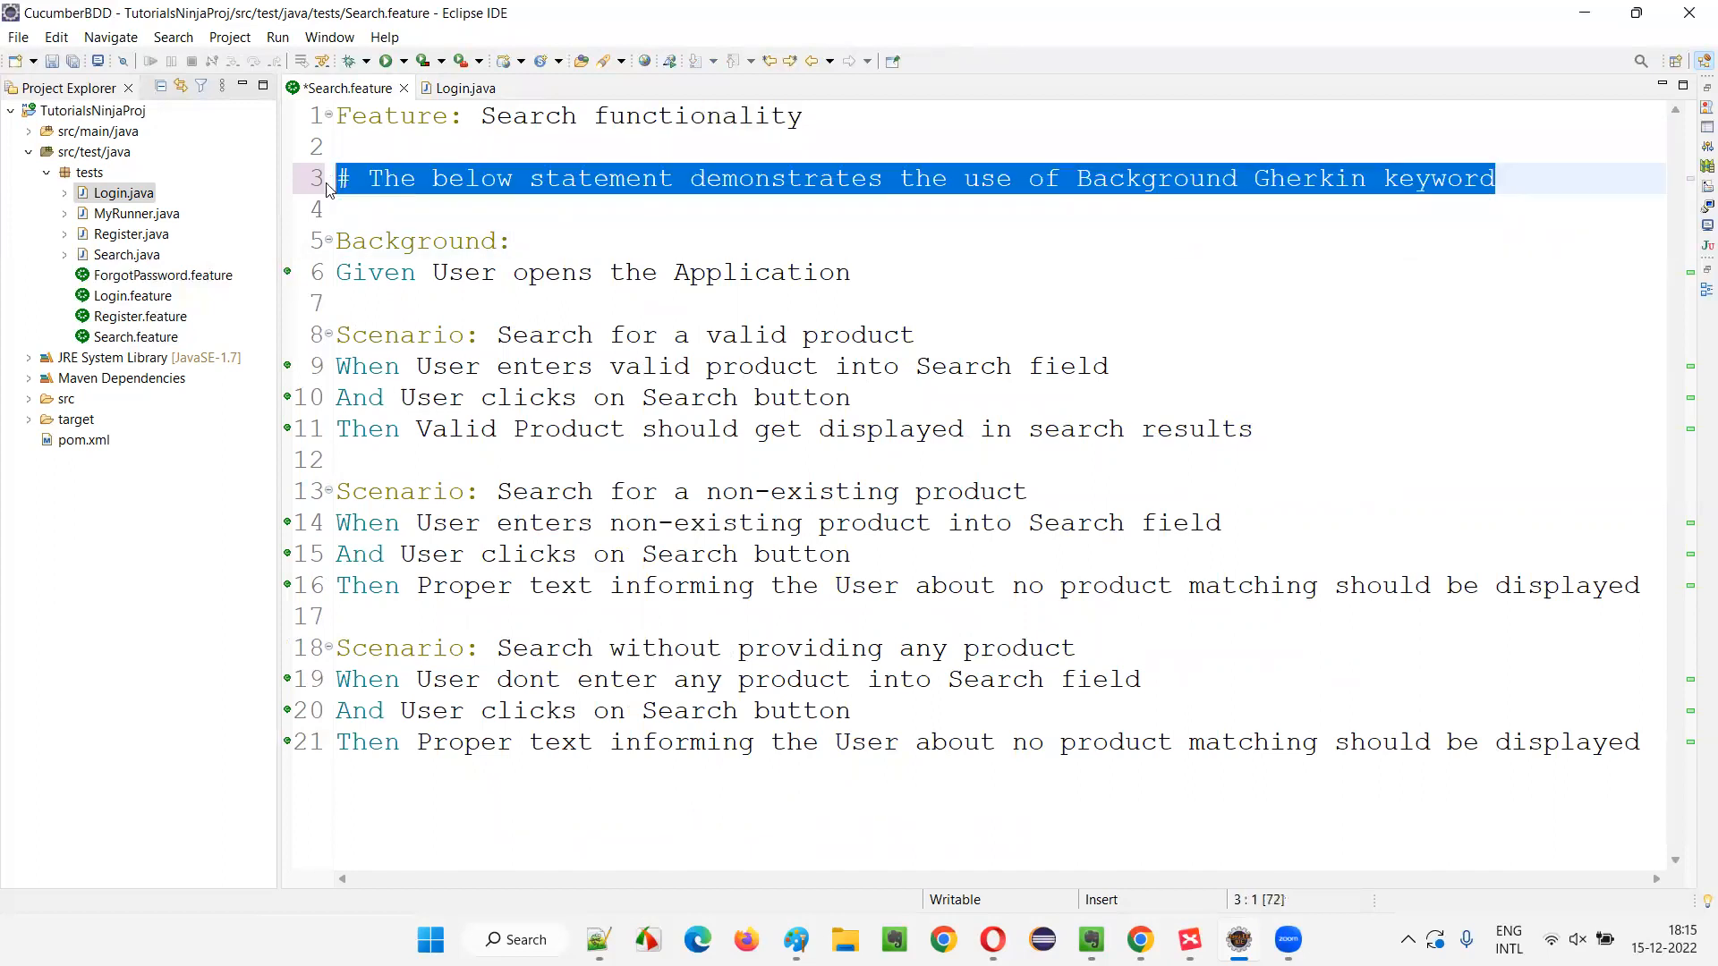
pyautogui.moveTo(644, 272)
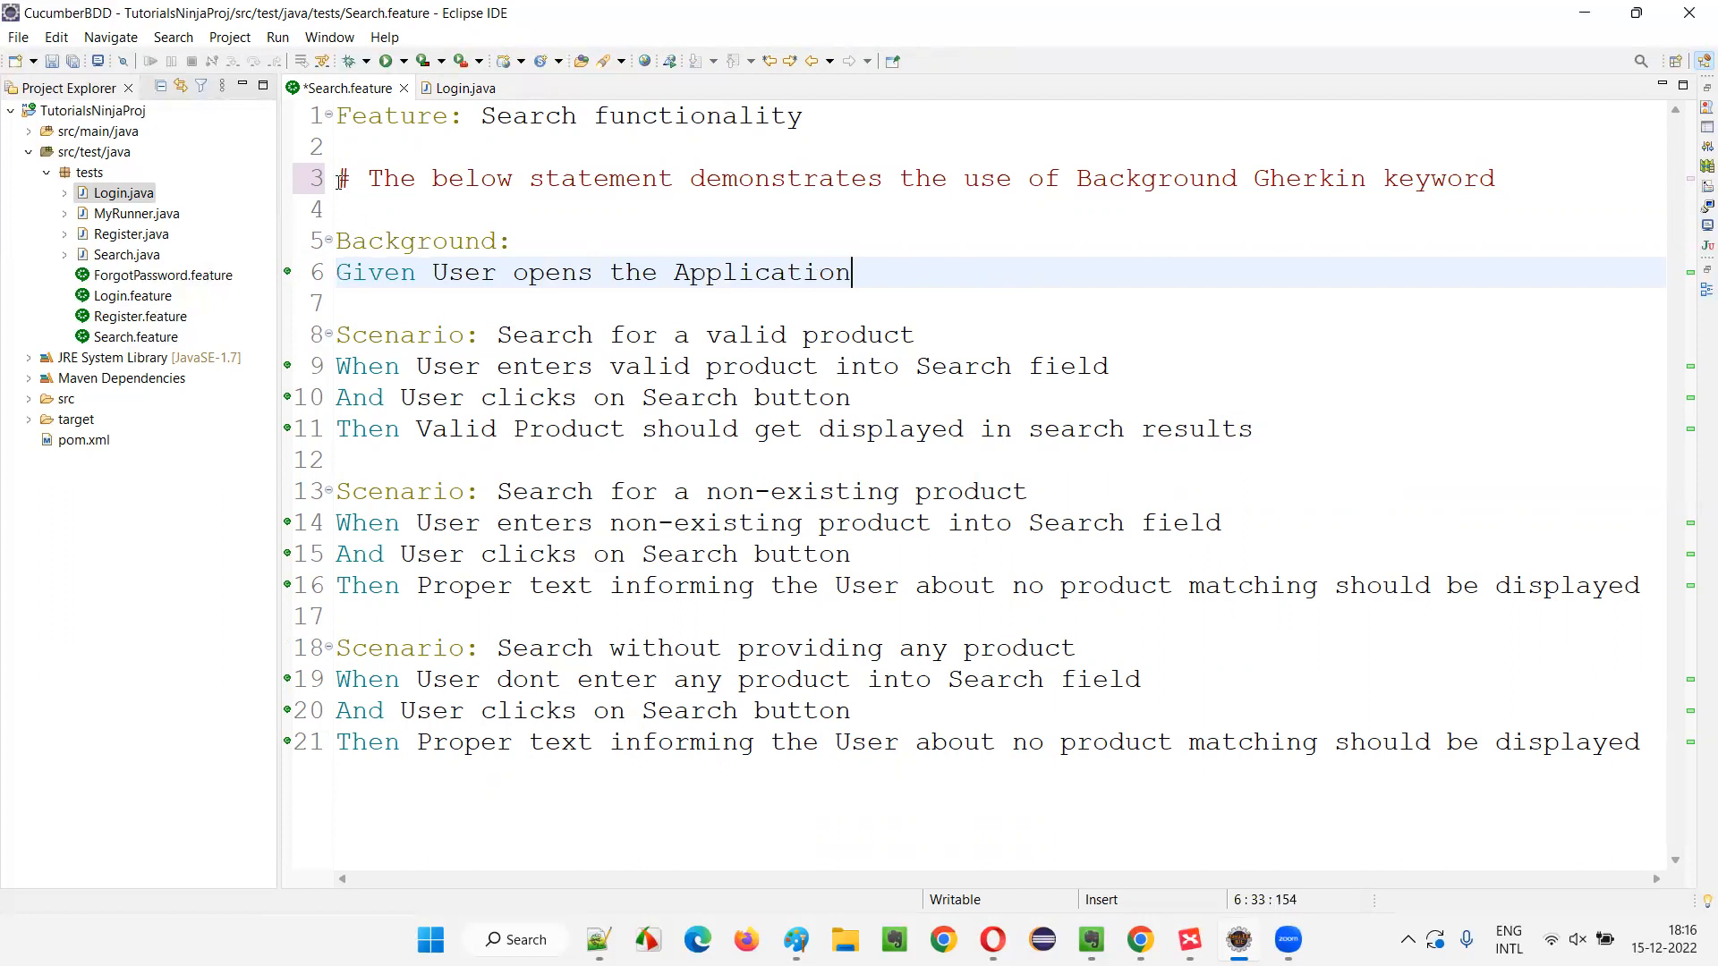
pyautogui.click(465, 87)
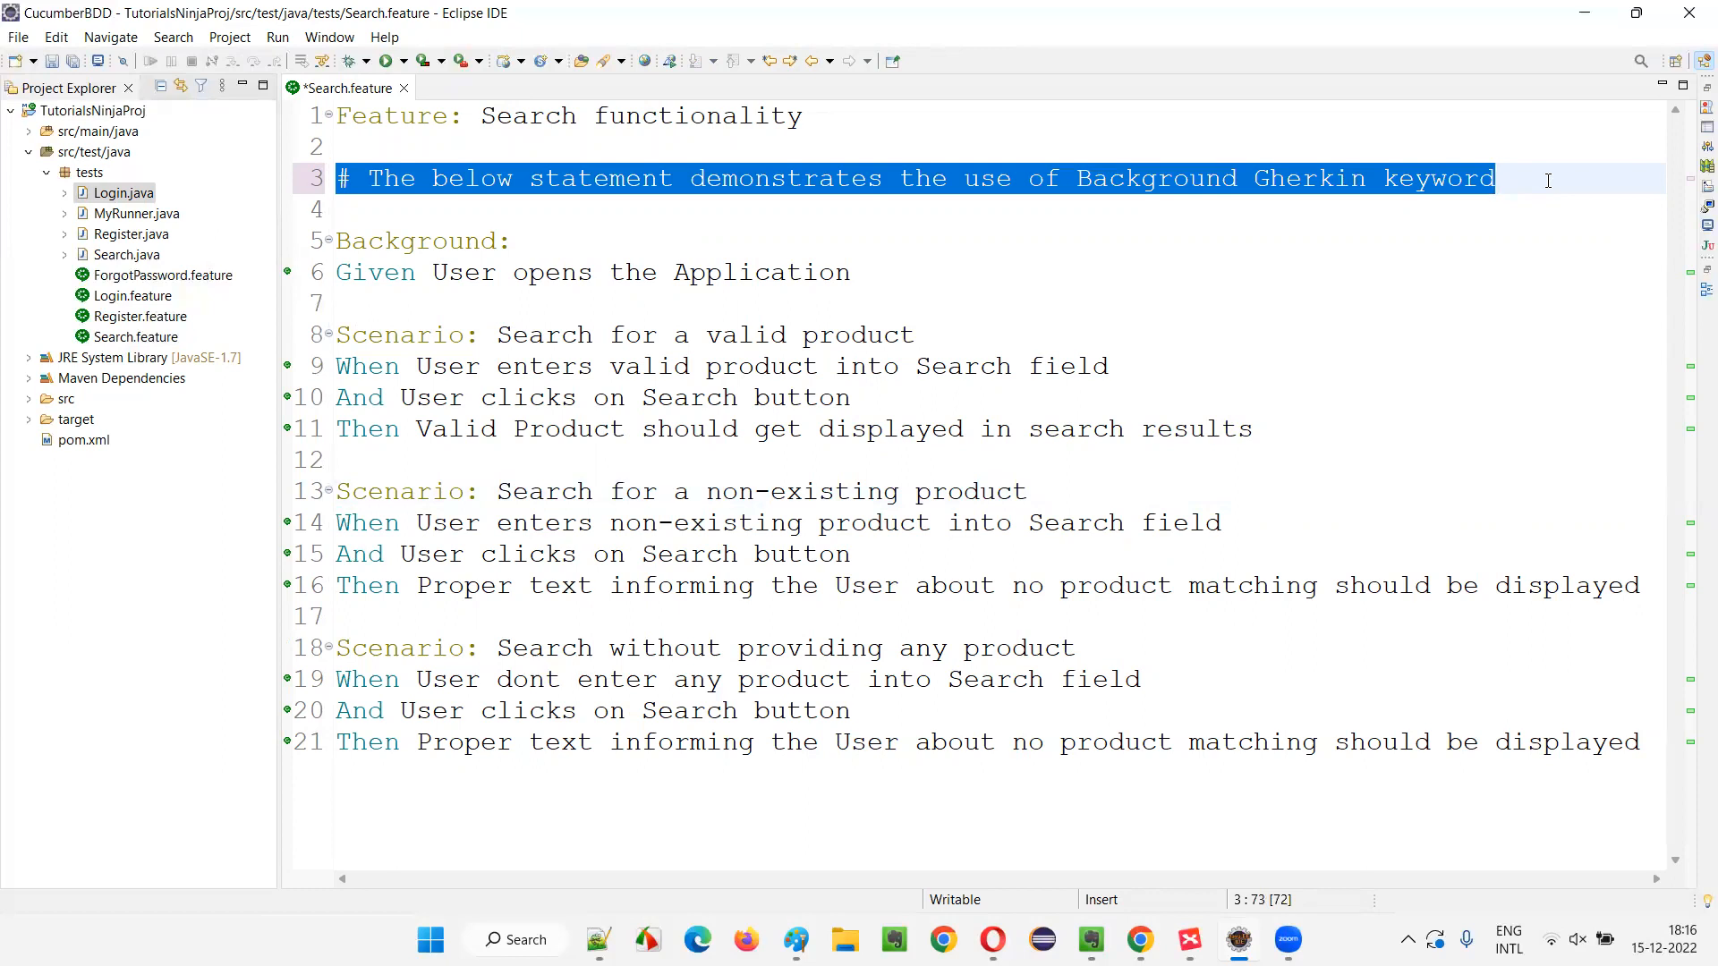
pyautogui.moveTo(1547, 179); pyautogui.dragTo(769, 741)
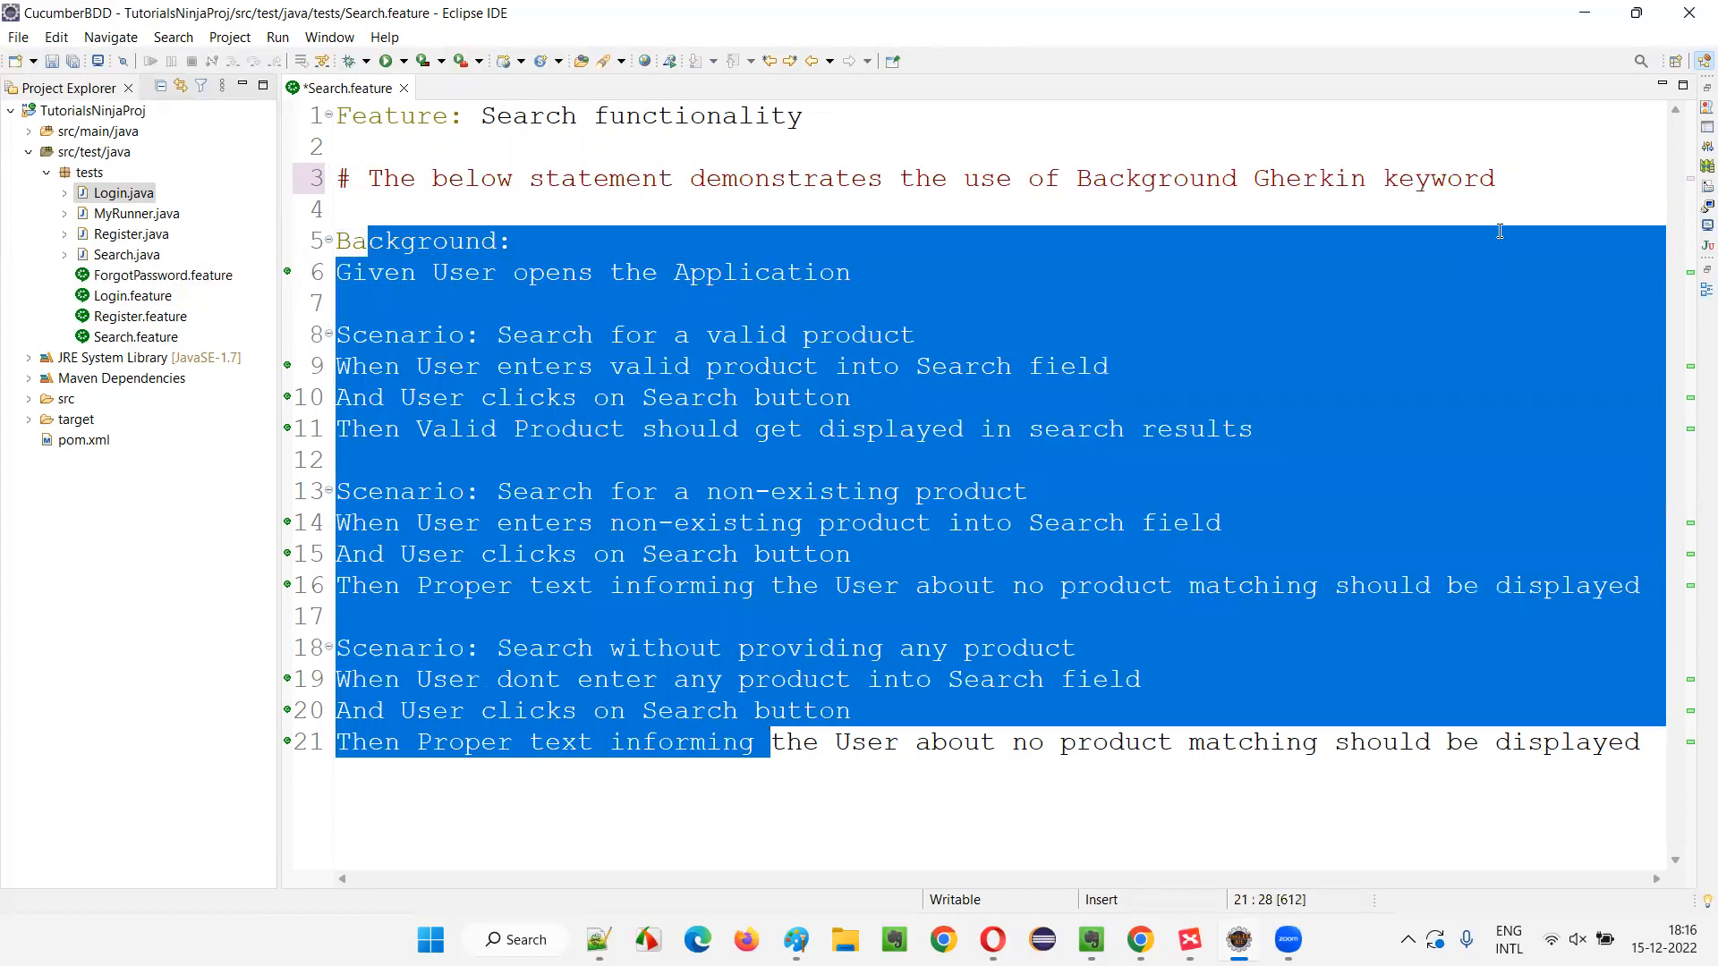
pyautogui.click(345, 179)
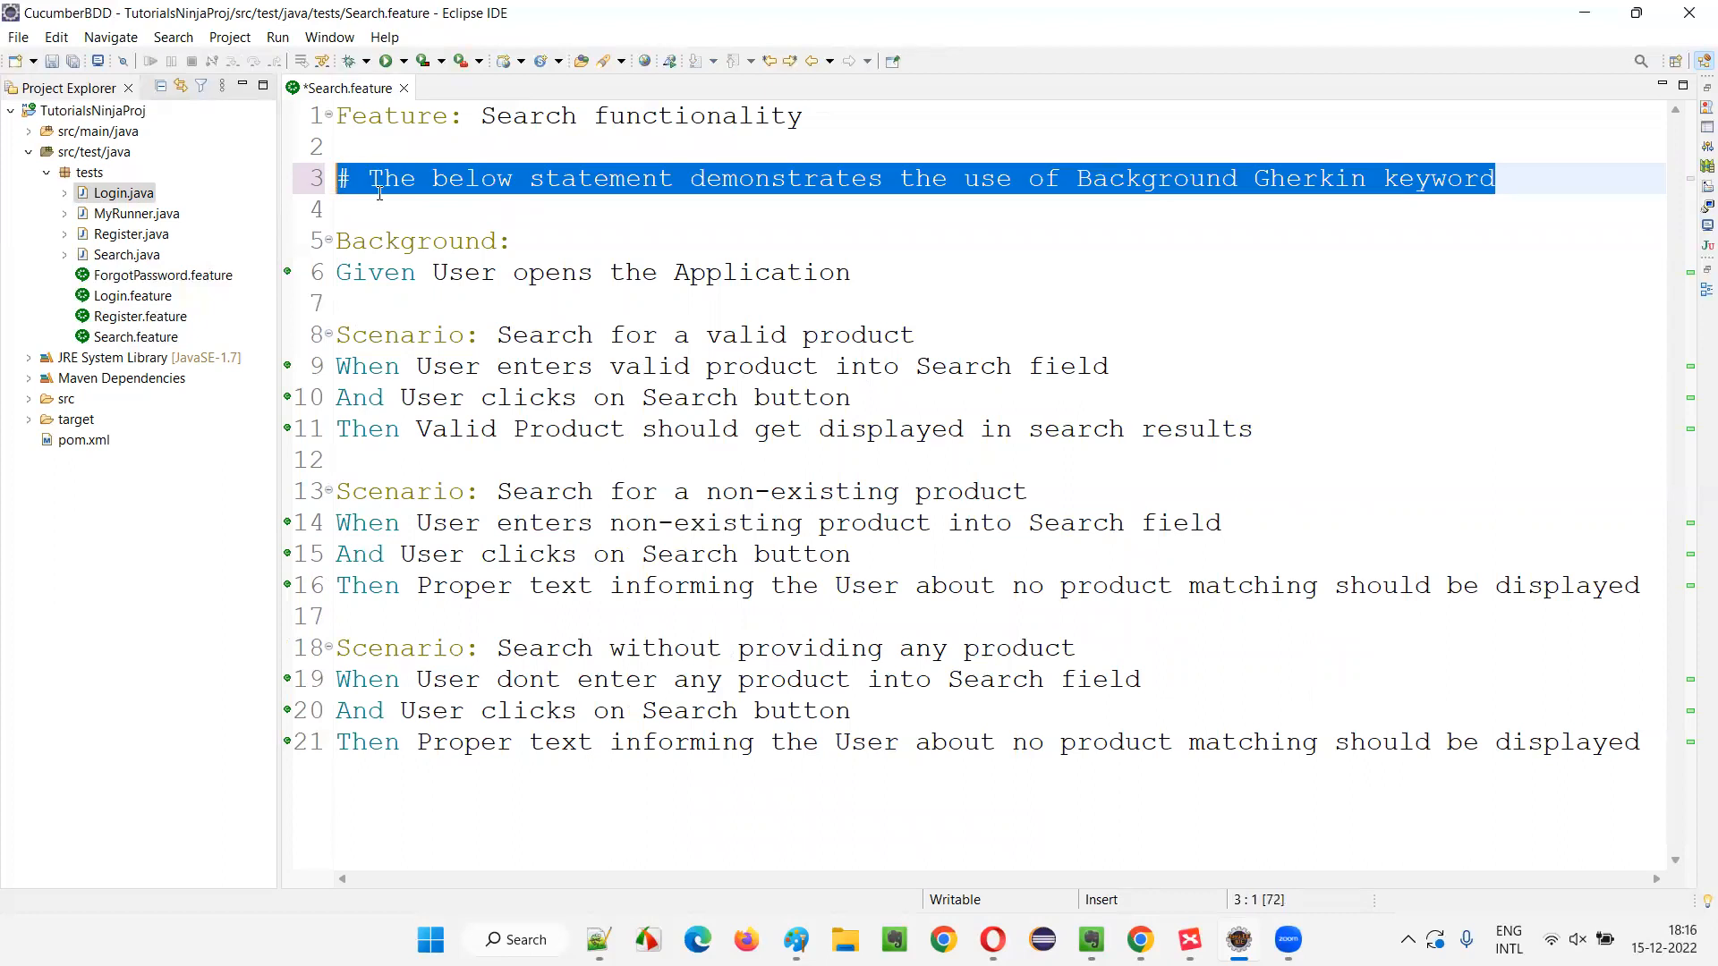
pyautogui.click(372, 209)
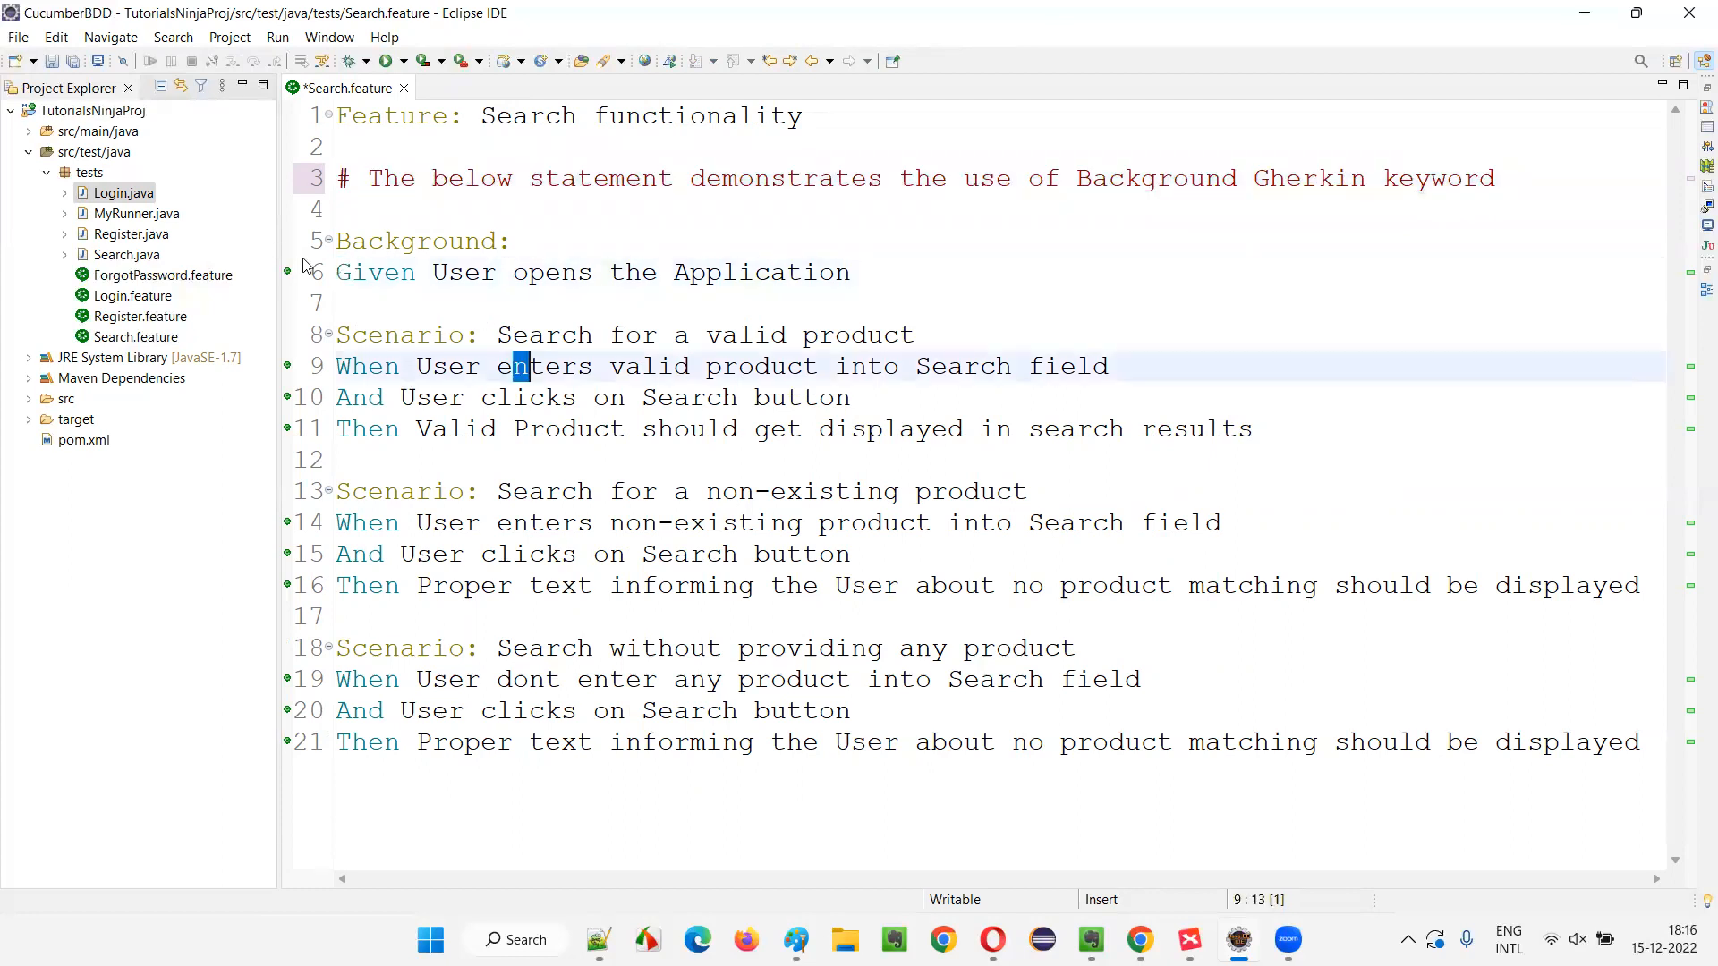
pyautogui.click(340, 272)
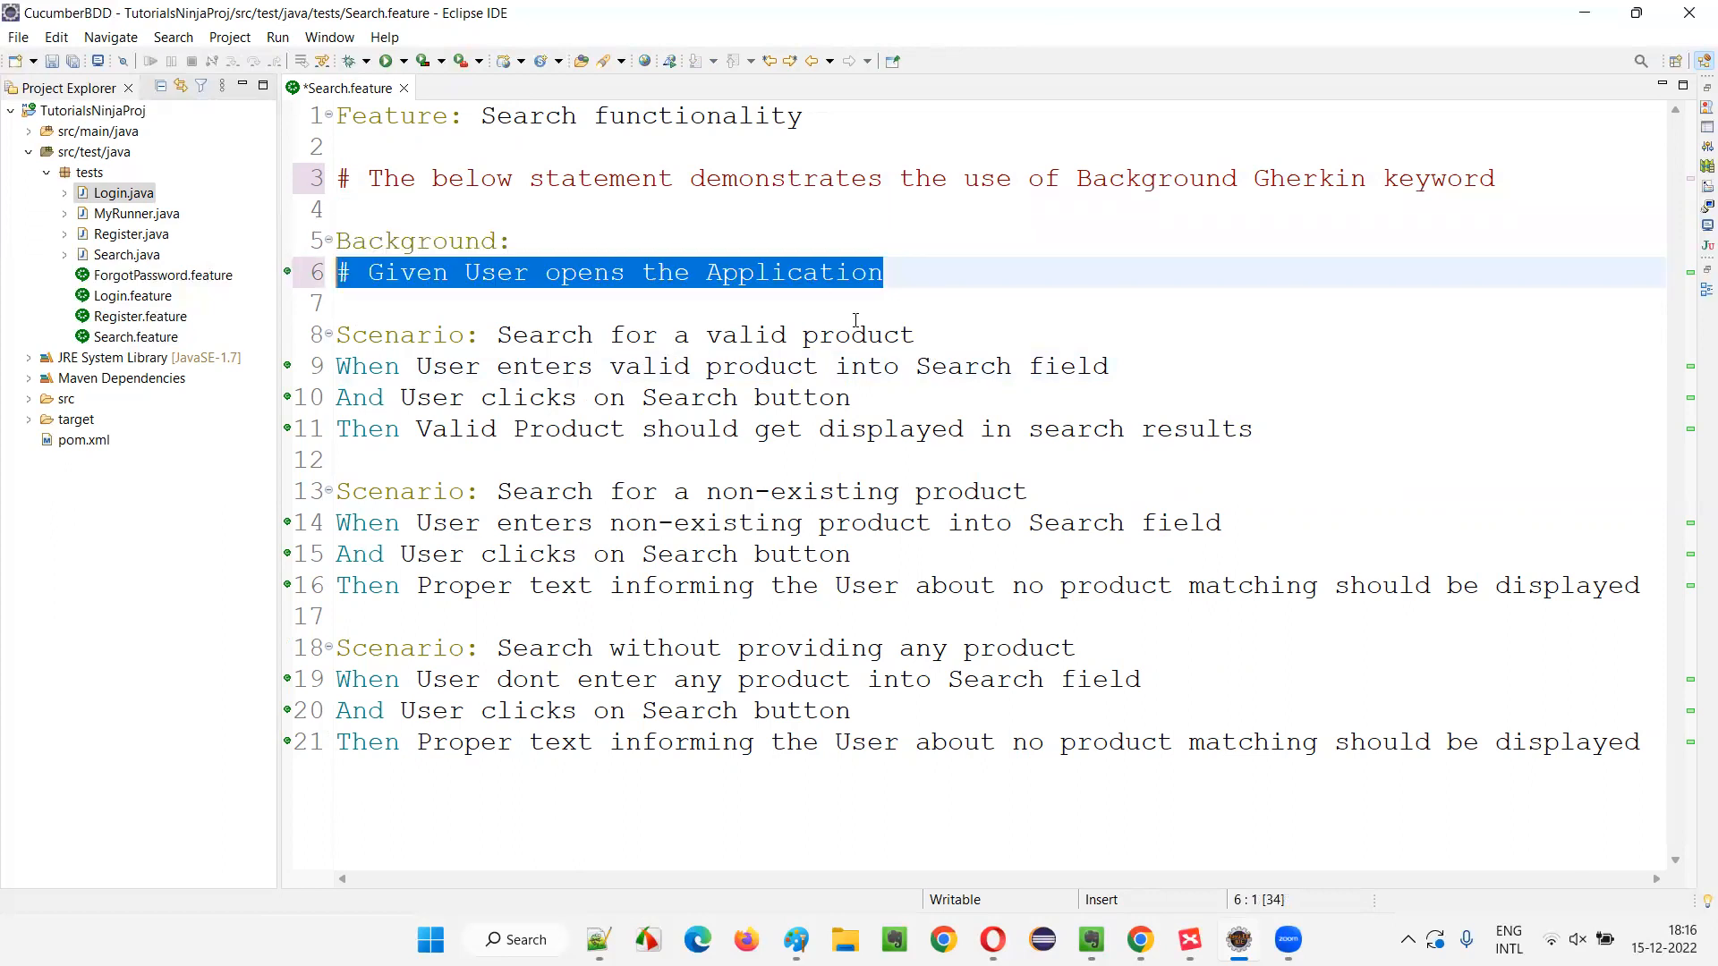
pyautogui.click(496, 335)
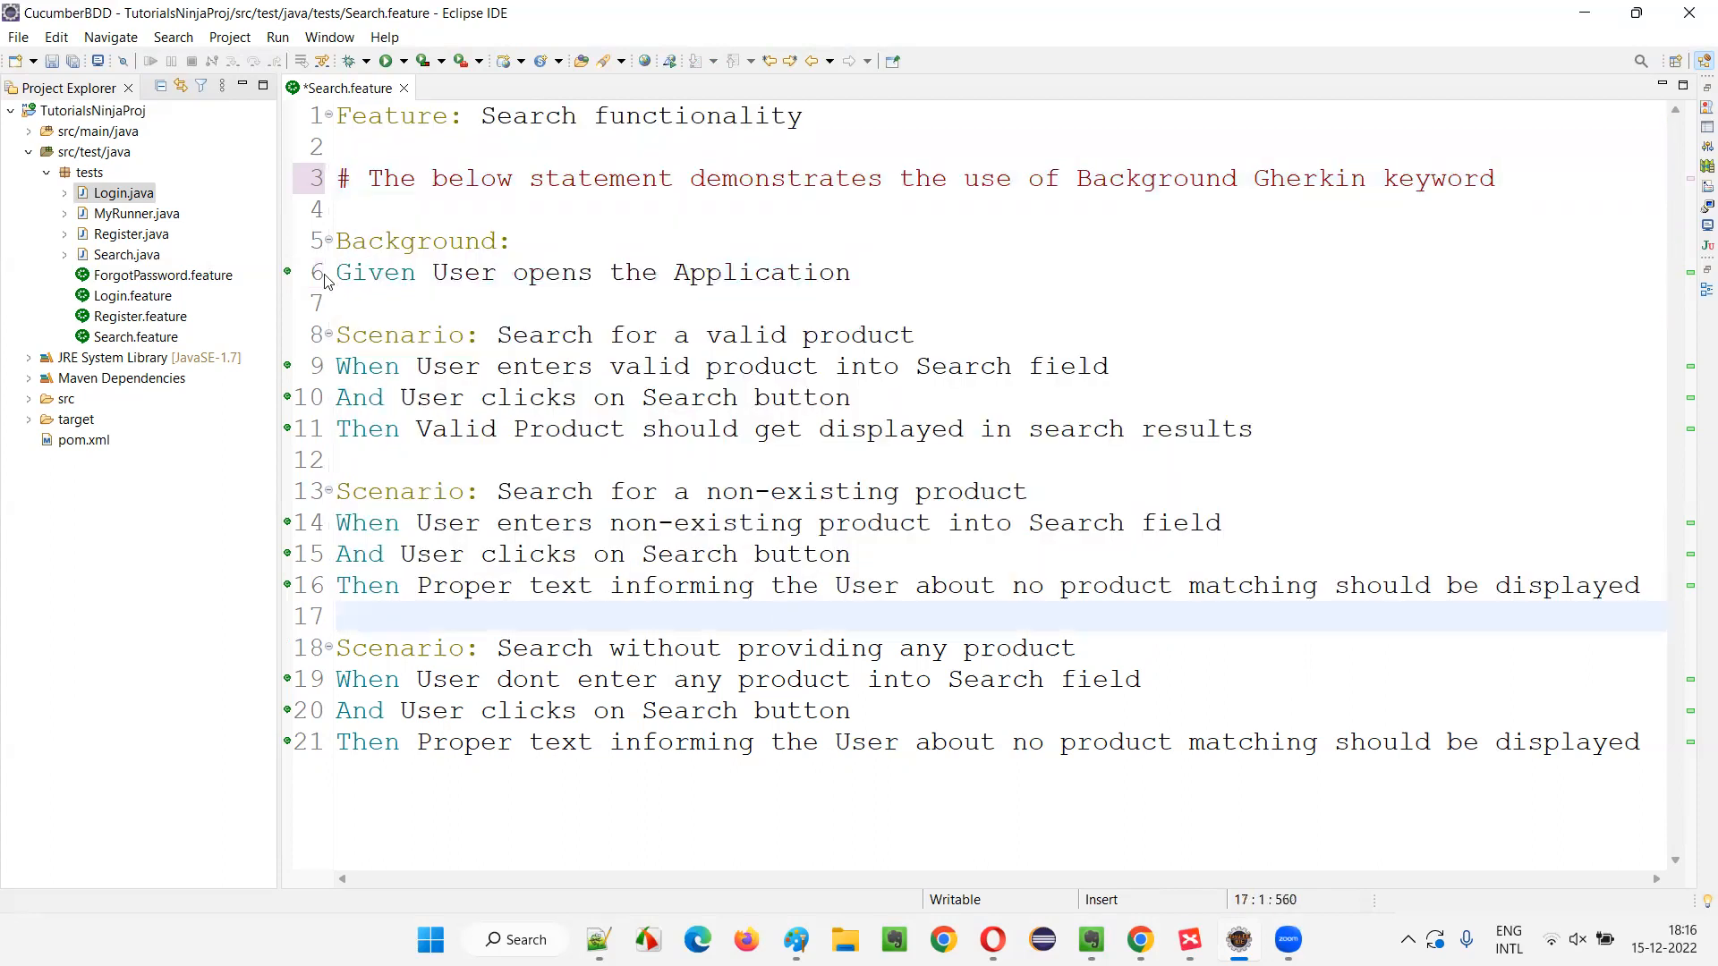
pyautogui.click(674, 741)
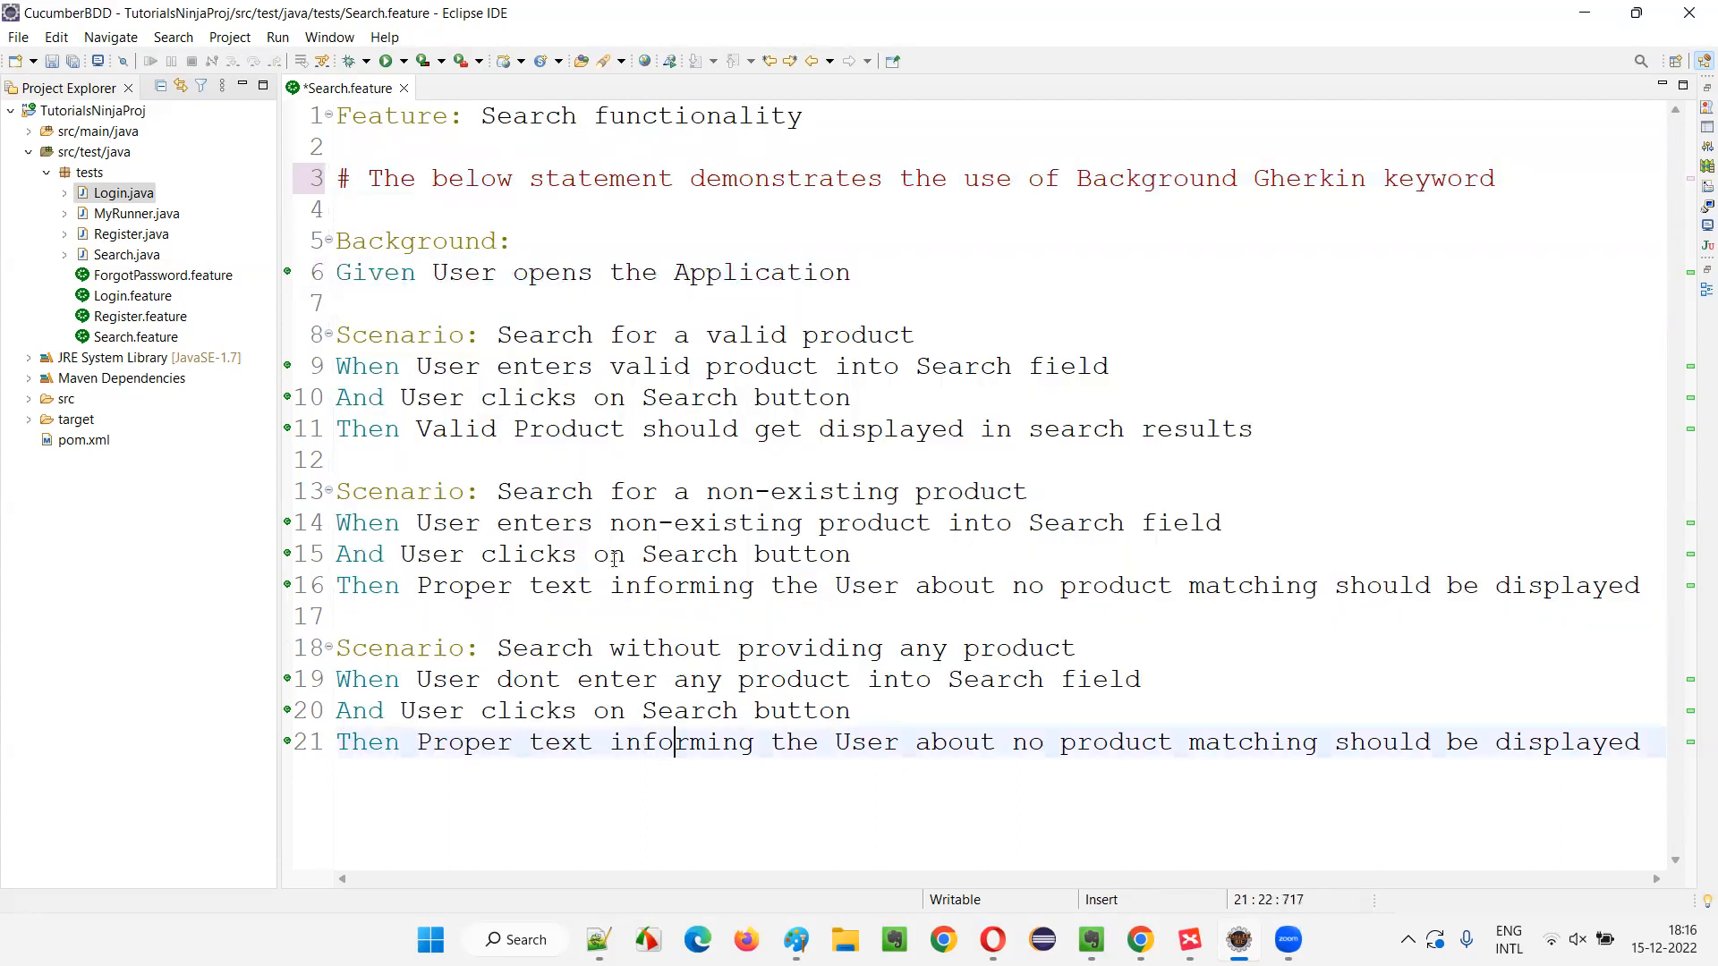
pyautogui.moveTo(1007, 457)
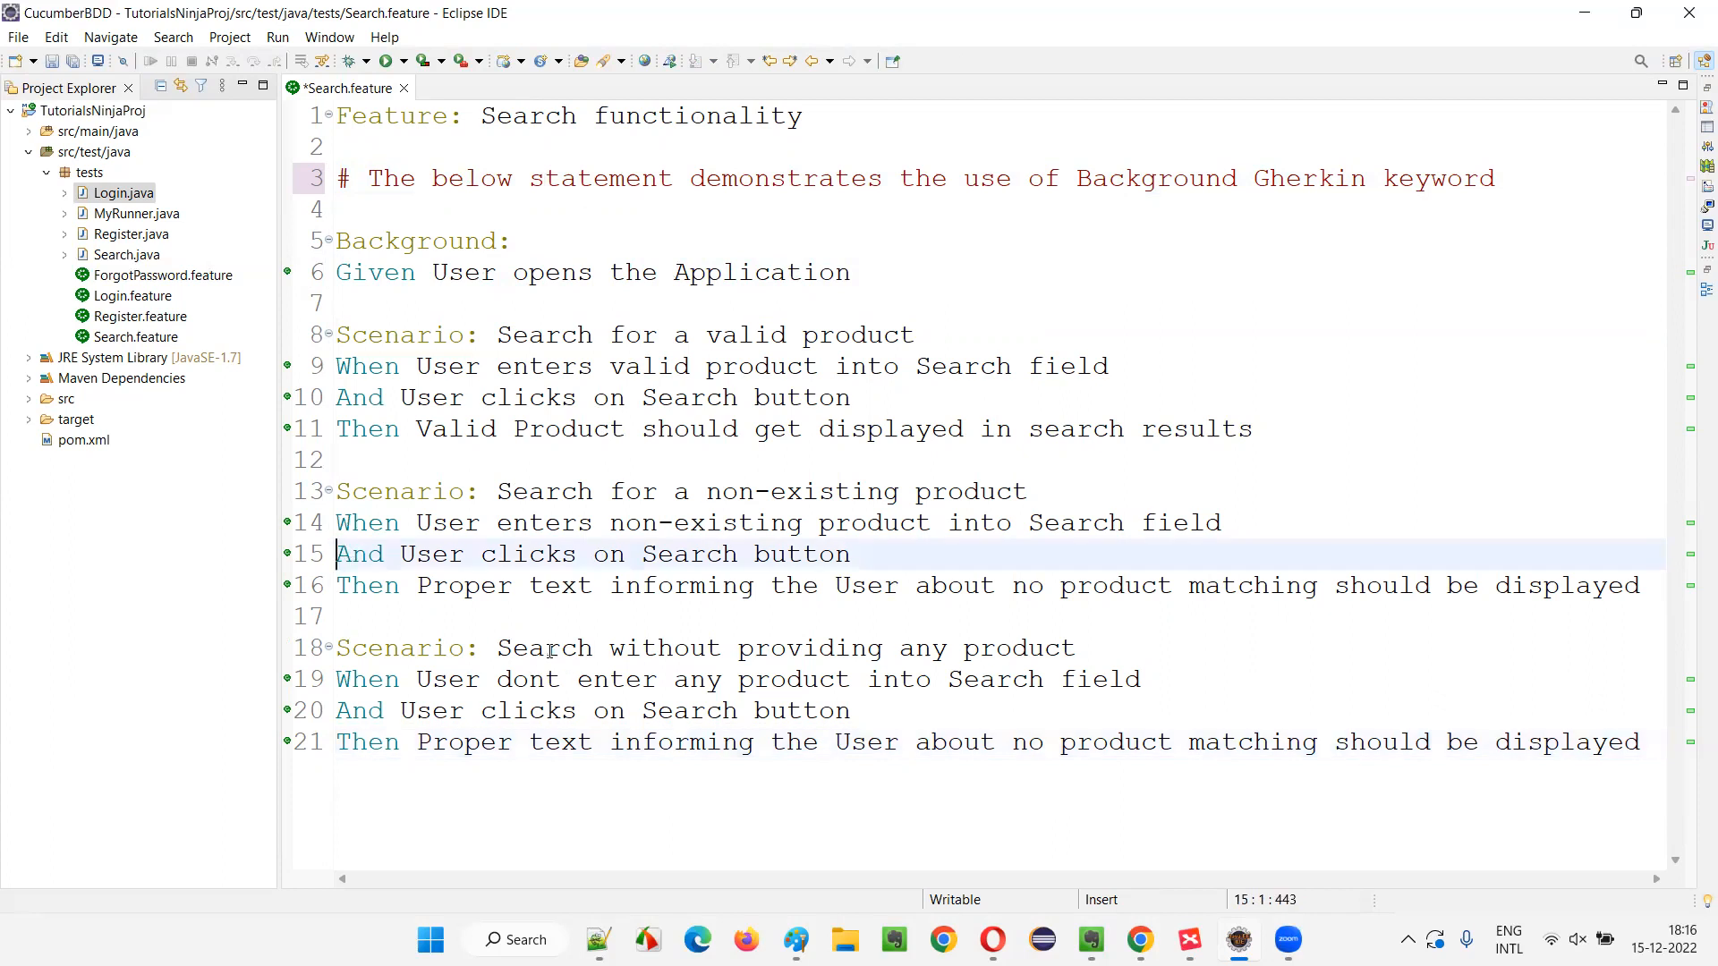
pyautogui.moveTo(1256, 222)
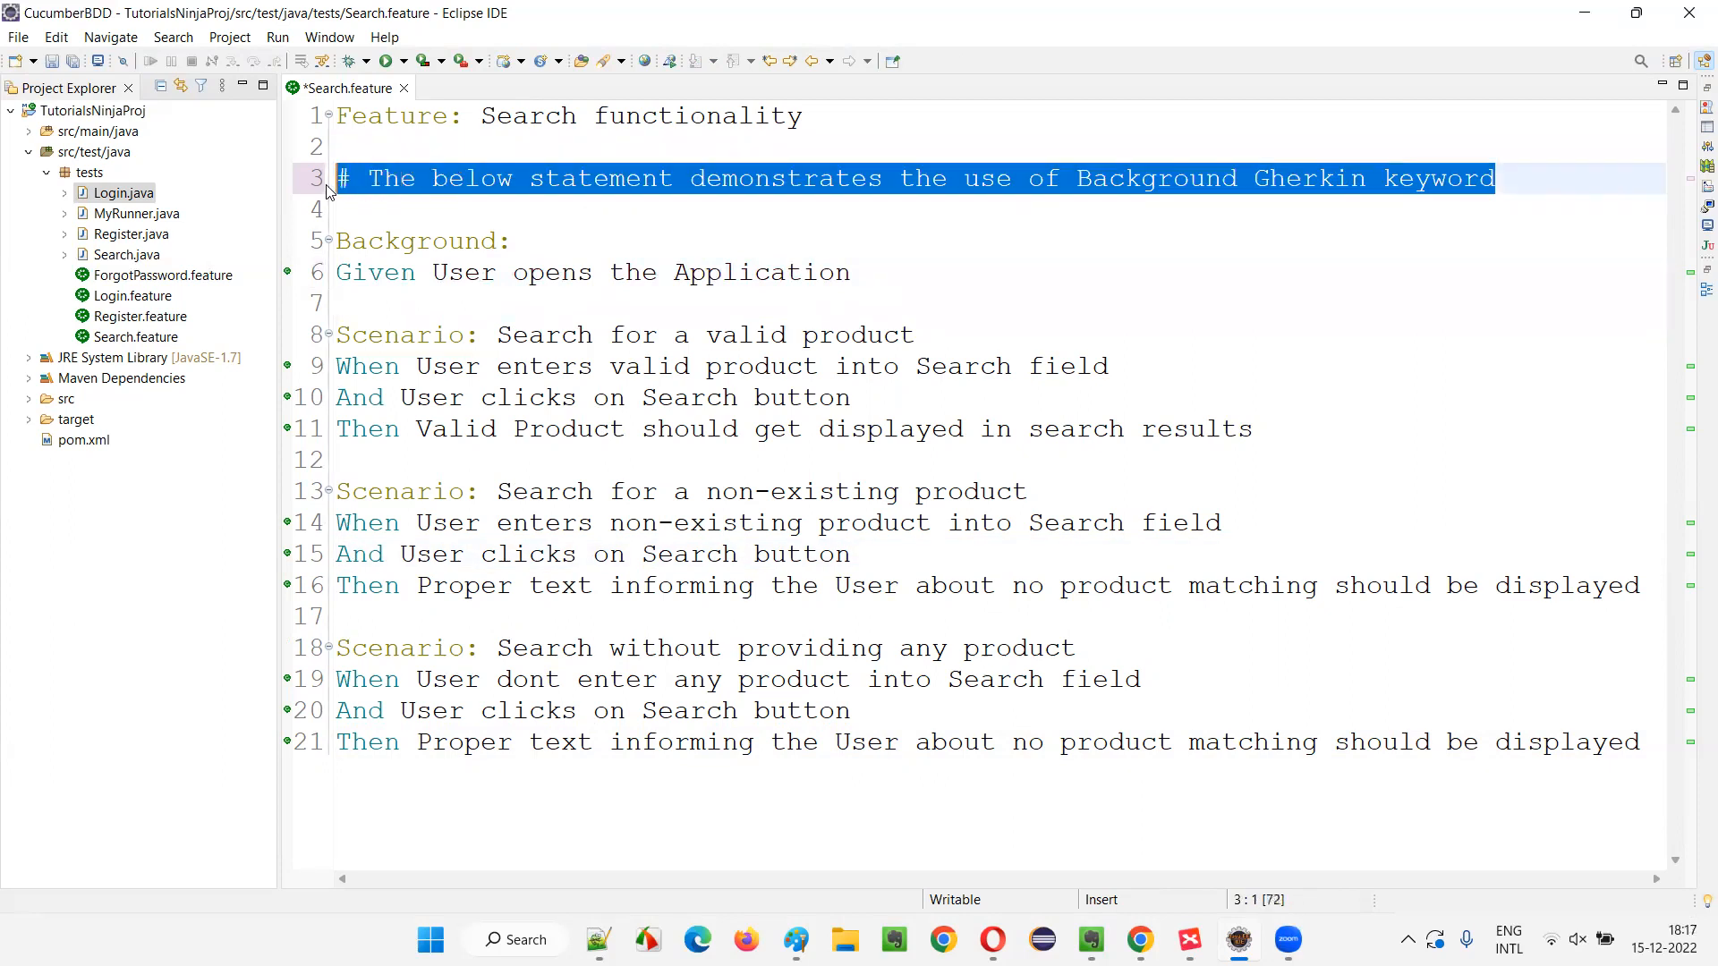
# Step: Delete the Background comment line and highlight the 'And User clicks on Search button' step
pyautogui.press('Delete')
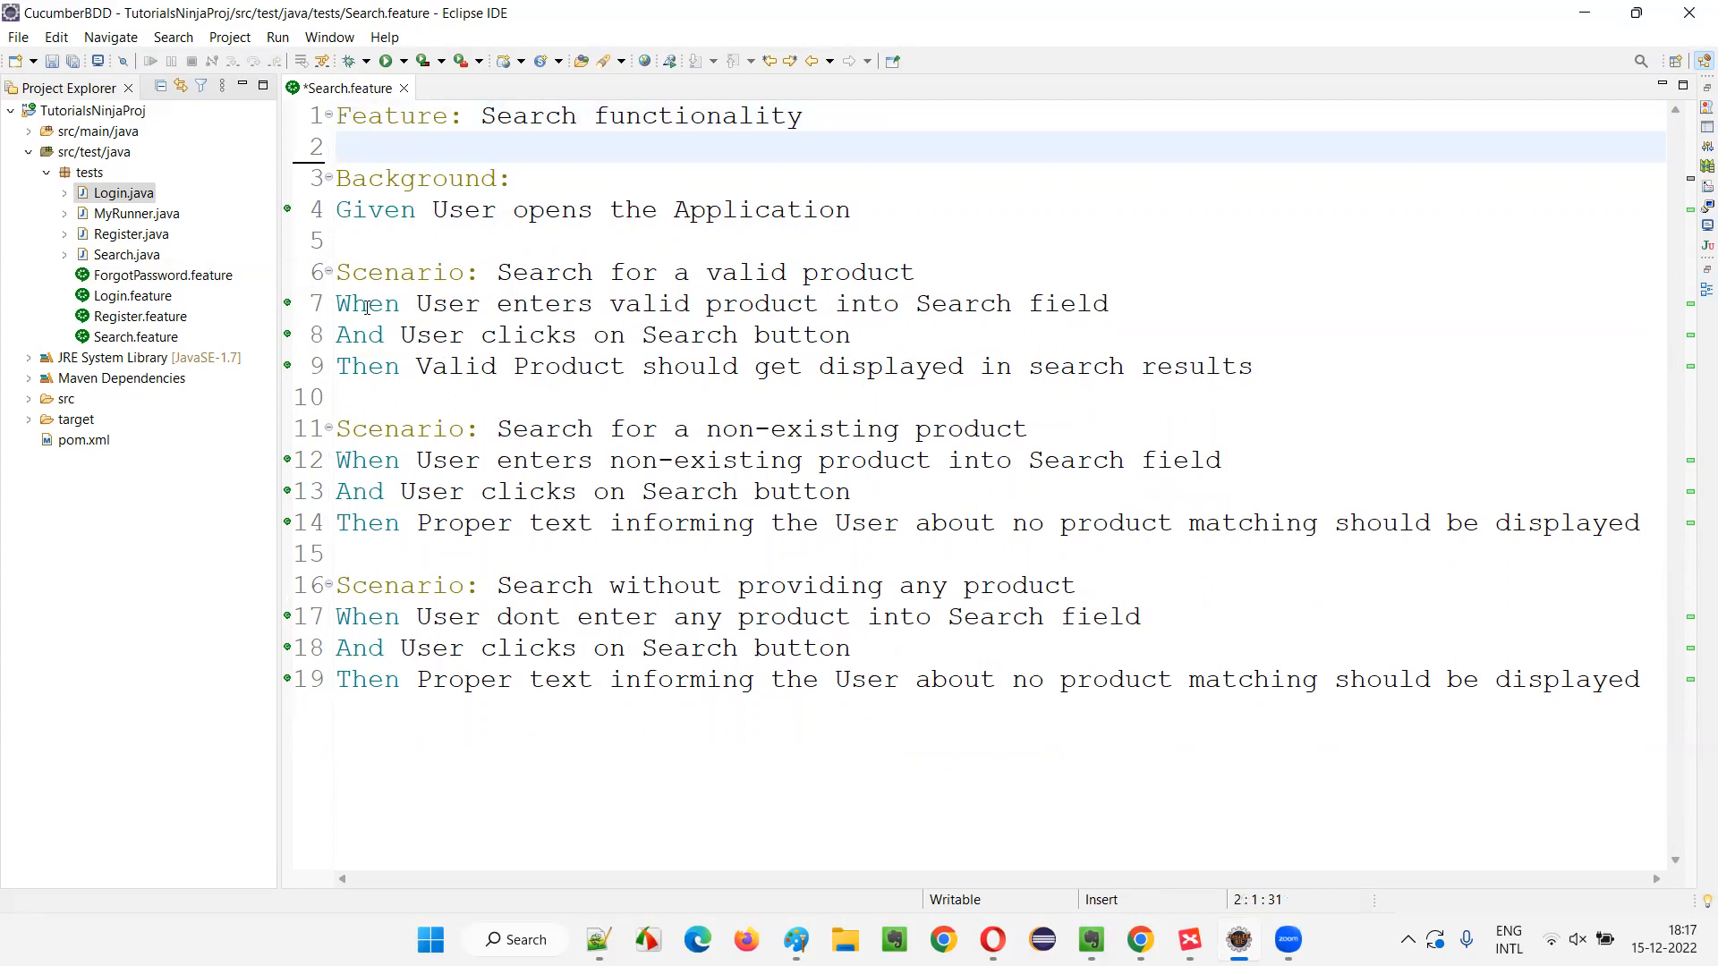
pyautogui.moveTo(337, 334); pyautogui.dragTo(1124, 365)
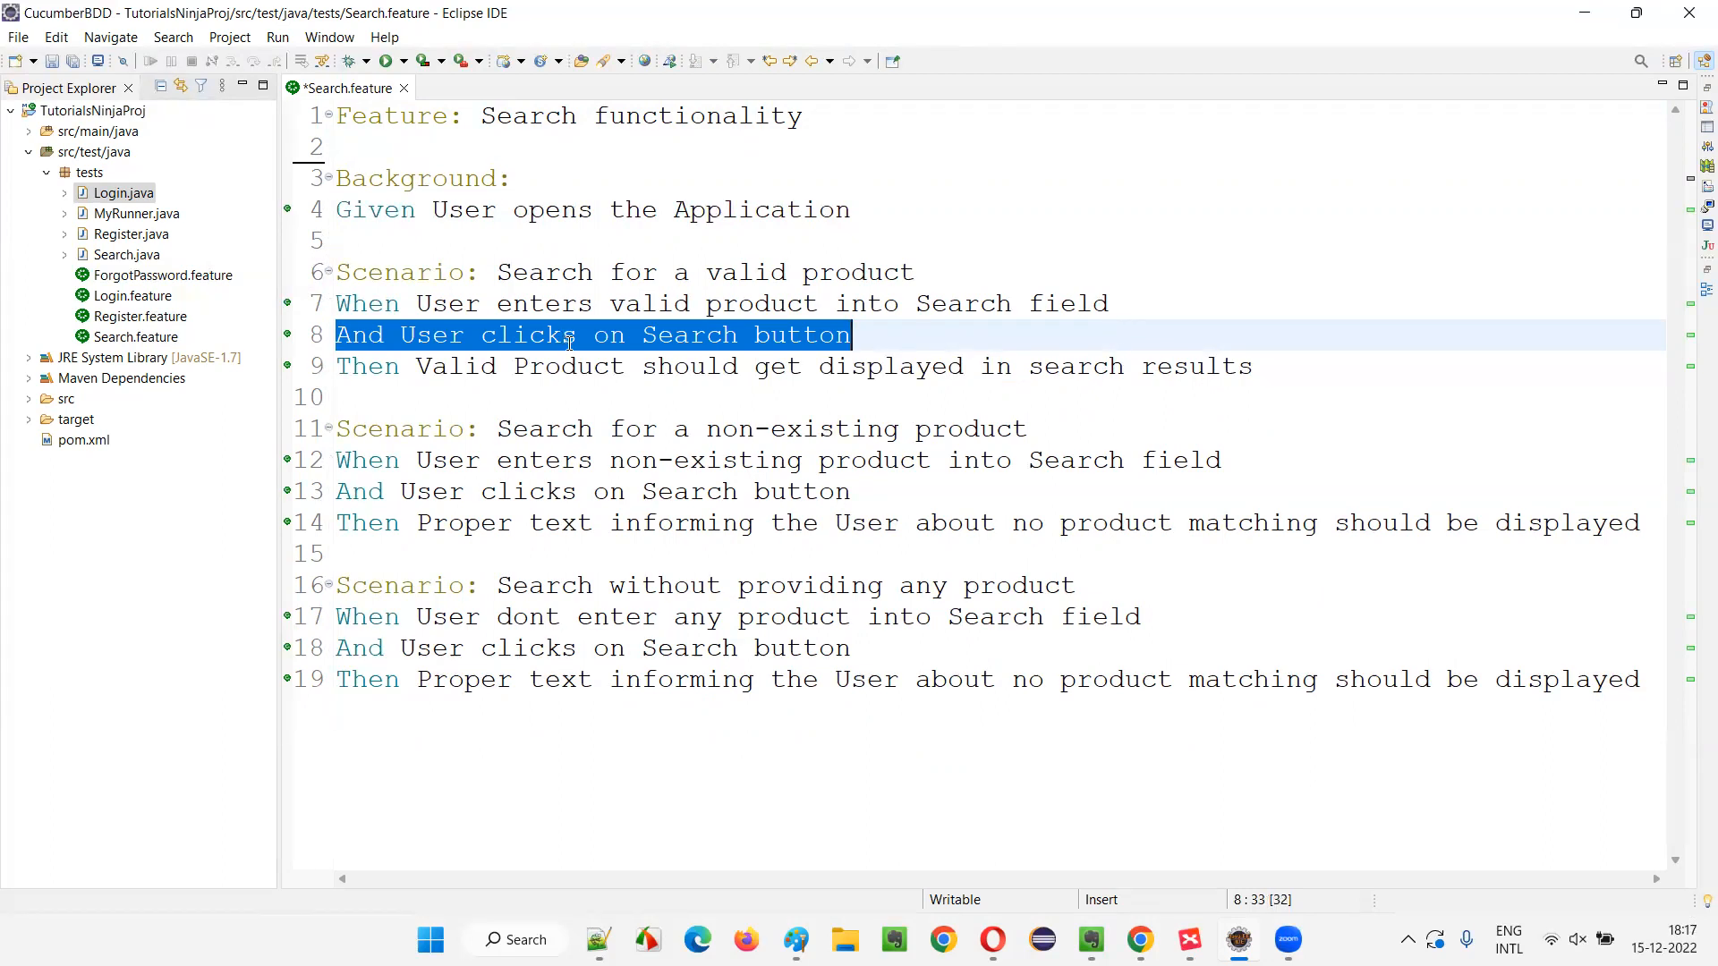
pyautogui.moveTo(614, 345)
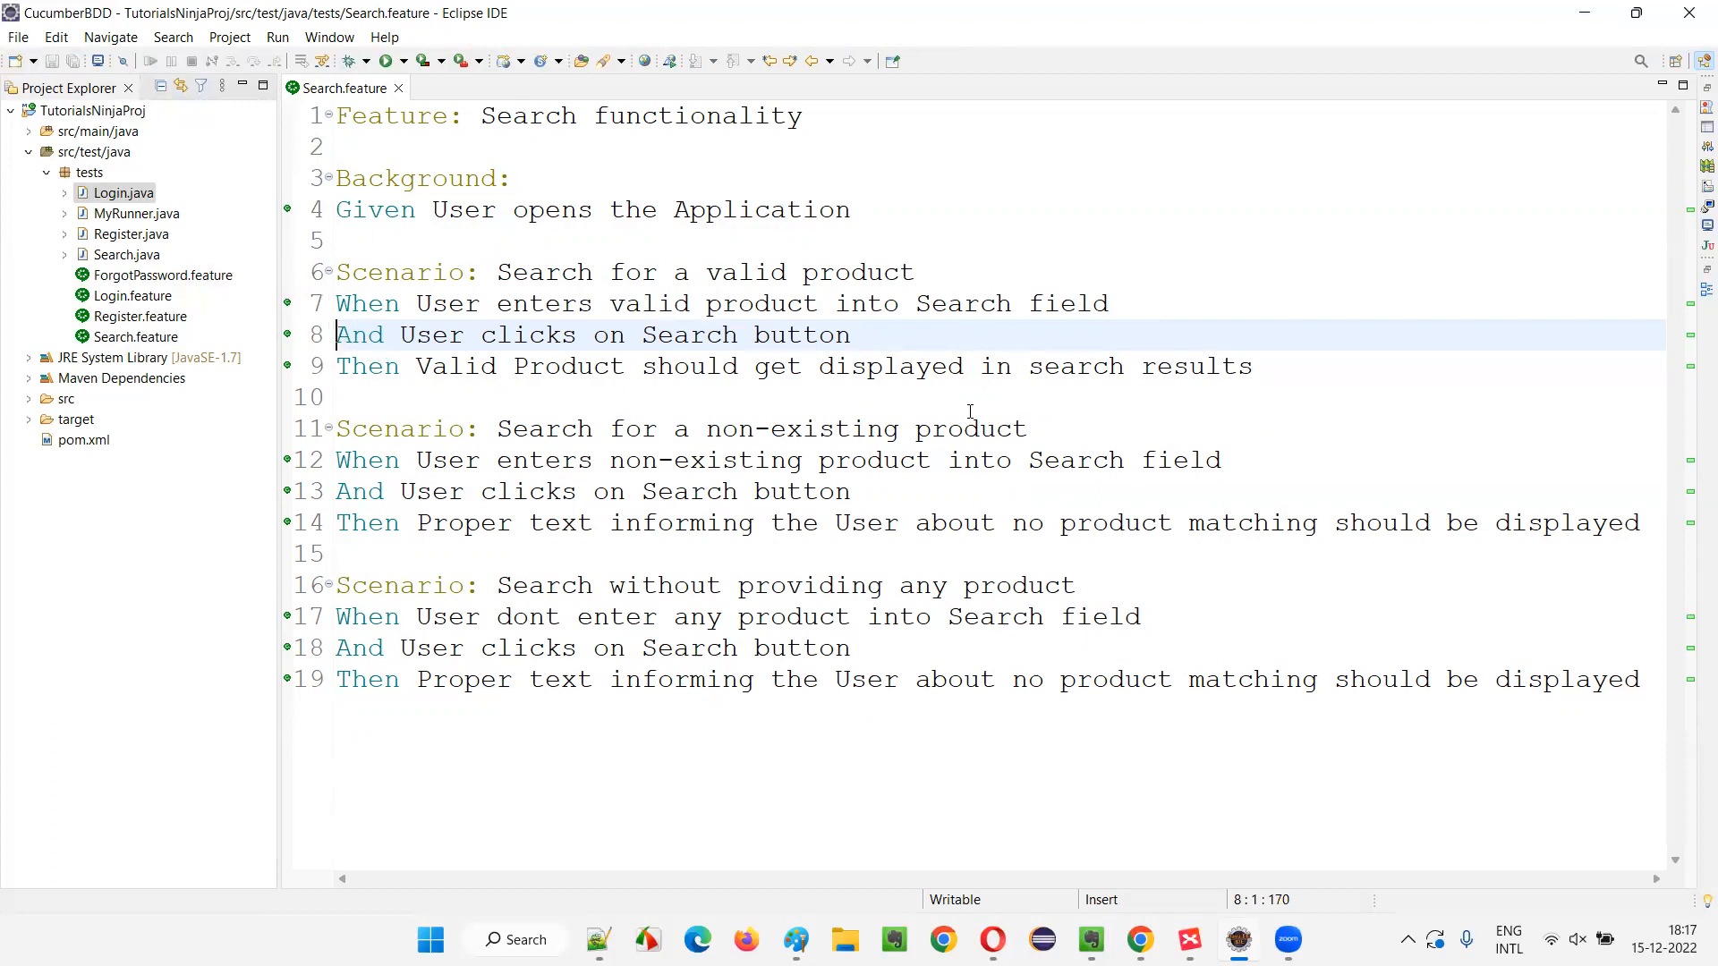
pyautogui.moveTo(589, 344)
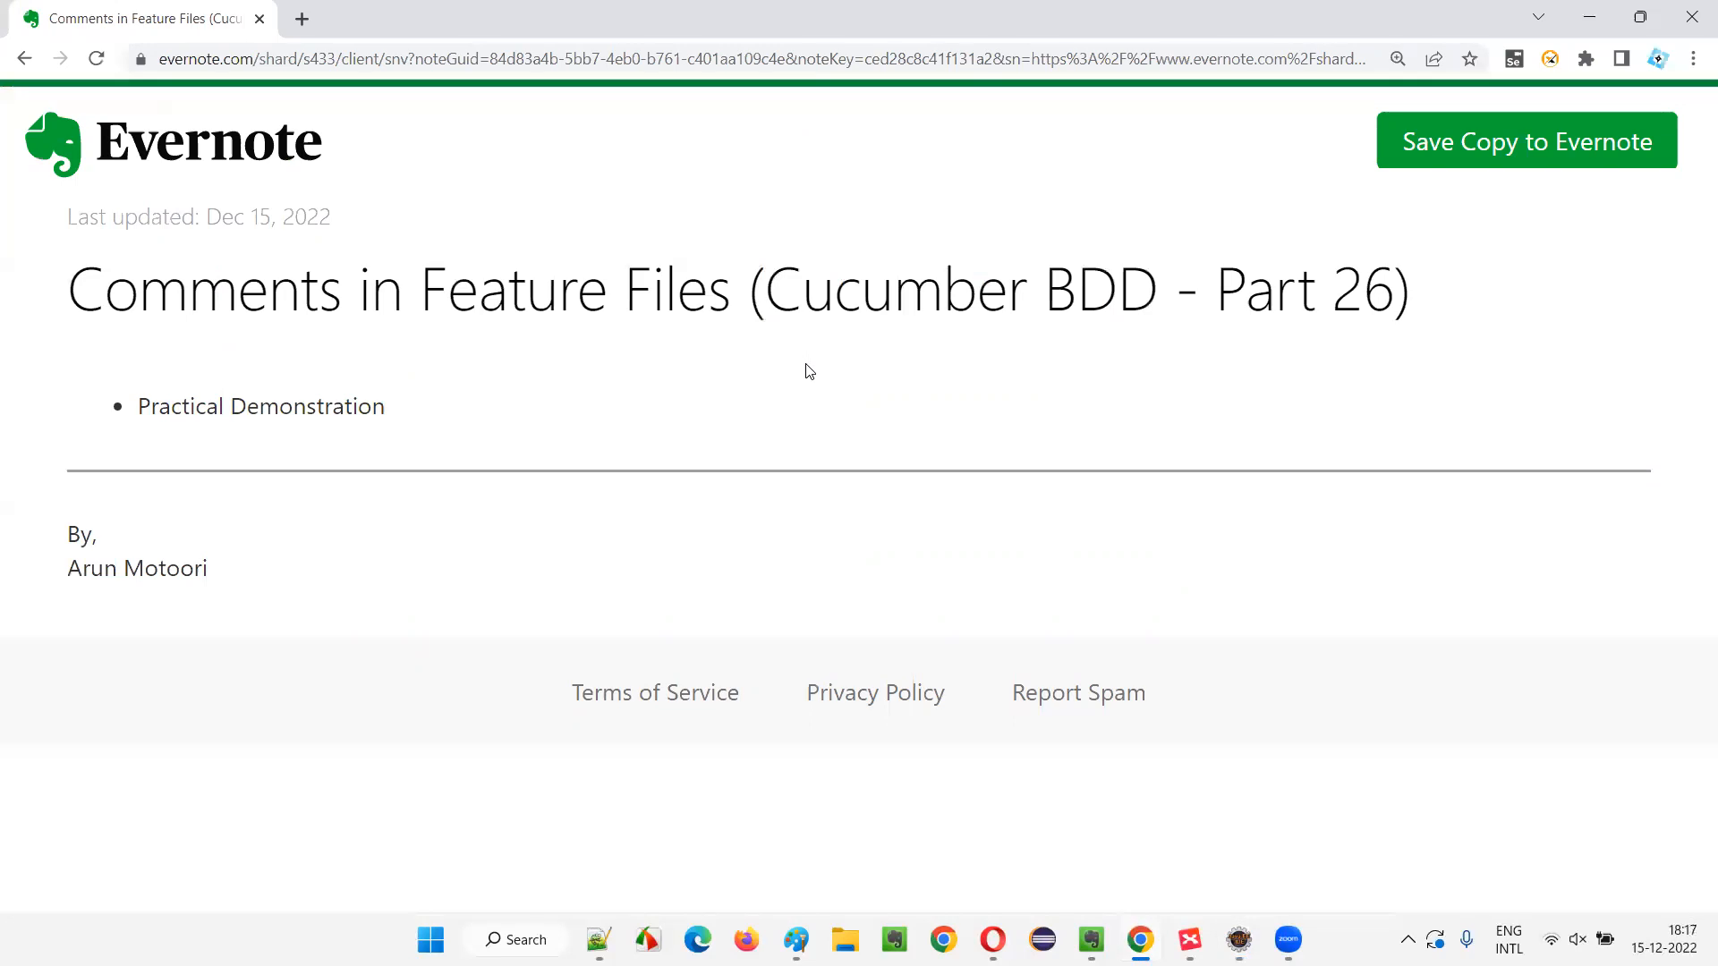
pyautogui.moveTo(1378, 131)
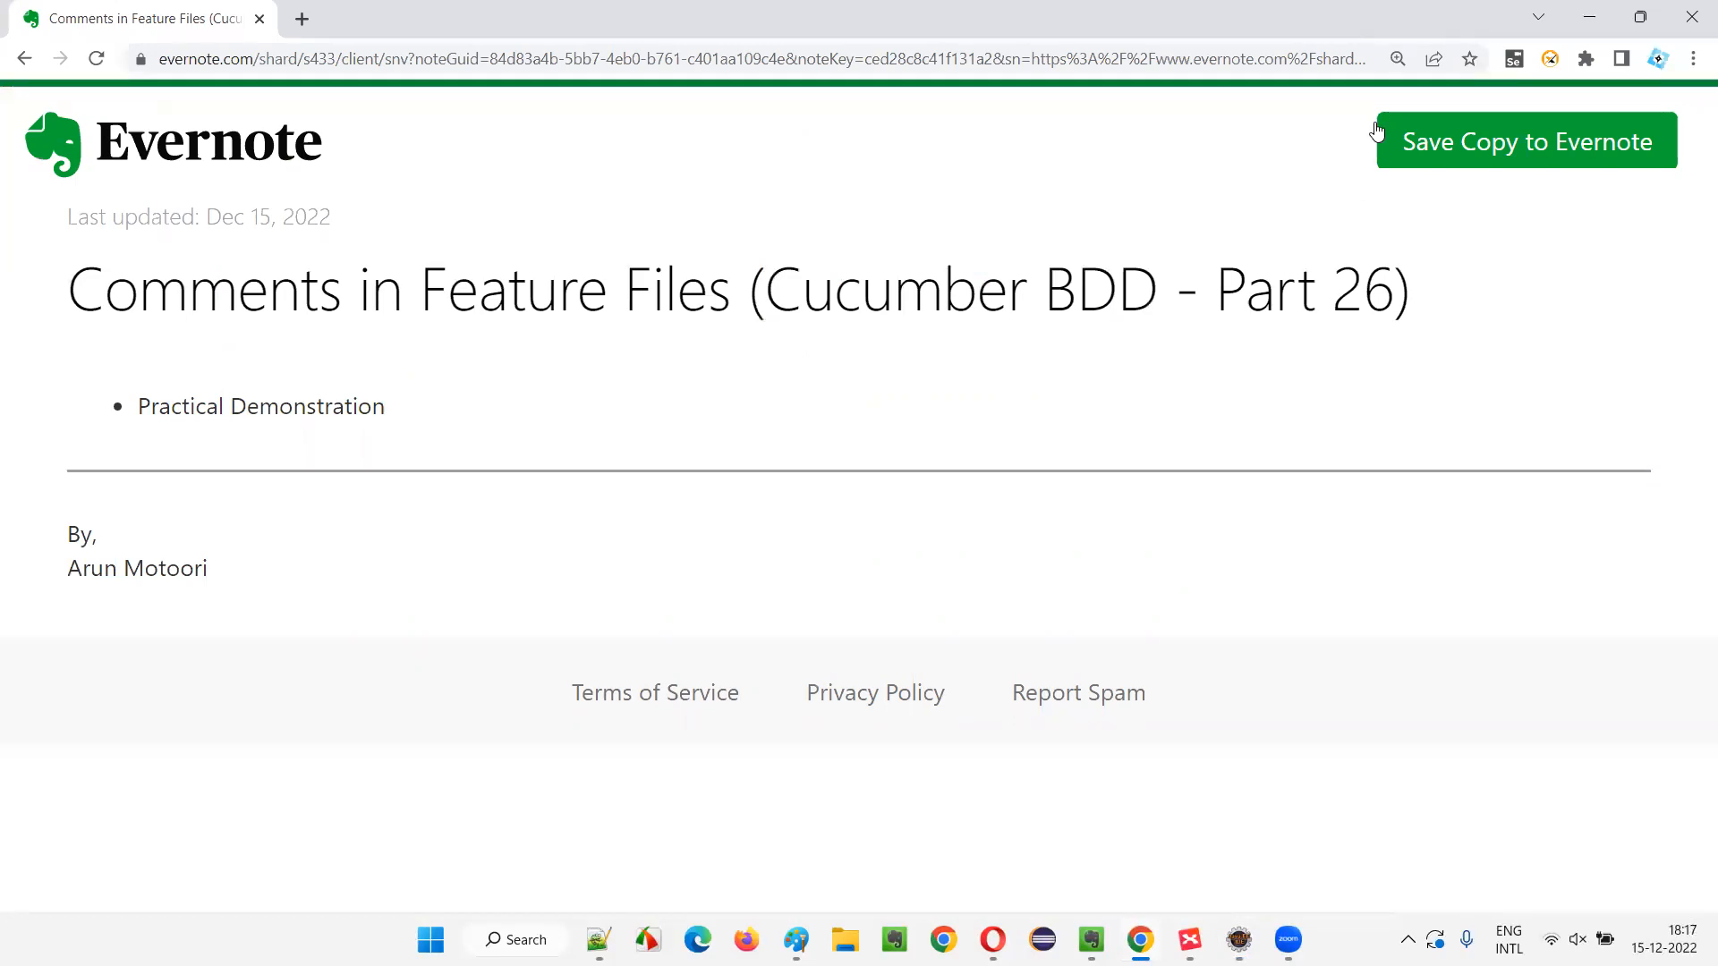